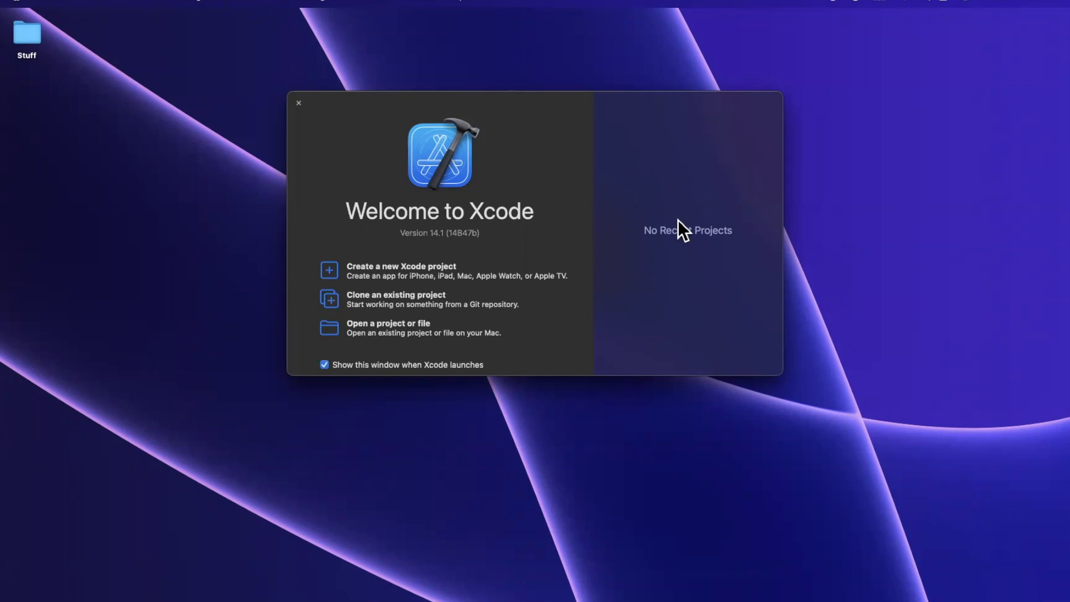
{"action": "mouse_move", "coordinate": [726, 229]}
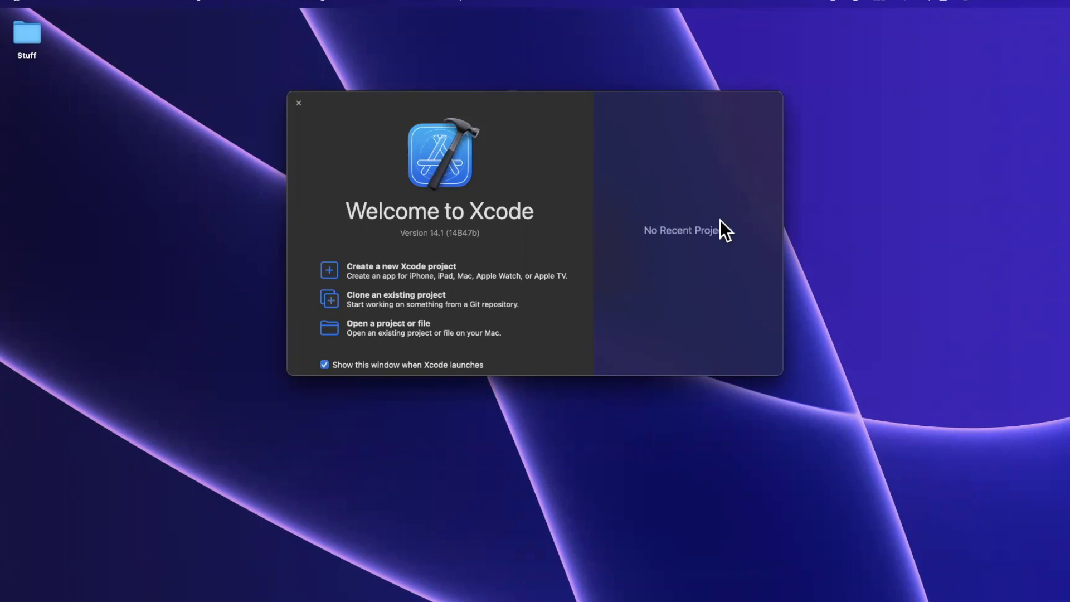
Start a new iOS App project, name it CoolHUDs, and create it on the Desktop
{"action": "left_click", "coordinate": [401, 266]}
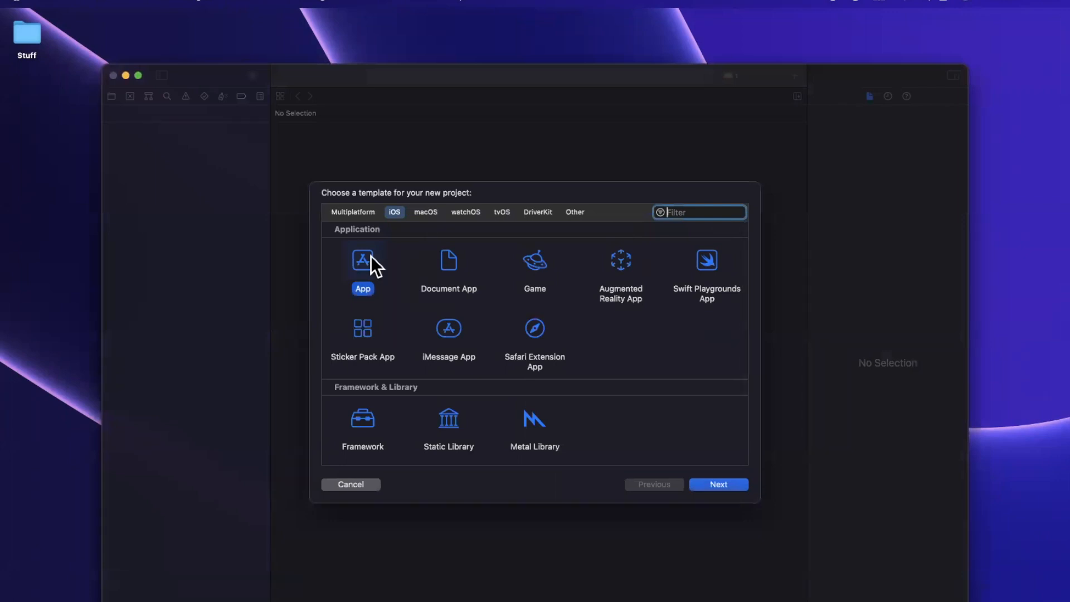
{"action": "left_click", "coordinate": [717, 484]}
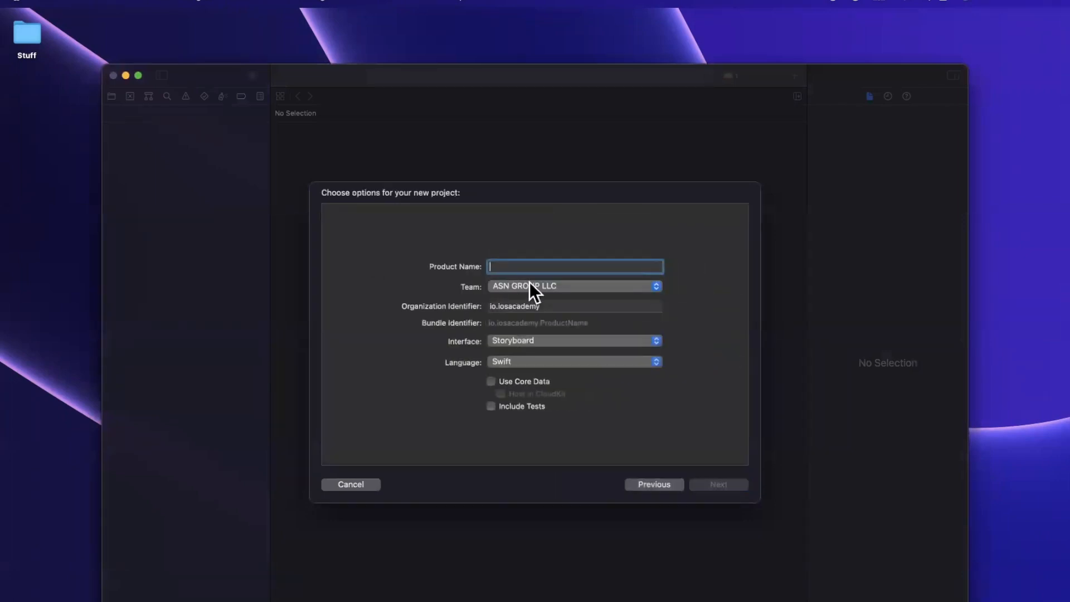
{"action": "mouse_move", "coordinate": [536, 290]}
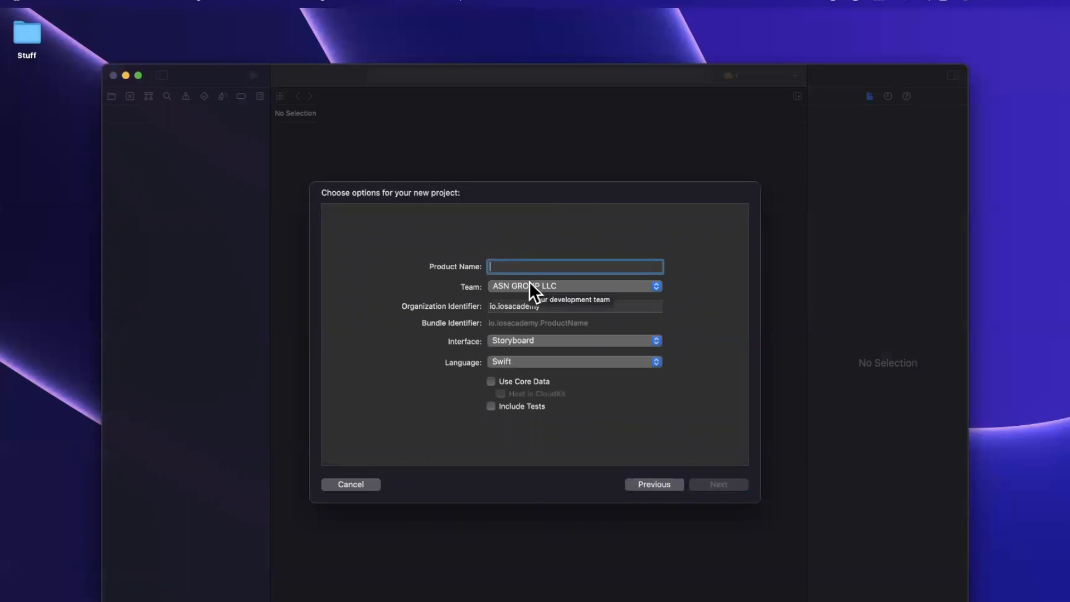
{"action": "mouse_move", "coordinate": [536, 300]}
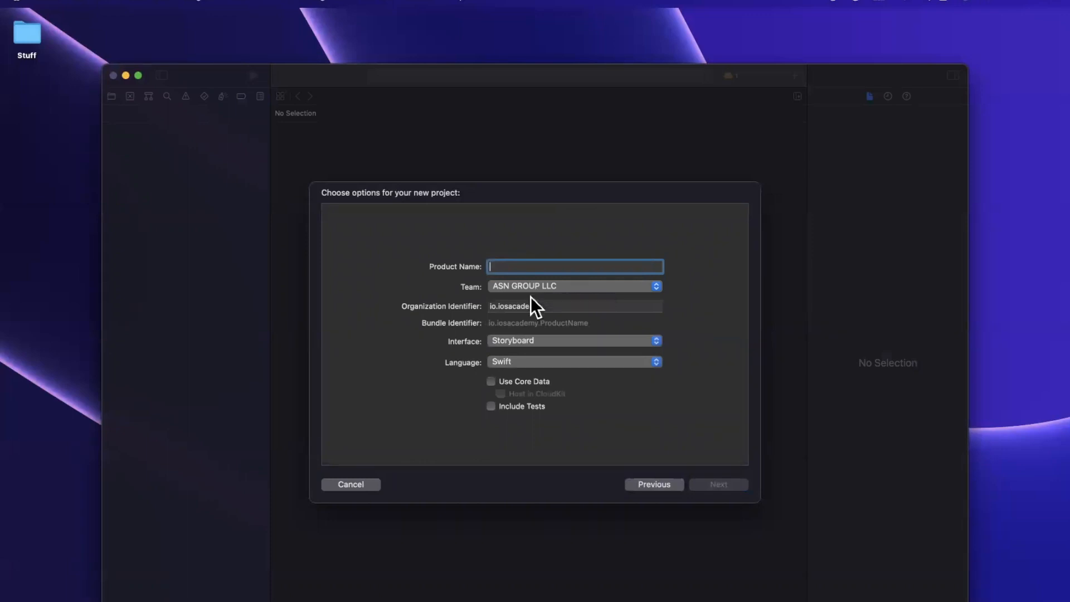
{"action": "type", "text": "Cool"}
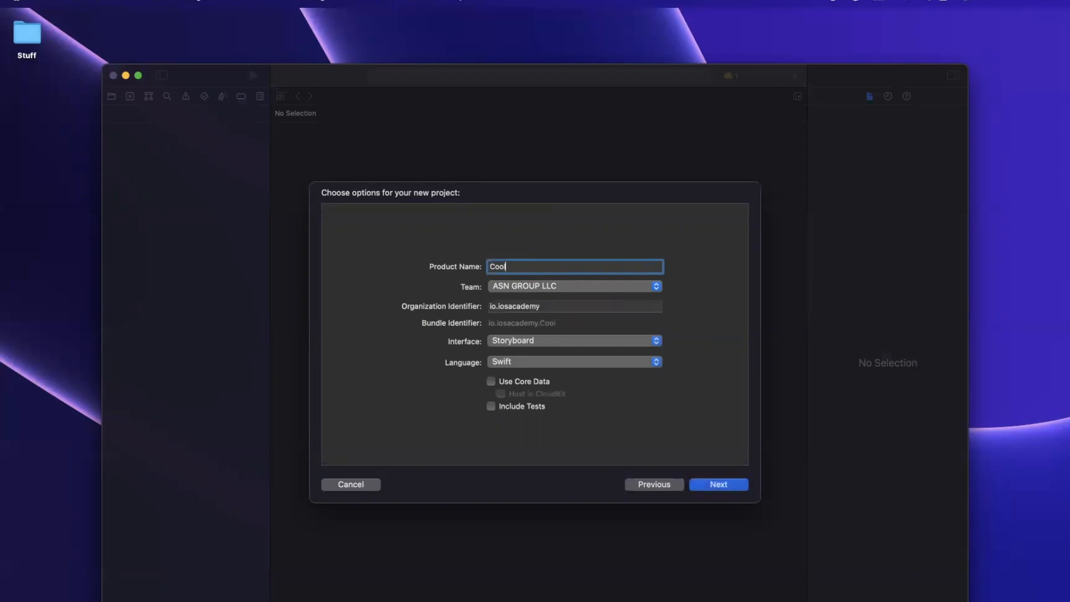
{"action": "type", "text": "HUDs"}
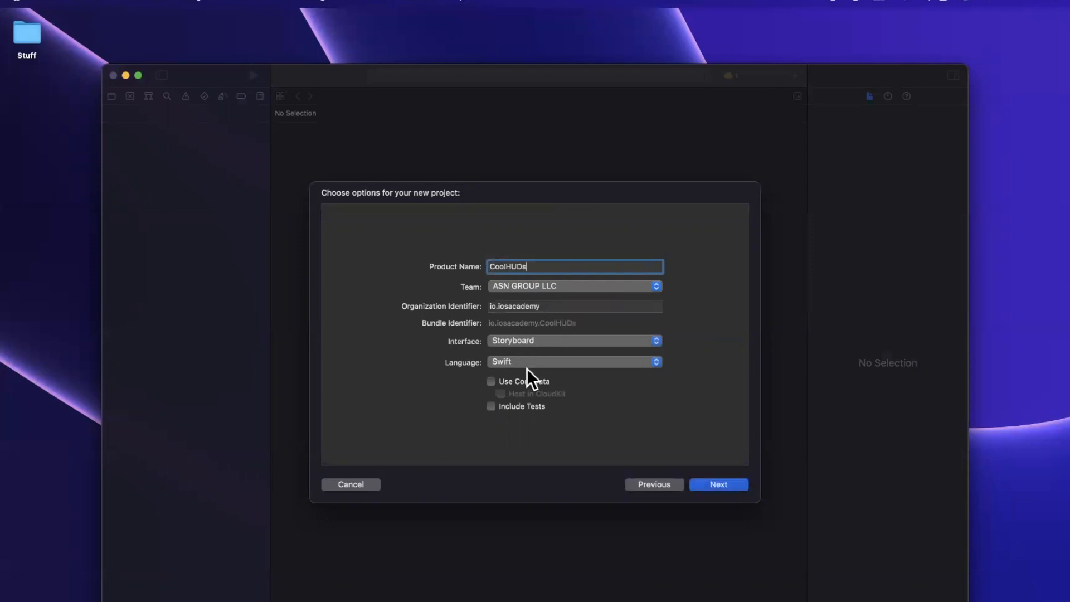
{"action": "left_click", "coordinate": [718, 483]}
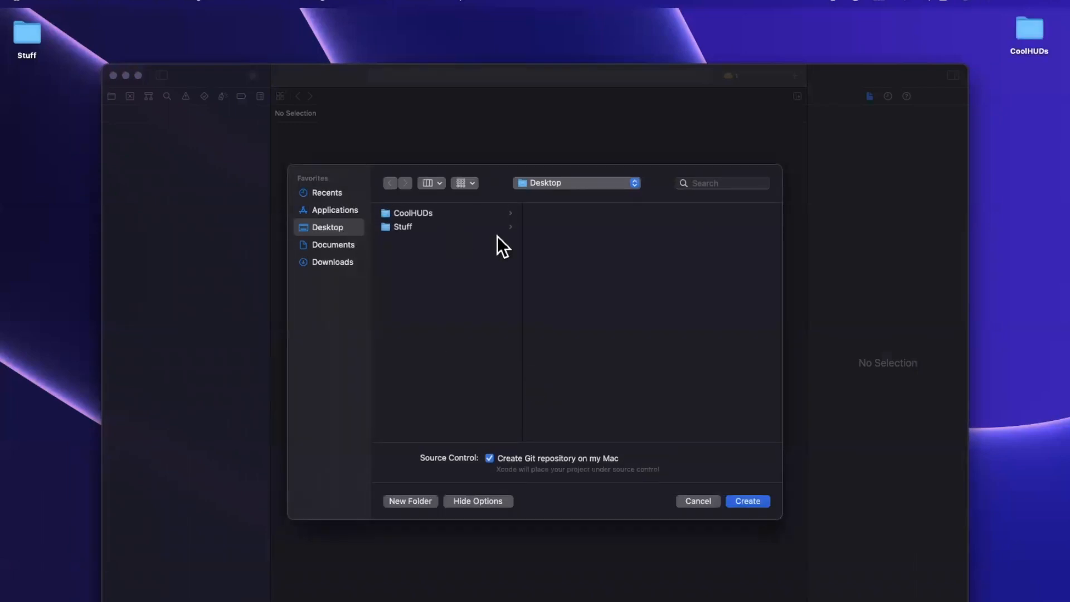
{"action": "left_click", "coordinate": [747, 501]}
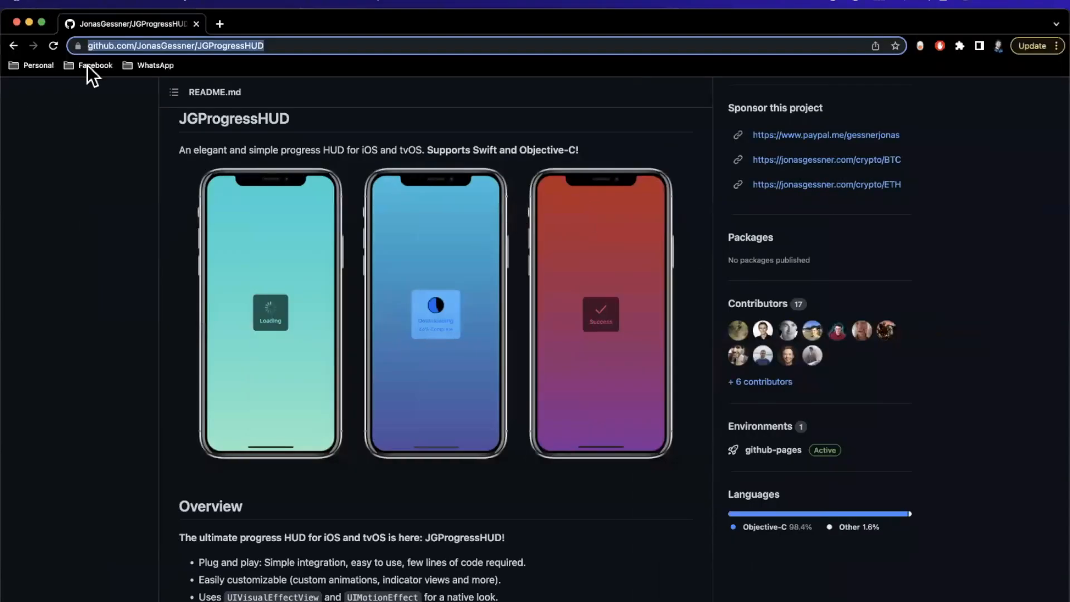
{"action": "mouse_move", "coordinate": [139, 189]}
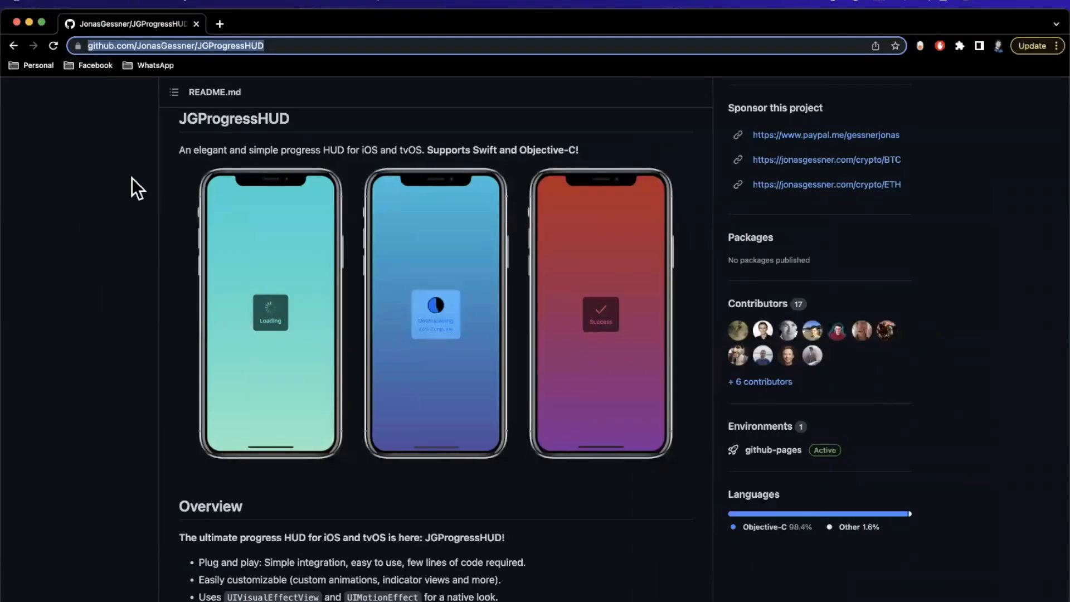
{"action": "mouse_move", "coordinate": [258, 318]}
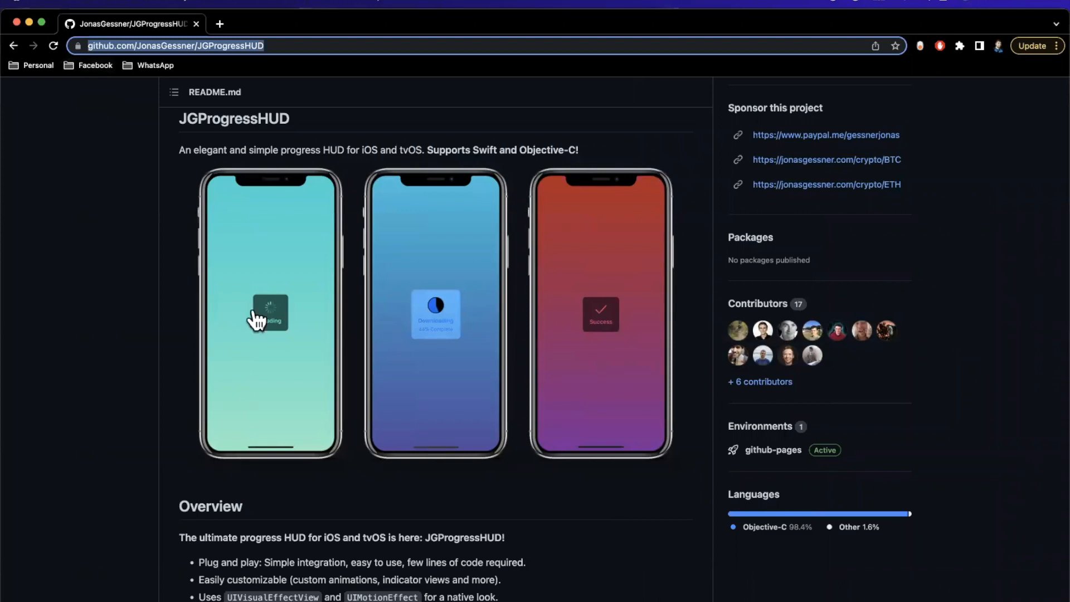
{"action": "mouse_move", "coordinate": [266, 335]}
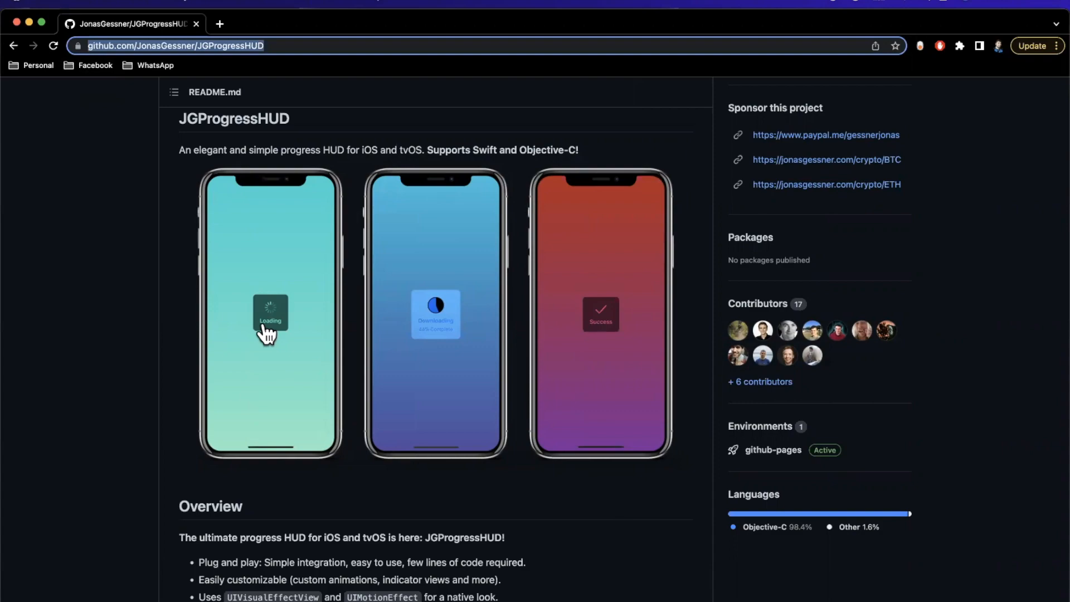
{"action": "scroll", "scroll_direction": "up", "scroll_amount": 3}
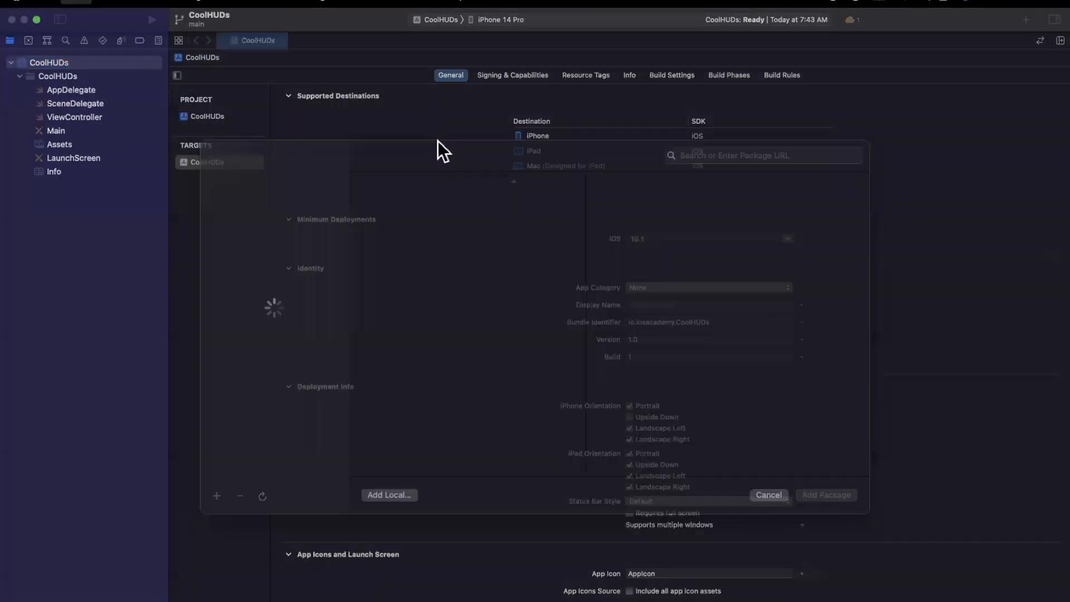
Add the github.com/JonasGessner/JGProgressHUD package library to the CoolHUDs target
{"action": "type", "text": "https://github.com/JonasGessner/JGProgressHUD"}
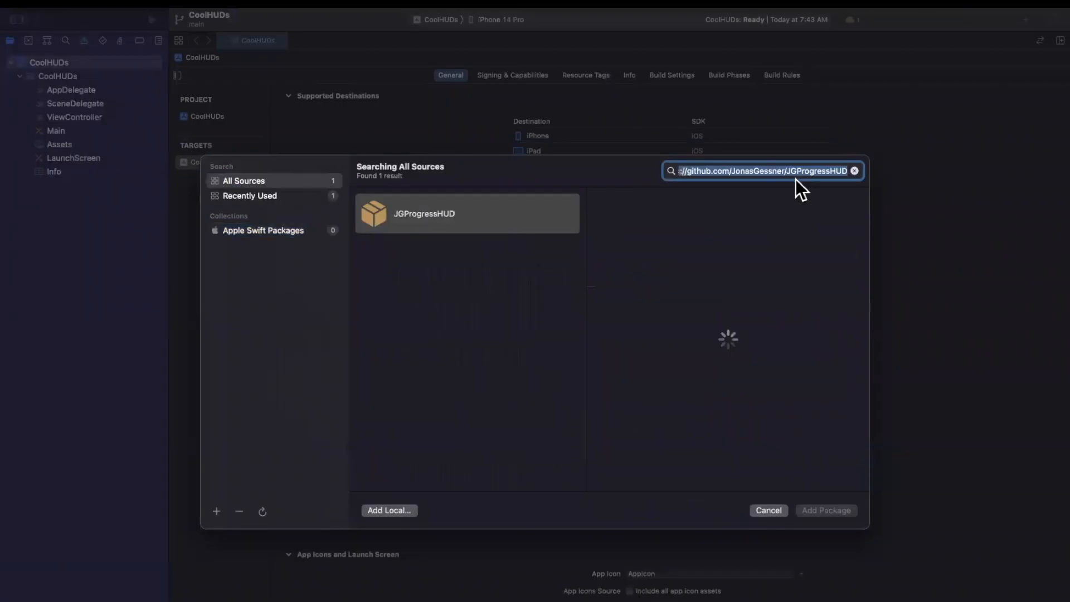
{"action": "left_click", "coordinate": [466, 213]}
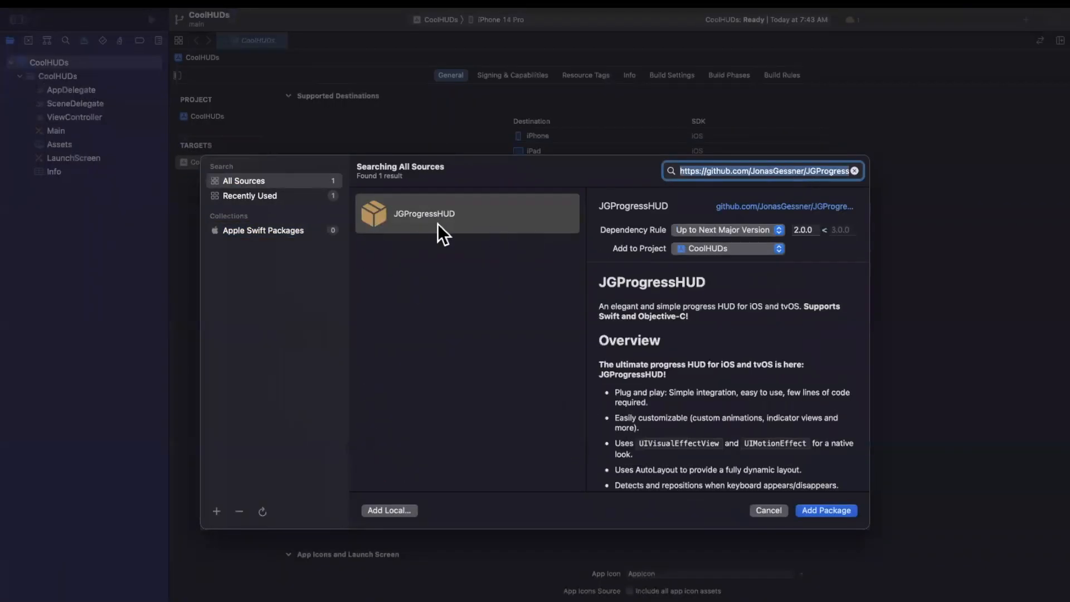
{"action": "left_click", "coordinate": [467, 213]}
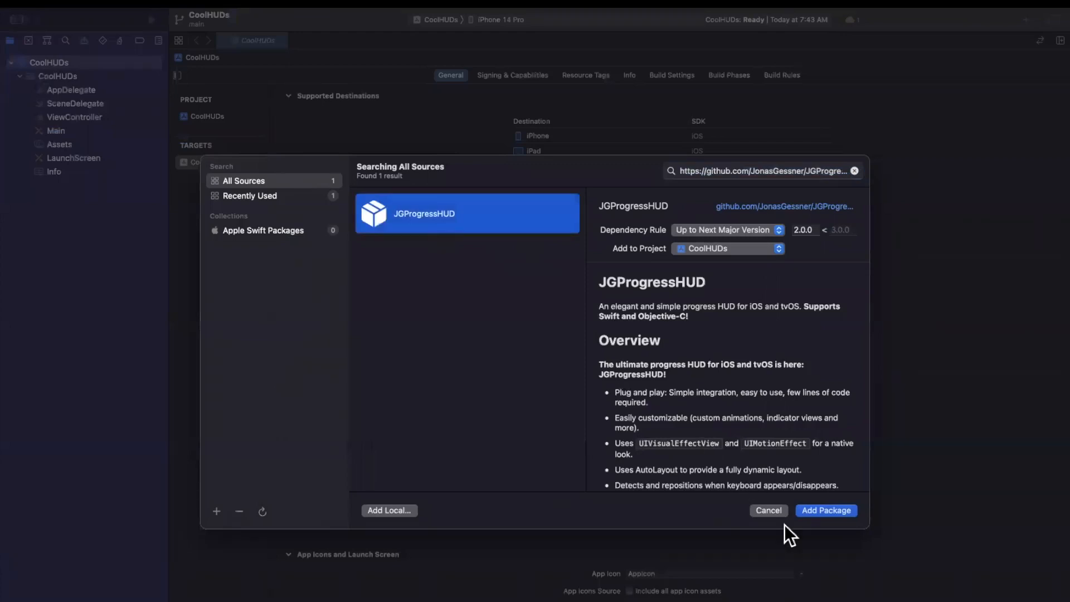
{"action": "left_click", "coordinate": [826, 510]}
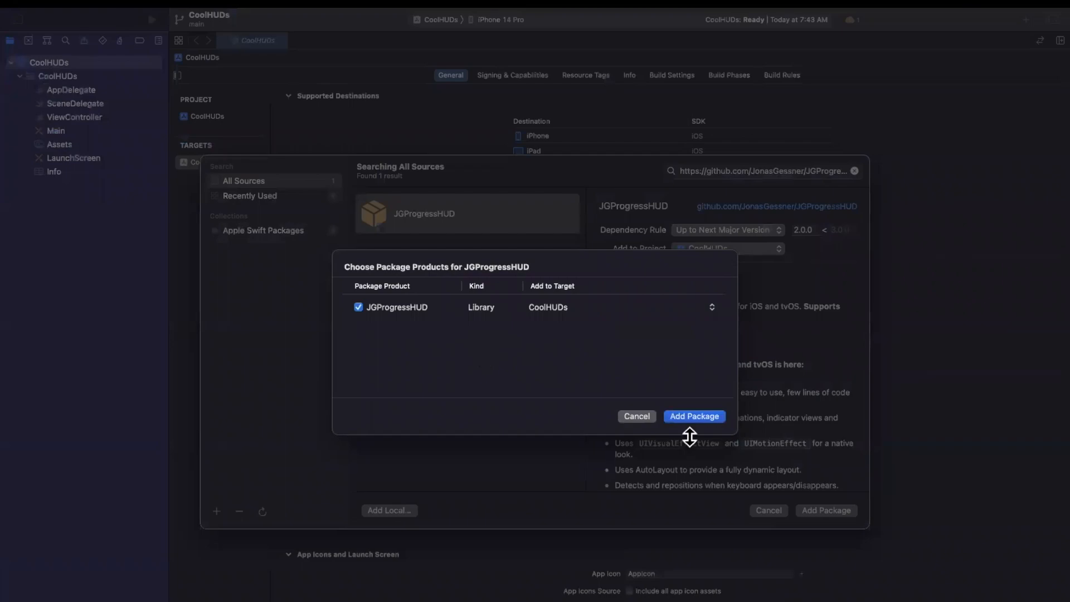
{"action": "left_click", "coordinate": [693, 416]}
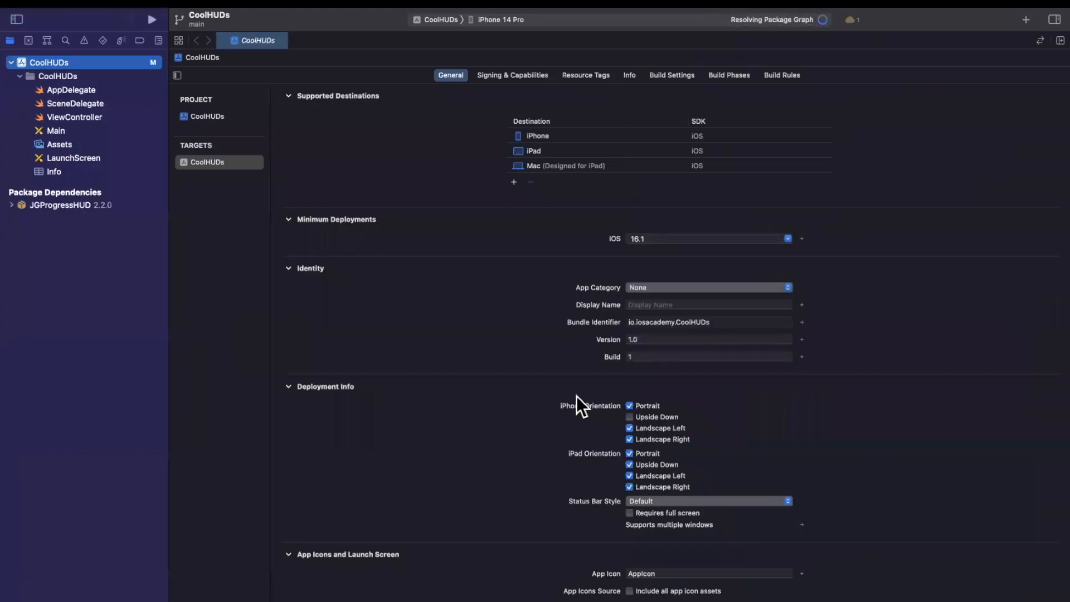
{"action": "left_click", "coordinate": [74, 117]}
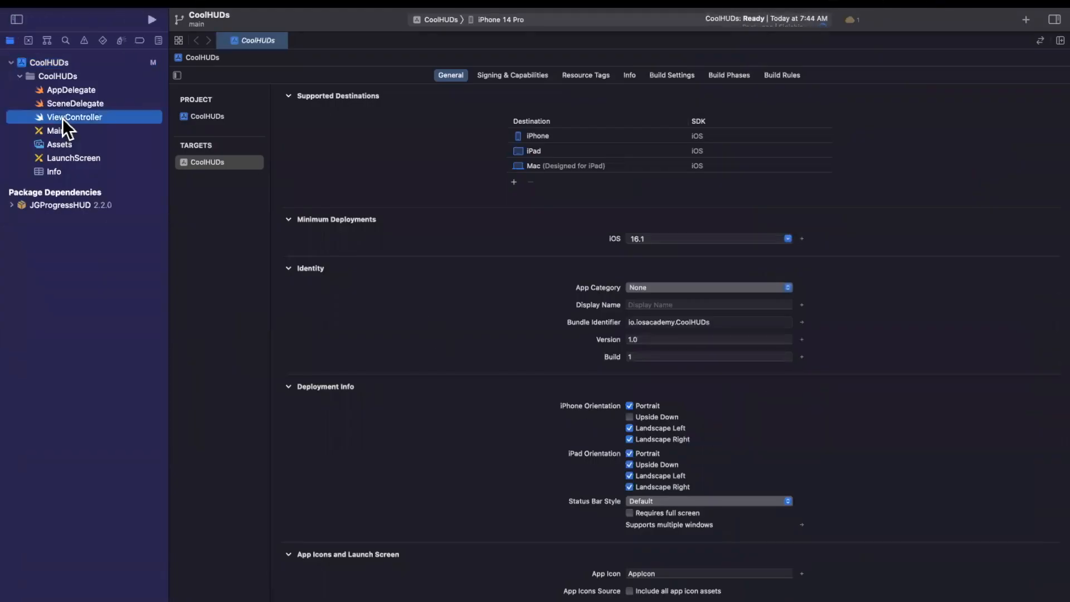
Add 'import JGProgressHUD' above UIKit and run CoolHUDs on the iPhone 14 Pro simulator
{"action": "left_click", "coordinate": [74, 117]}
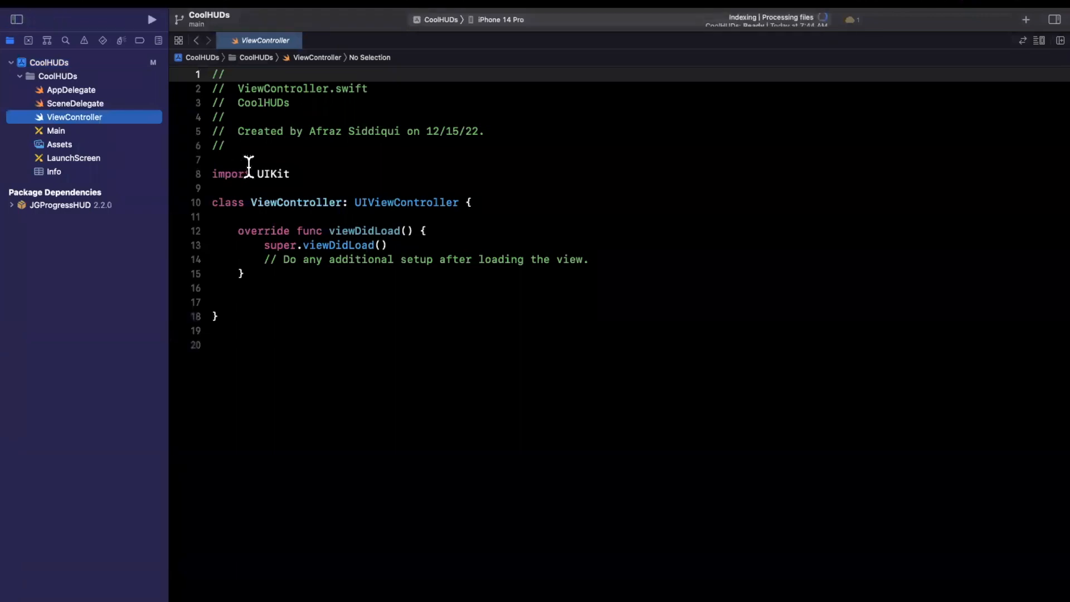
{"action": "type", "text": "Jg"}
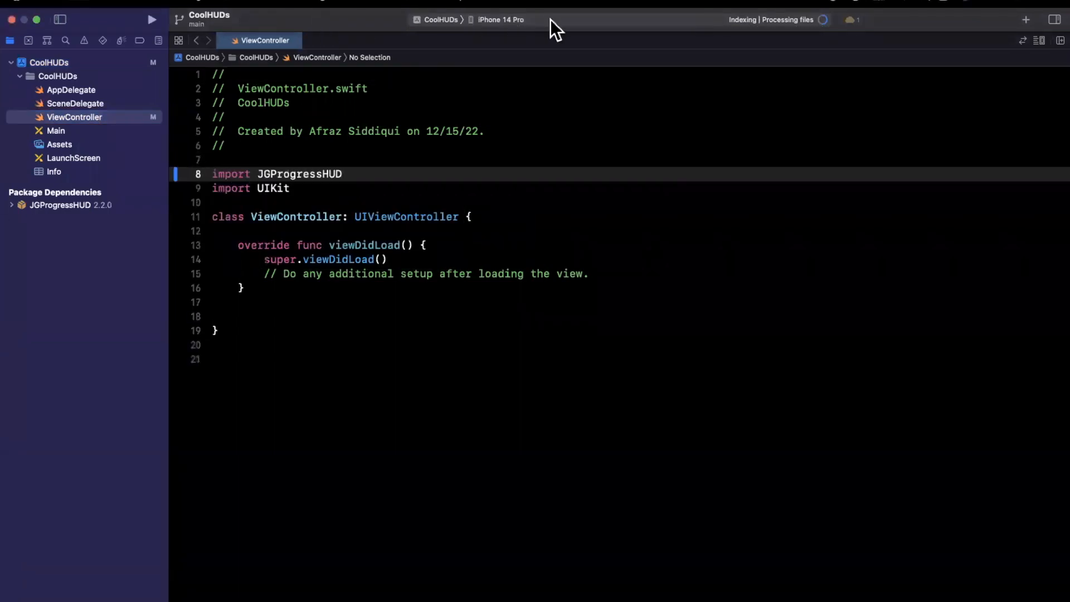
{"action": "left_click", "coordinate": [153, 19]}
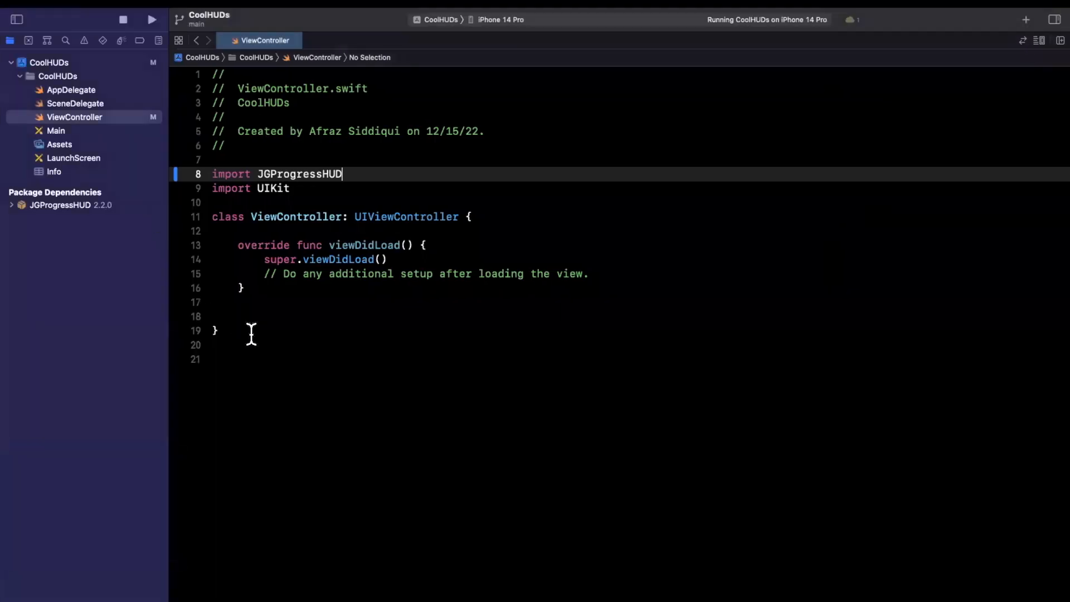
Add an empty showExample() function to the ViewController class
{"action": "left_click", "coordinate": [239, 315]}
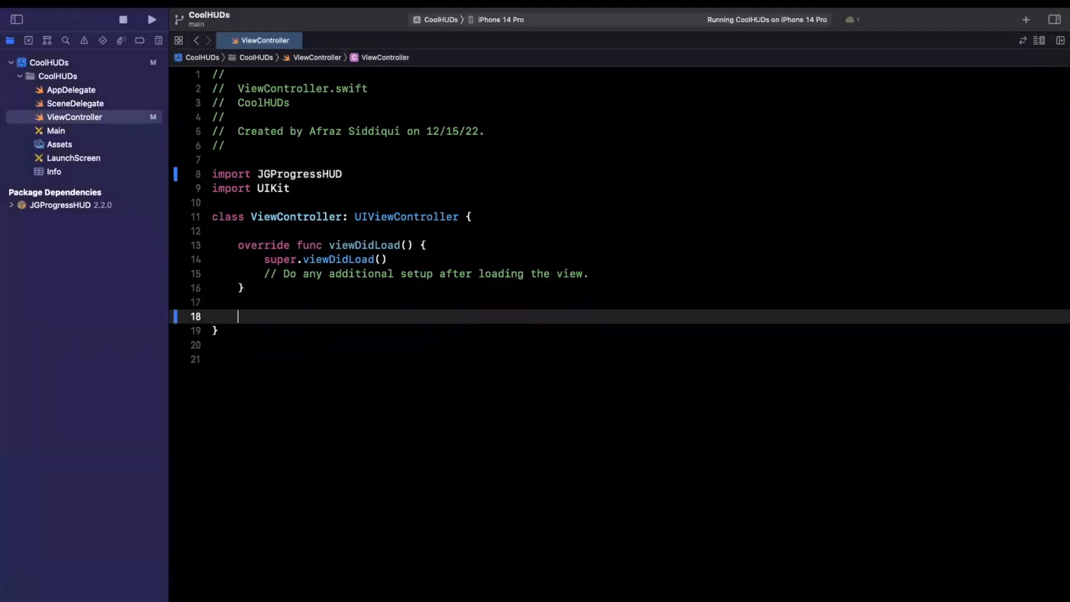
{"action": "type", "text": "func te"}
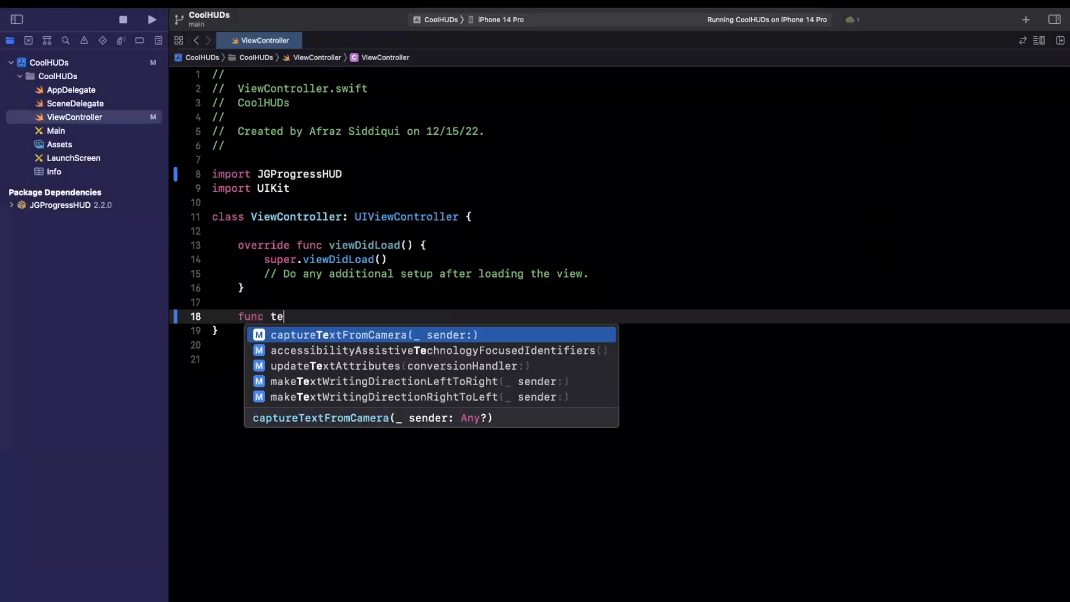
{"action": "type", "text": "show"}
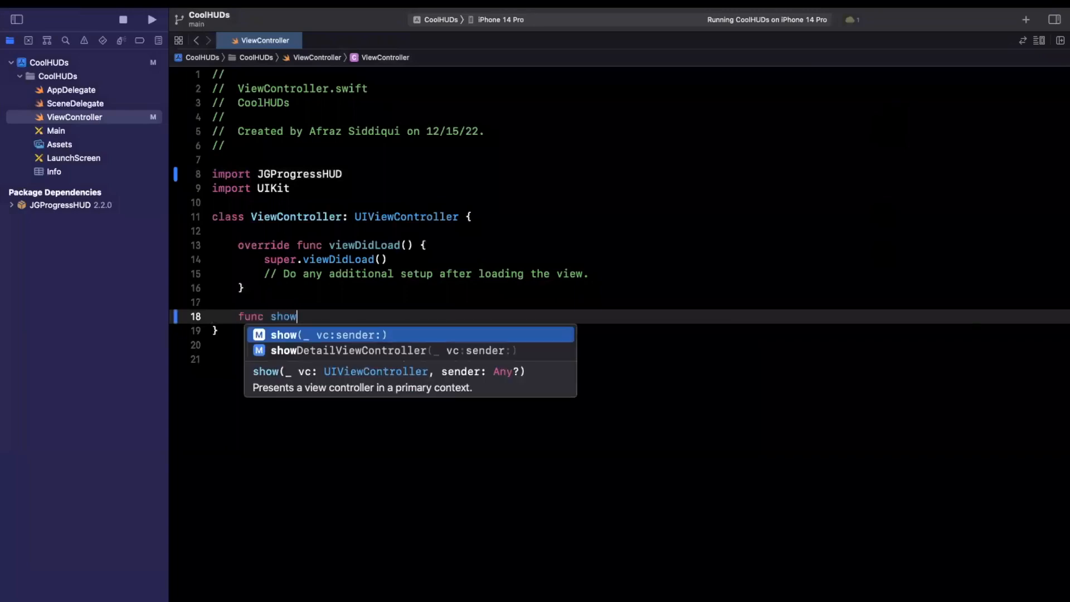
{"action": "type", "text": "Example() {"}
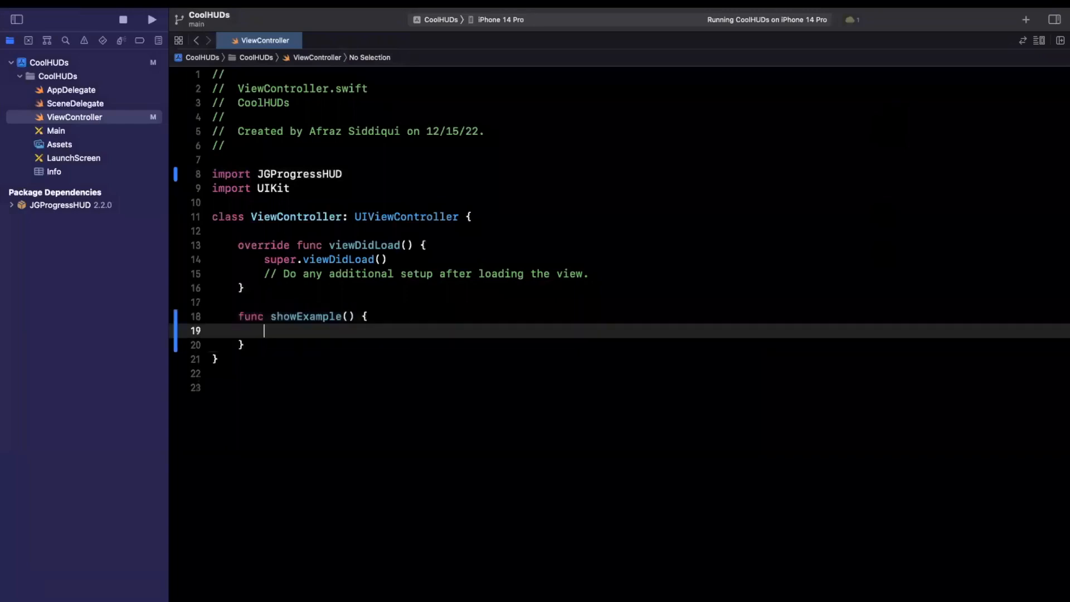
In viewDidLoad, call self.showExample() inside a one-second DispatchQueue.main.asyncAfter block
{"action": "type", "text": "di"}
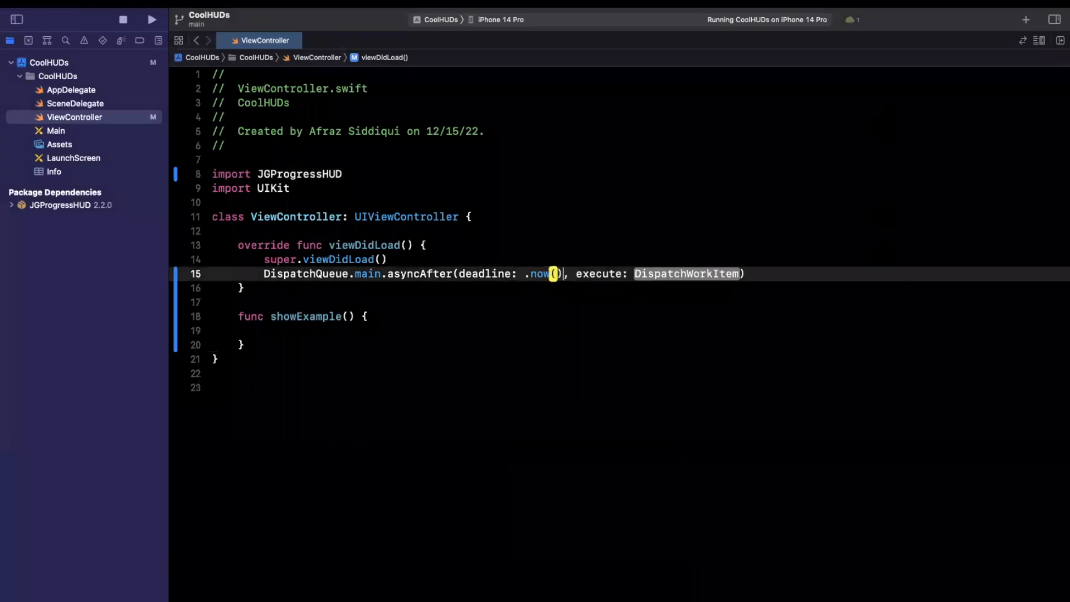
{"action": "type", "text": "+1"}
{"action": "type", "text": "s"}
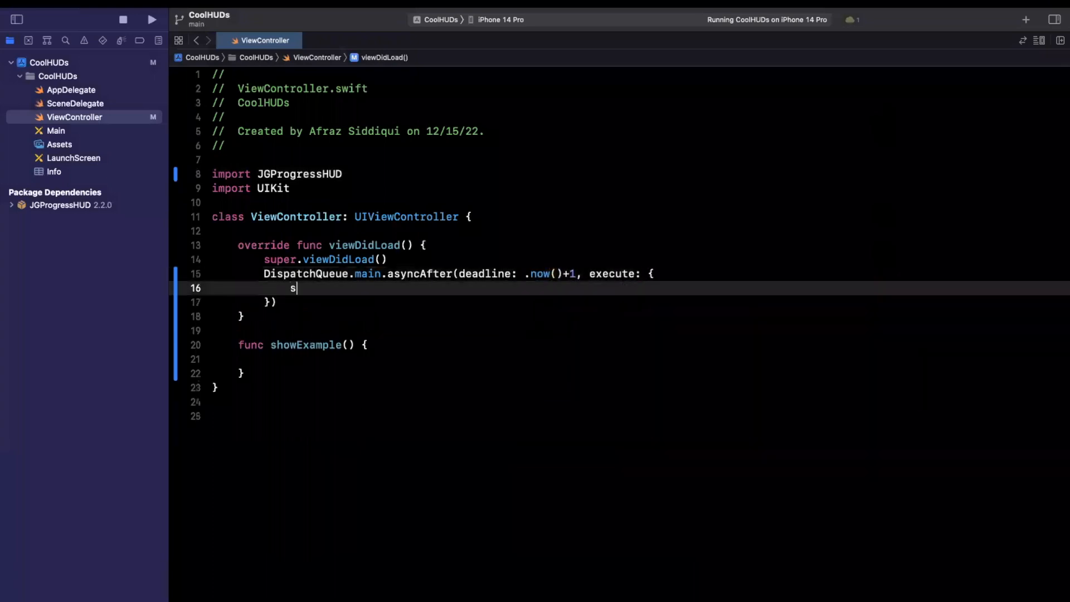
{"action": "type", "text": "elf.shw"}
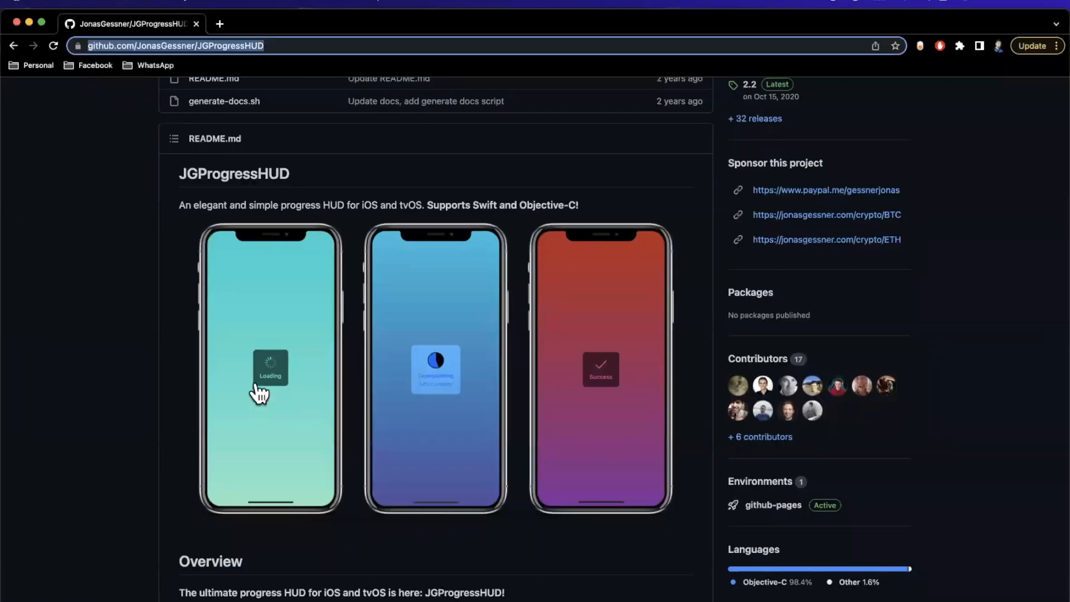
{"action": "mouse_move", "coordinate": [284, 392]}
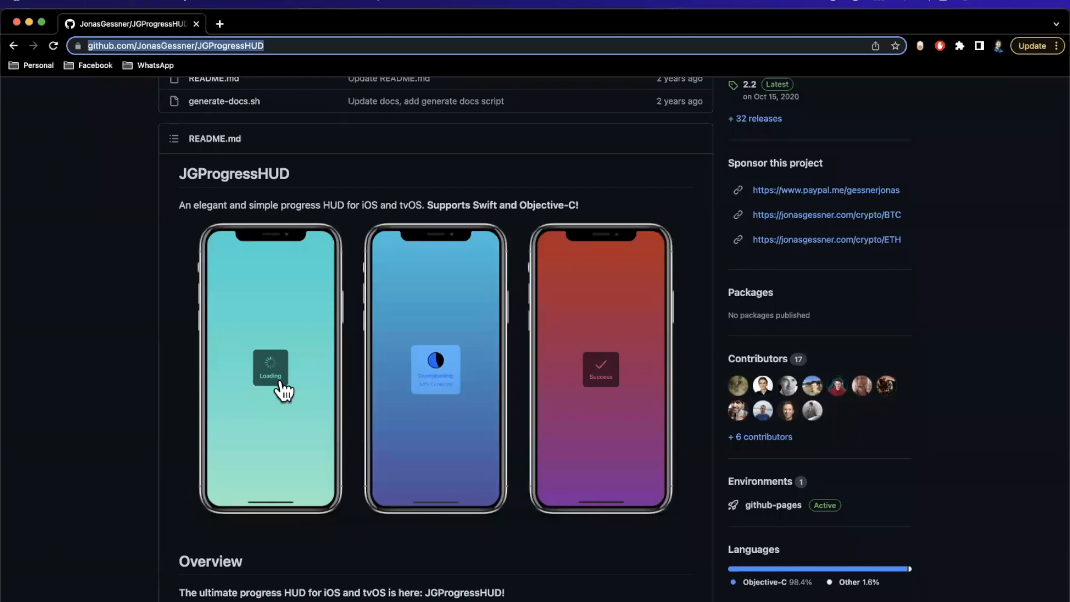
{"action": "mouse_move", "coordinate": [286, 335]}
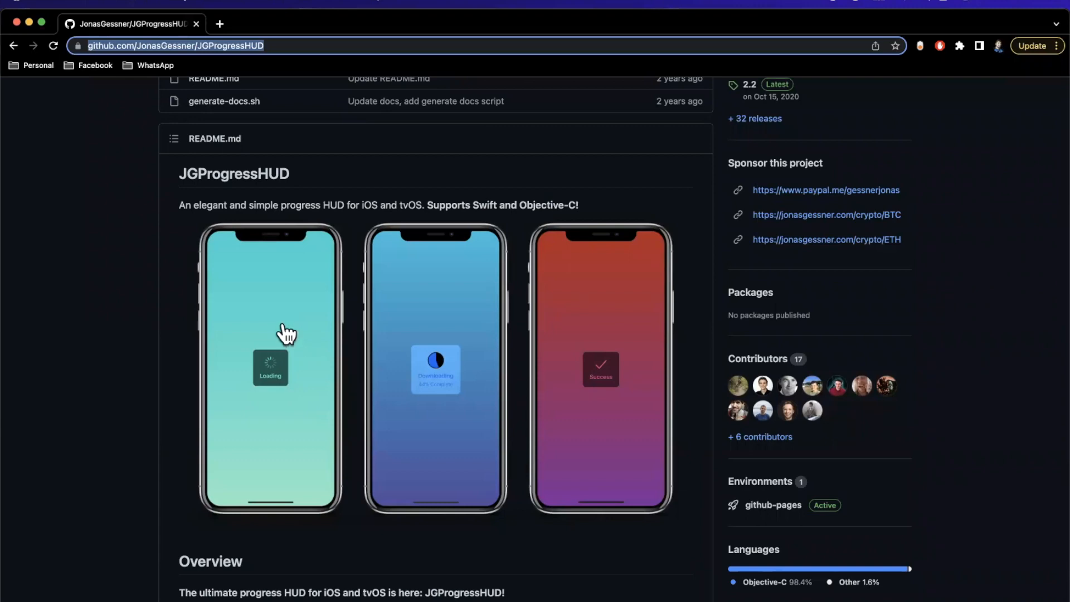
{"action": "mouse_move", "coordinate": [436, 375]}
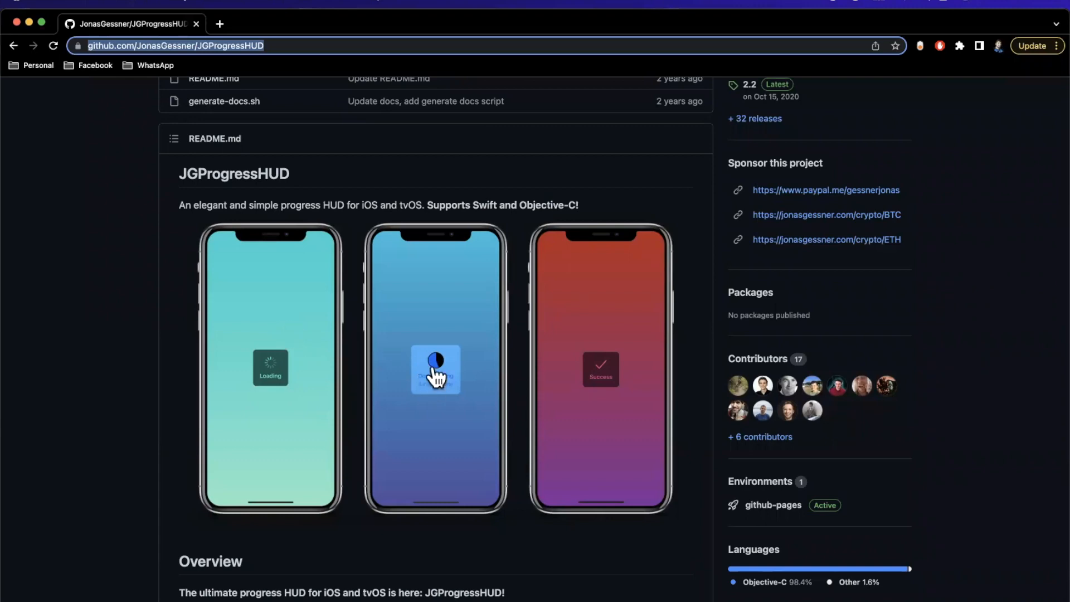
{"action": "mouse_move", "coordinate": [449, 412]}
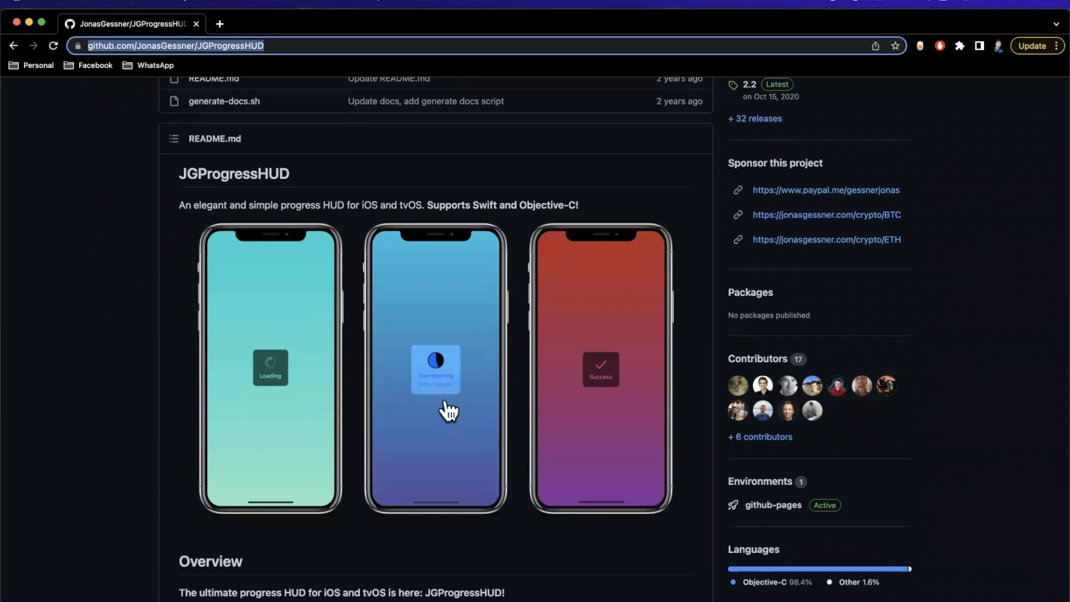
{"action": "mouse_move", "coordinate": [432, 372]}
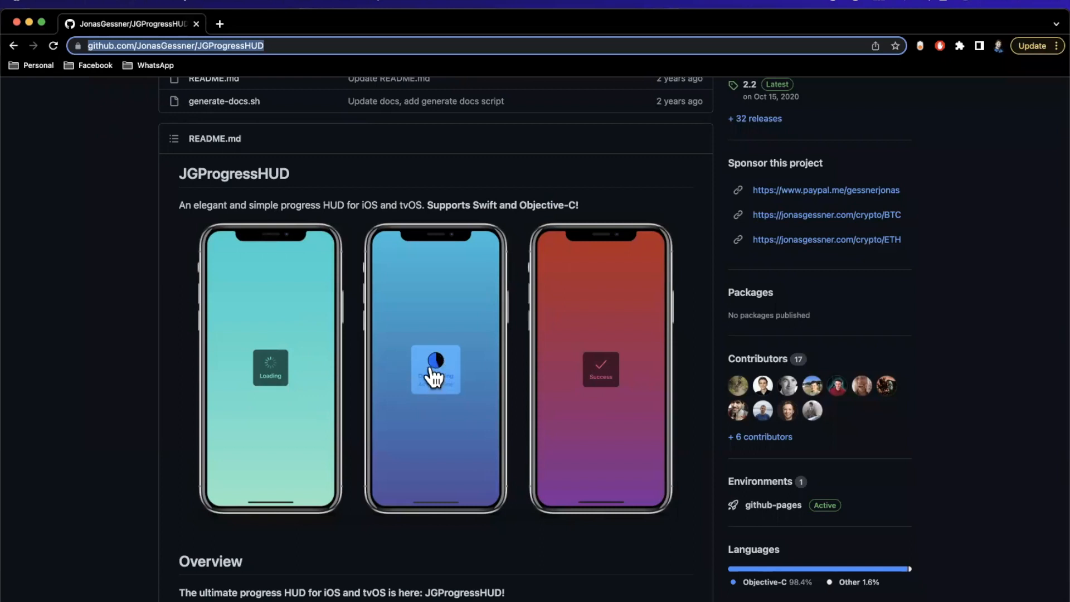
{"action": "mouse_move", "coordinate": [430, 372]}
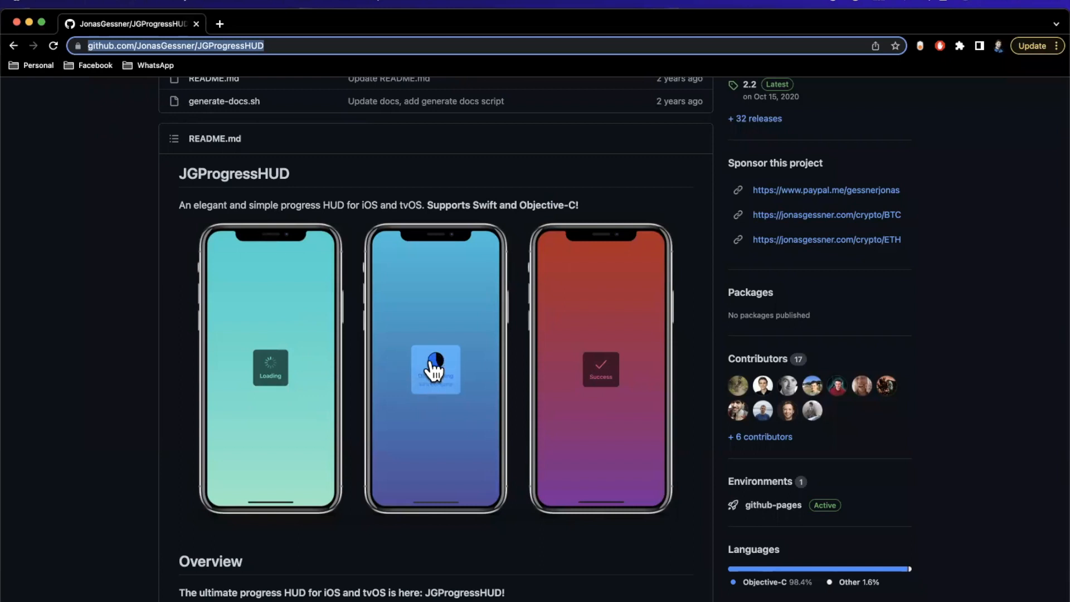
{"action": "mouse_move", "coordinate": [557, 388]}
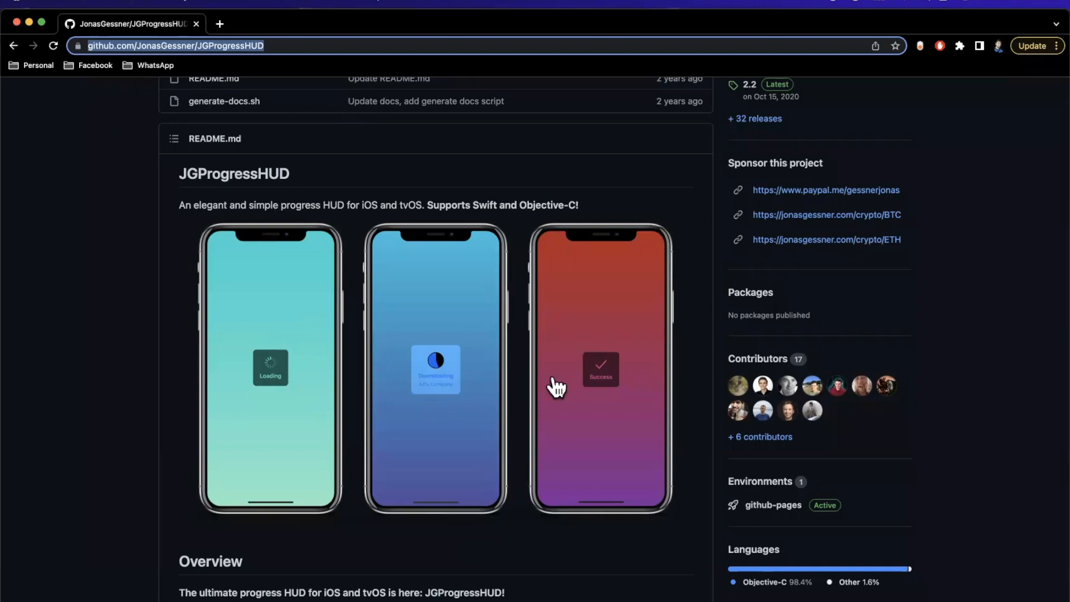
{"action": "mouse_move", "coordinate": [638, 347]}
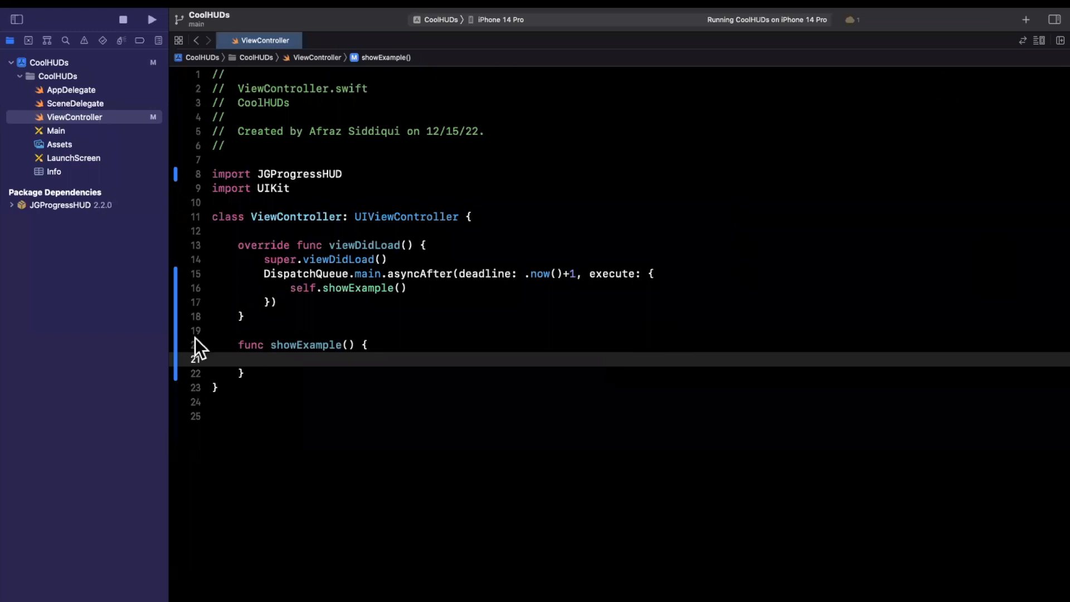
Write 'let hud = JGProgressHUD()' and 'hud.show(in: view)', then run to see the spinner
{"action": "type", "text": "let"}
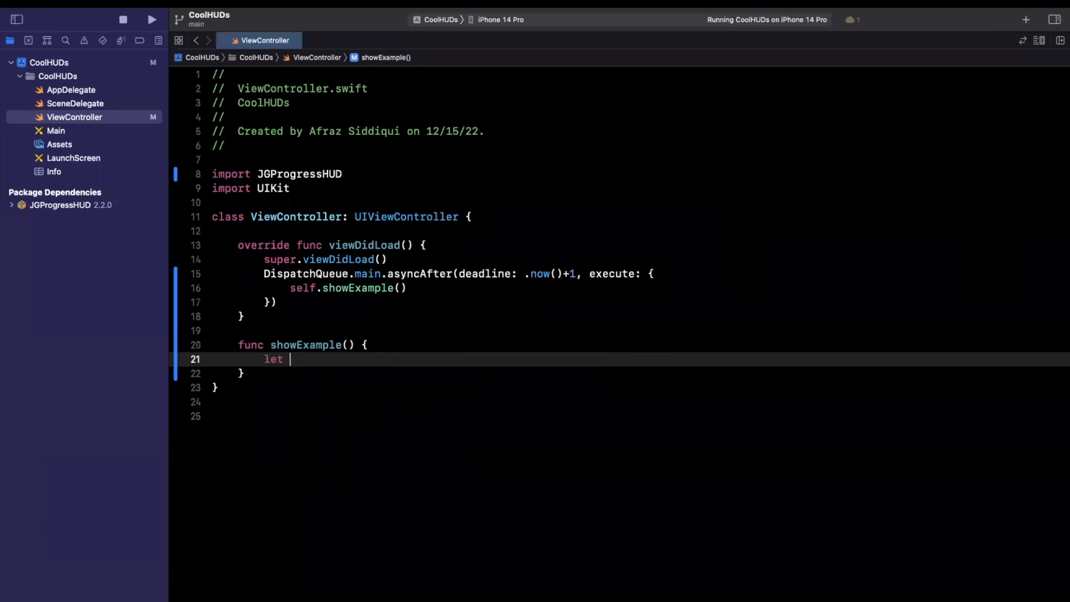
{"action": "type", "text": "hud = J"}
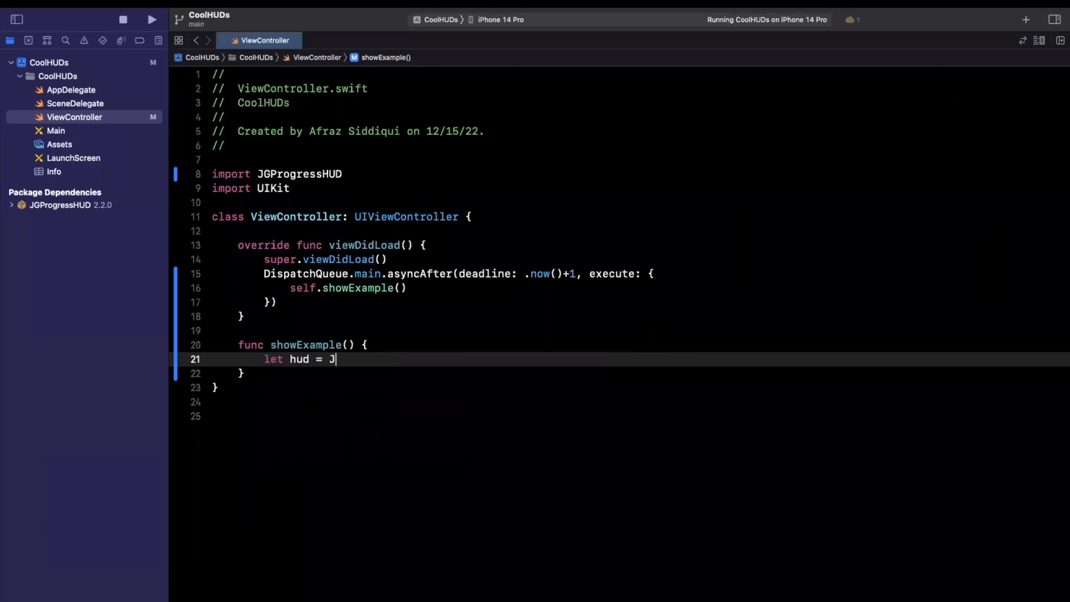
{"action": "type", "text": "GProgressHUD"}
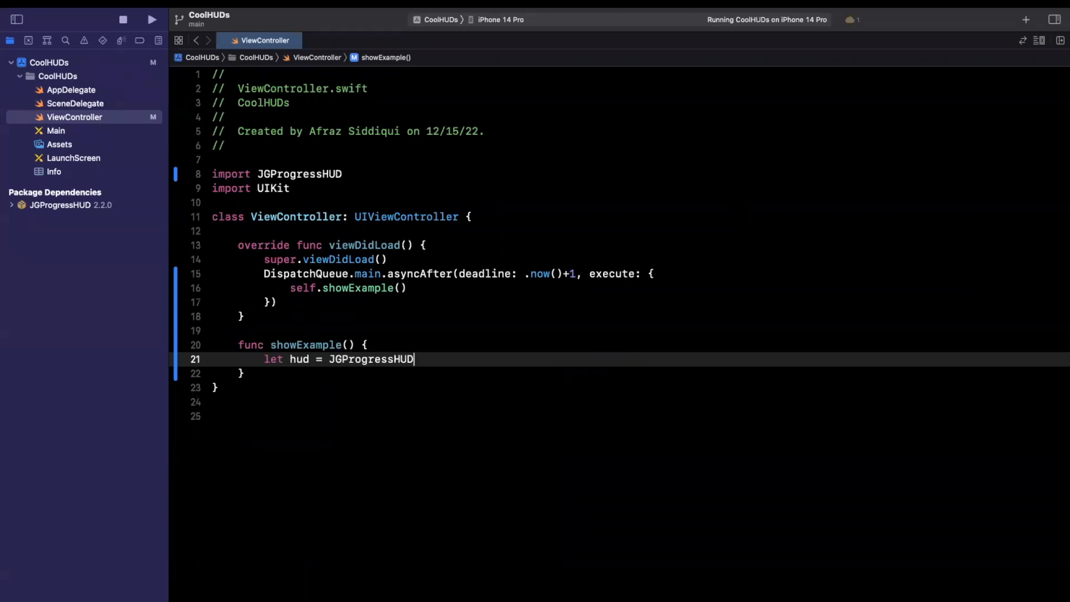
{"action": "type", "text": "("}
{"action": "type", "text": "hud.show(in: view, afterDelay: TimeInterval)"}
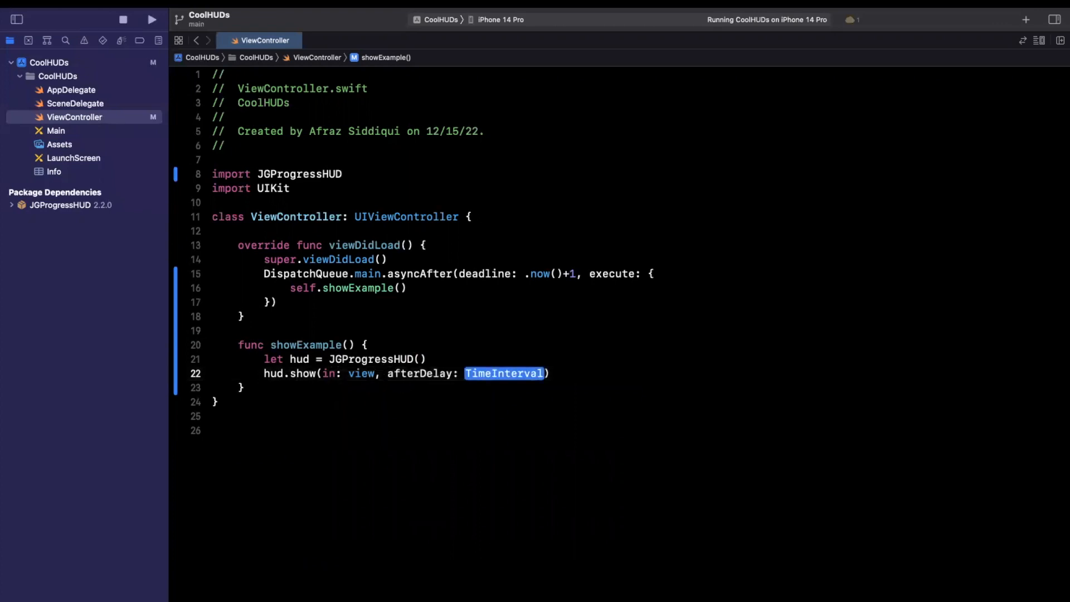
{"action": "key", "text": "Delete"}
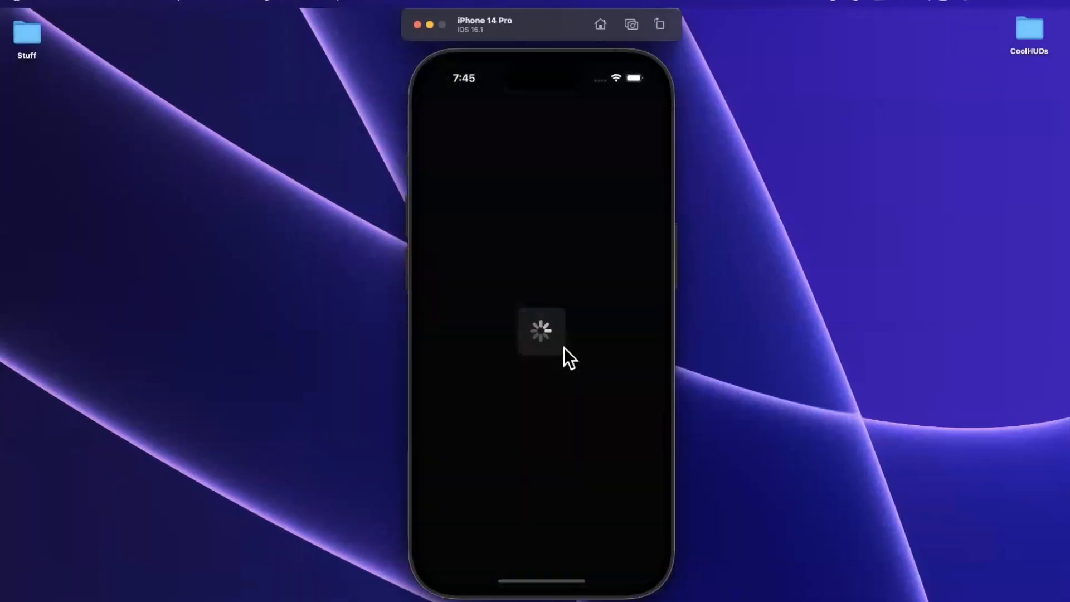
{"action": "mouse_move", "coordinate": [525, 313]}
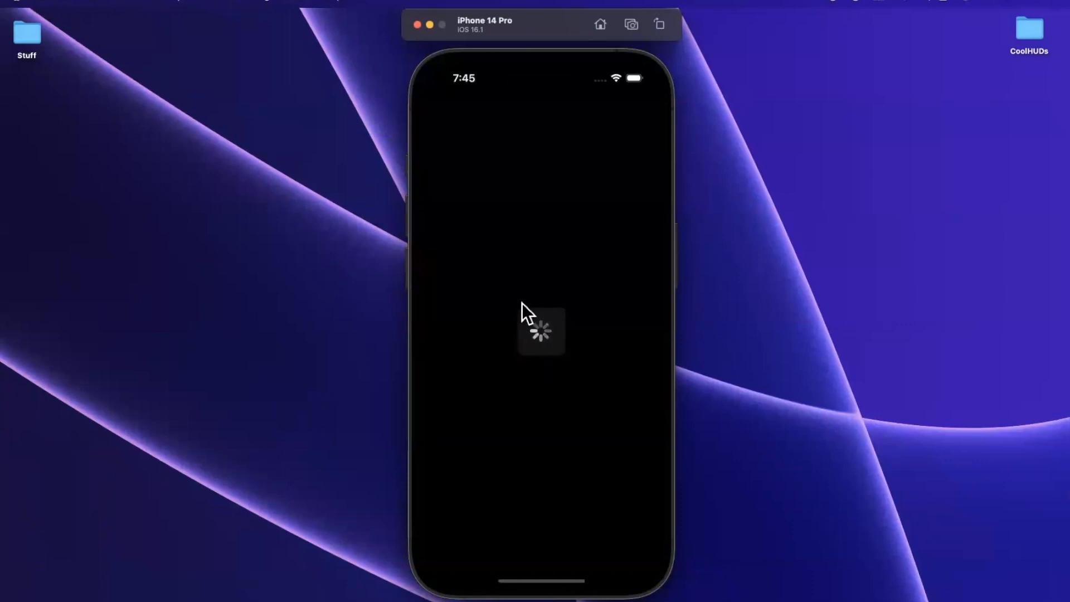
{"action": "mouse_move", "coordinate": [572, 346]}
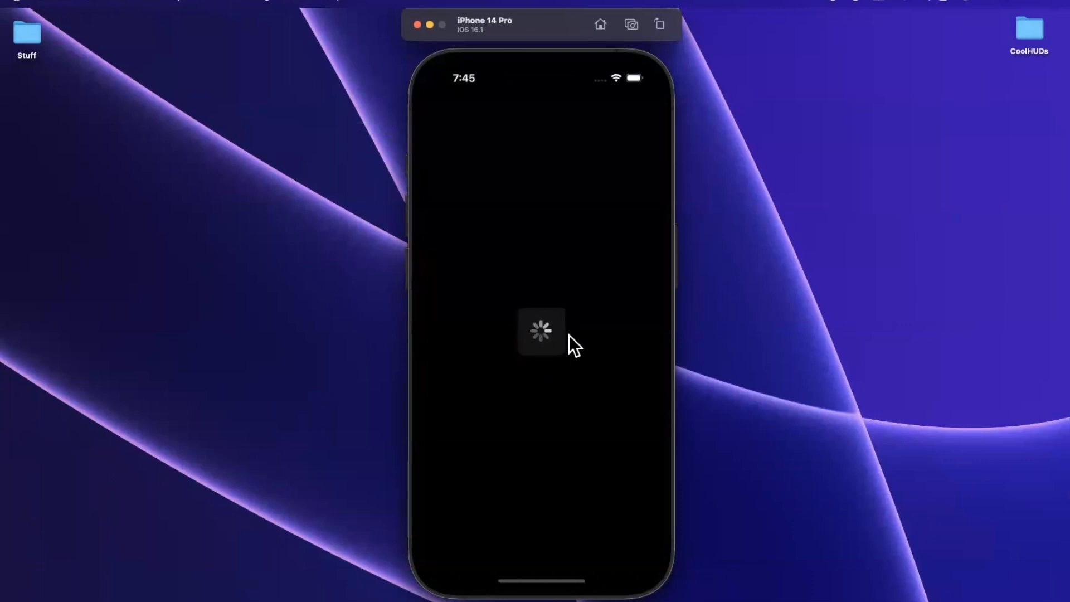
{"action": "mouse_move", "coordinate": [551, 362]}
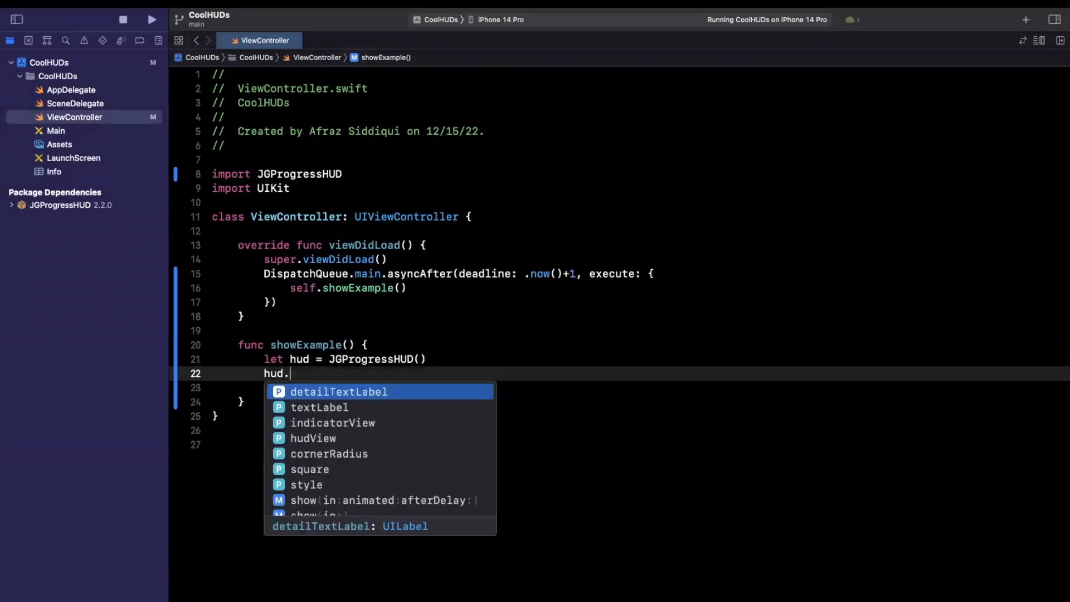
Set hud.textLabel.text to "Loading" and hud.detailTextLabel.text to "Please wait"
{"action": "type", "text": "textLabel.text"}
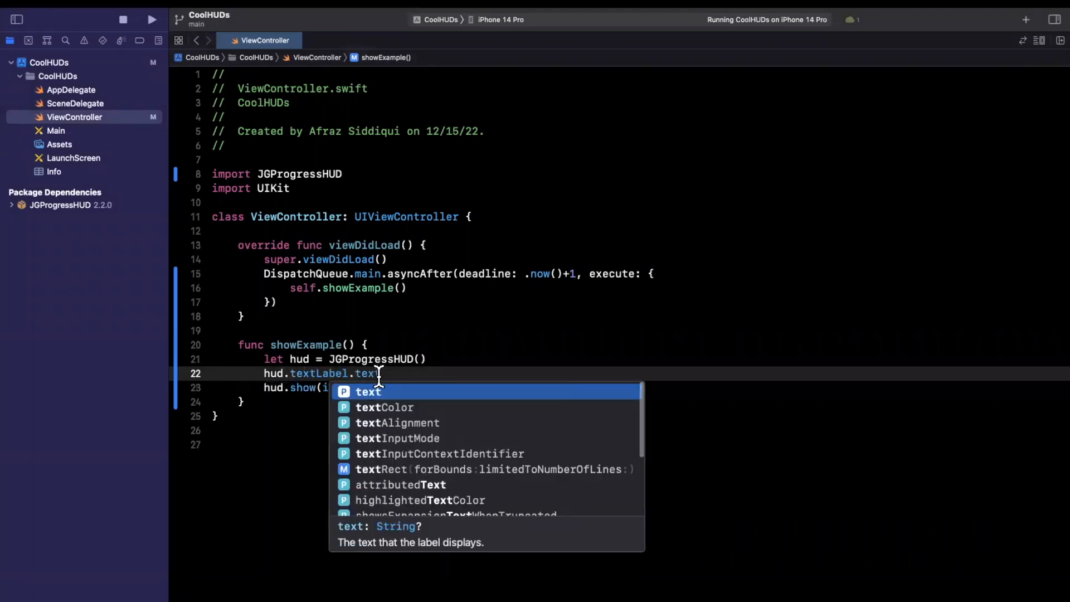
{"action": "type", "text": "= \"Loading"}
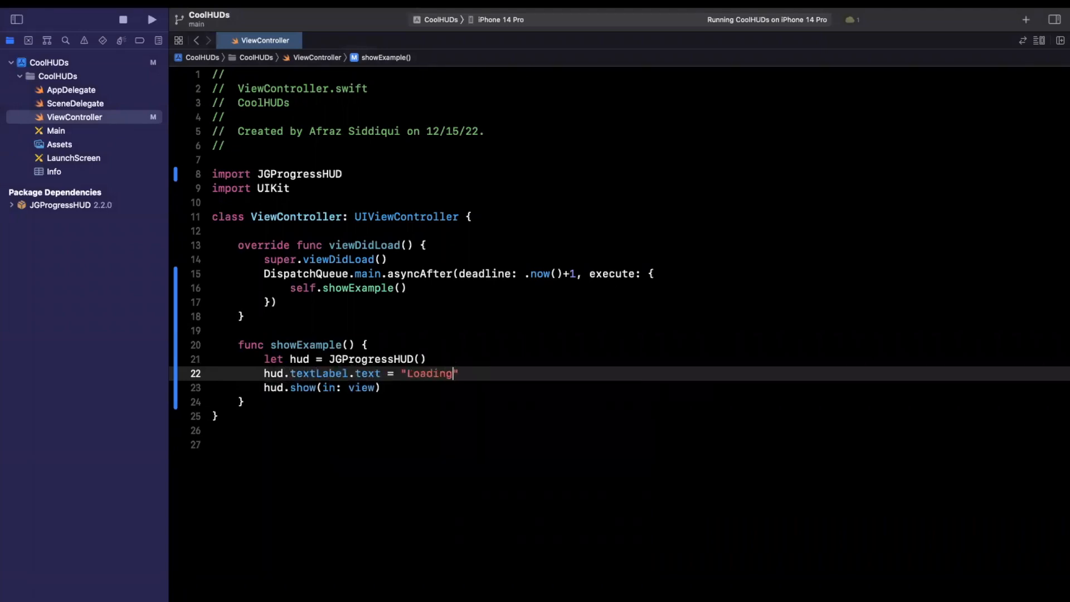
{"action": "key", "text": "Return"}
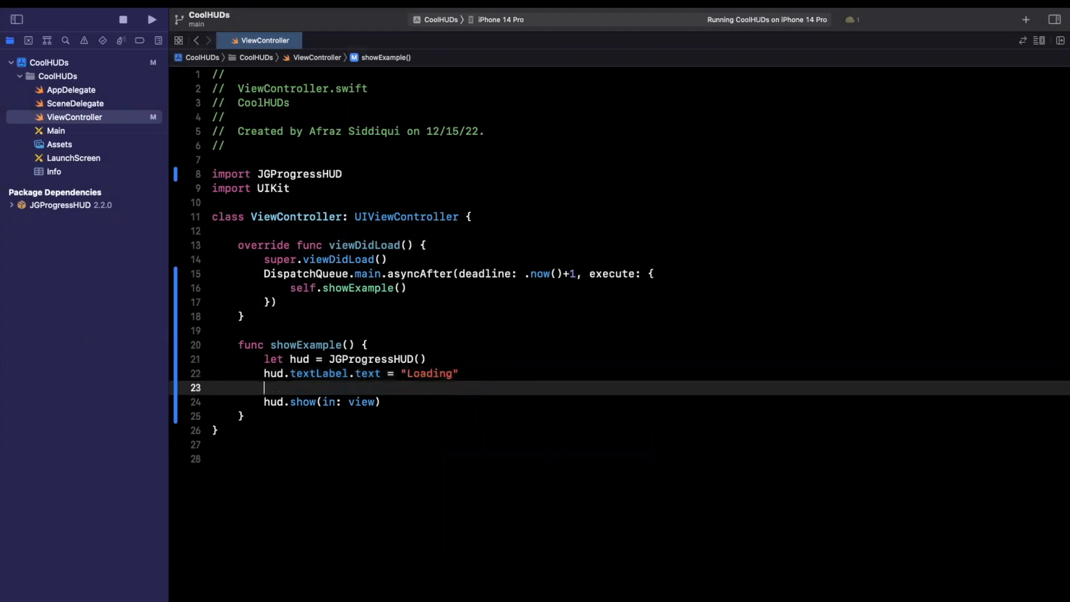
{"action": "type", "text": "hud.detailTextLabel.text ="}
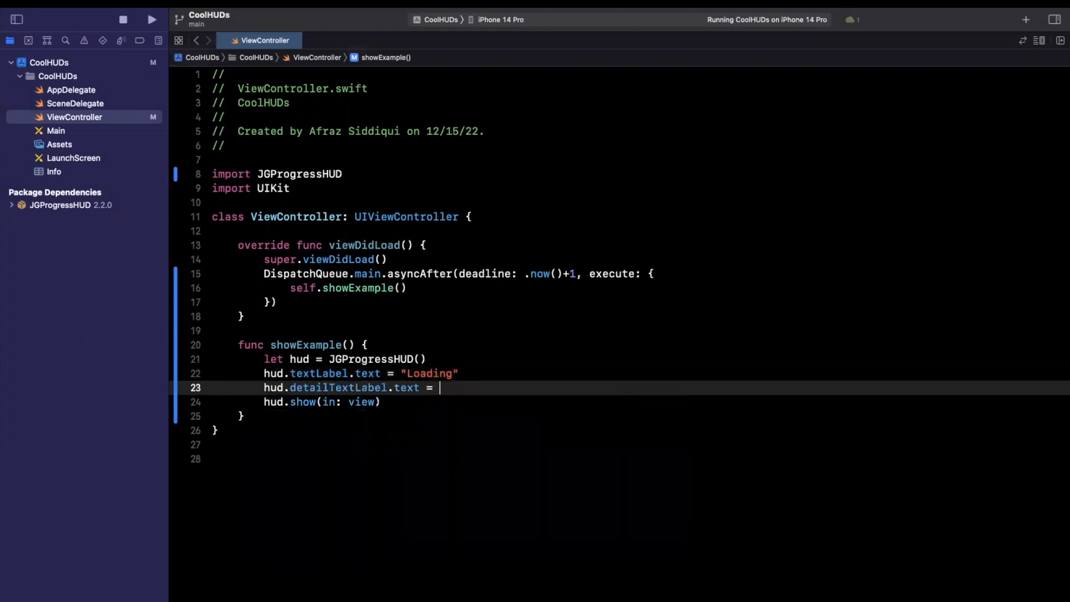
{"action": "type", "text": "\"Please wait\""}
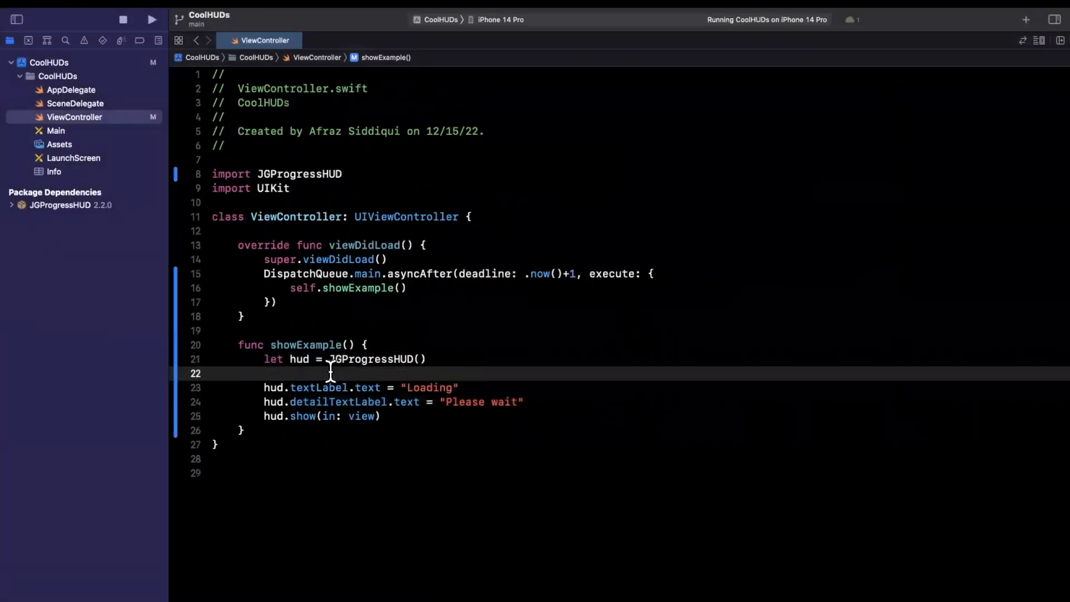
Use JGProgressHUDSuccessIndicatorView, retitle the HUD "Success", remove the detail line, and start hud.dismiss
{"action": "type", "text": "hud.indicatorView = J"}
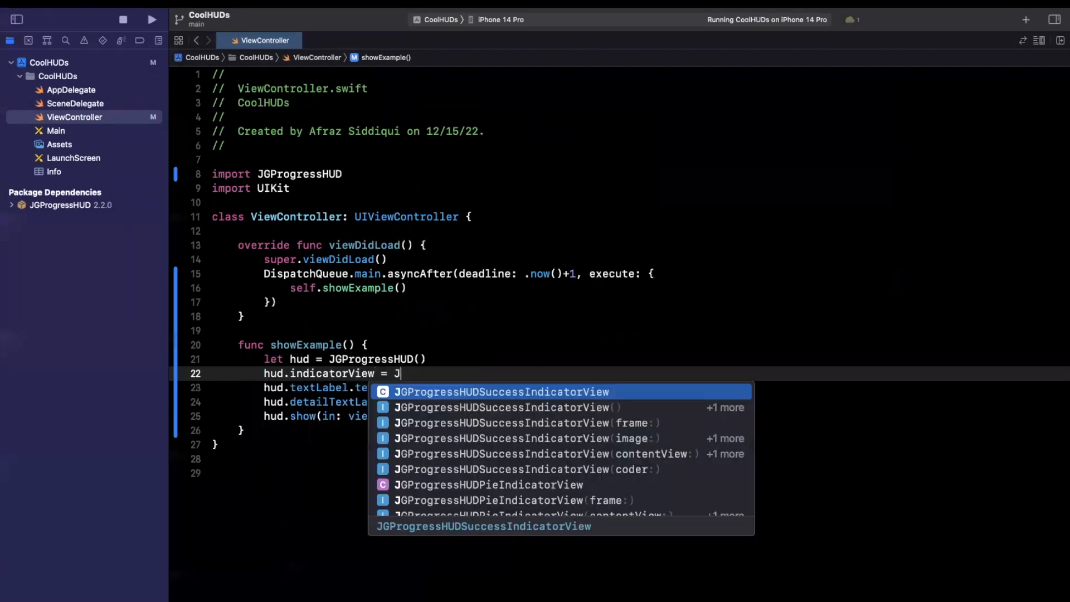
{"action": "type", "text": "GprogressHUDSuccessIndicatorView("}
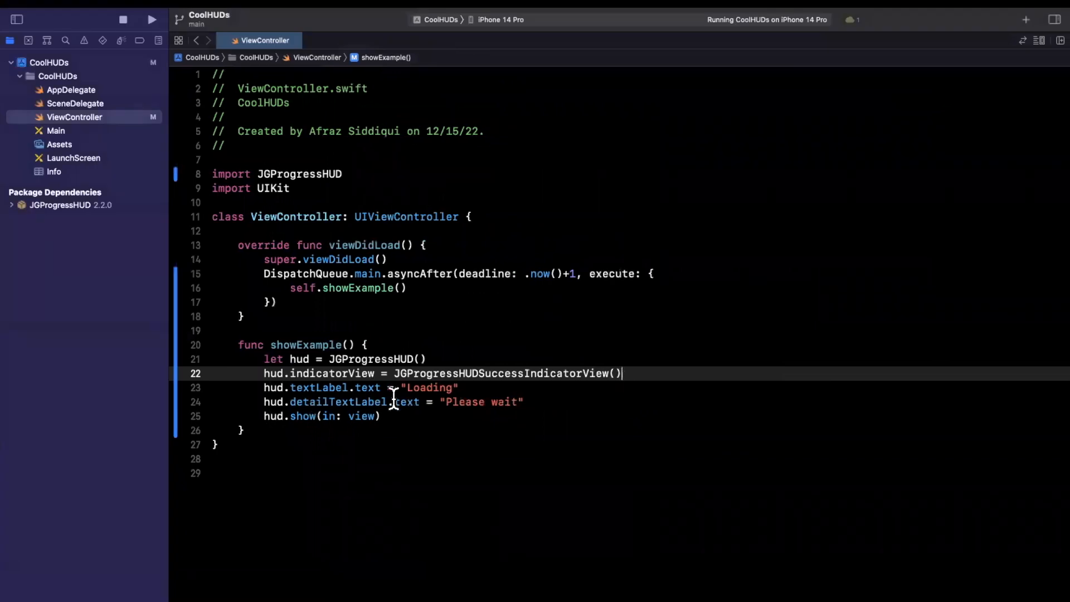
{"action": "double_click", "coordinate": [429, 388]}
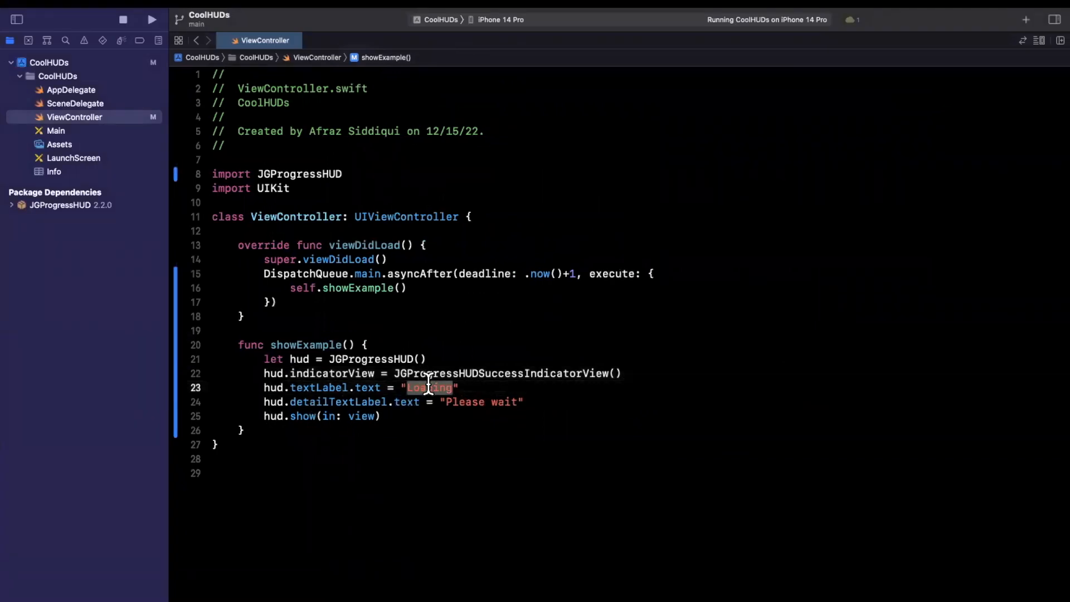
{"action": "type", "text": "Success"}
{"action": "type", "text": "hud.d"}
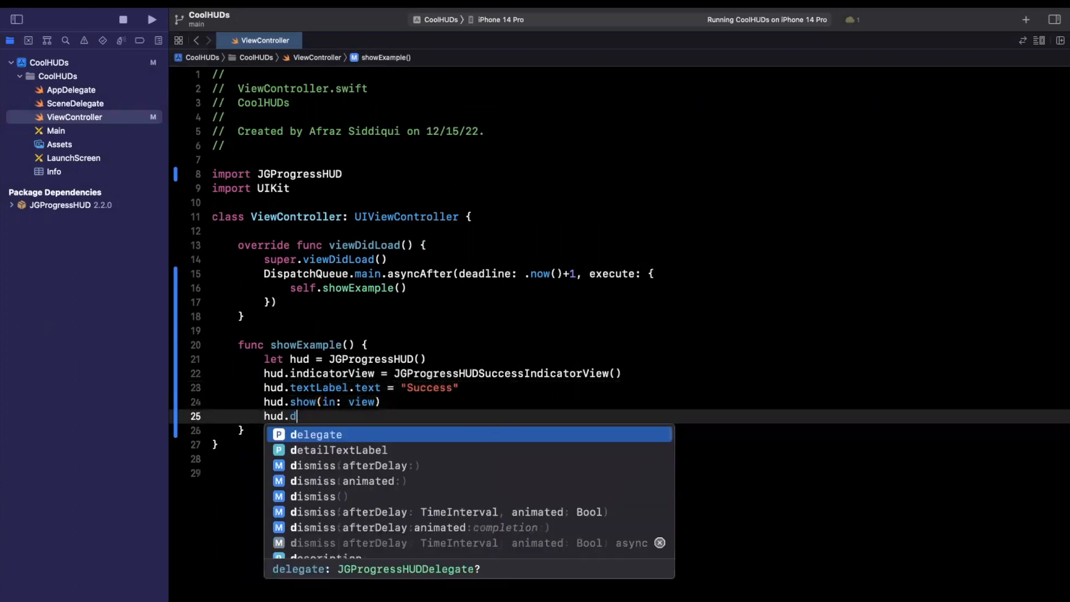
{"action": "type", "text": "is"}
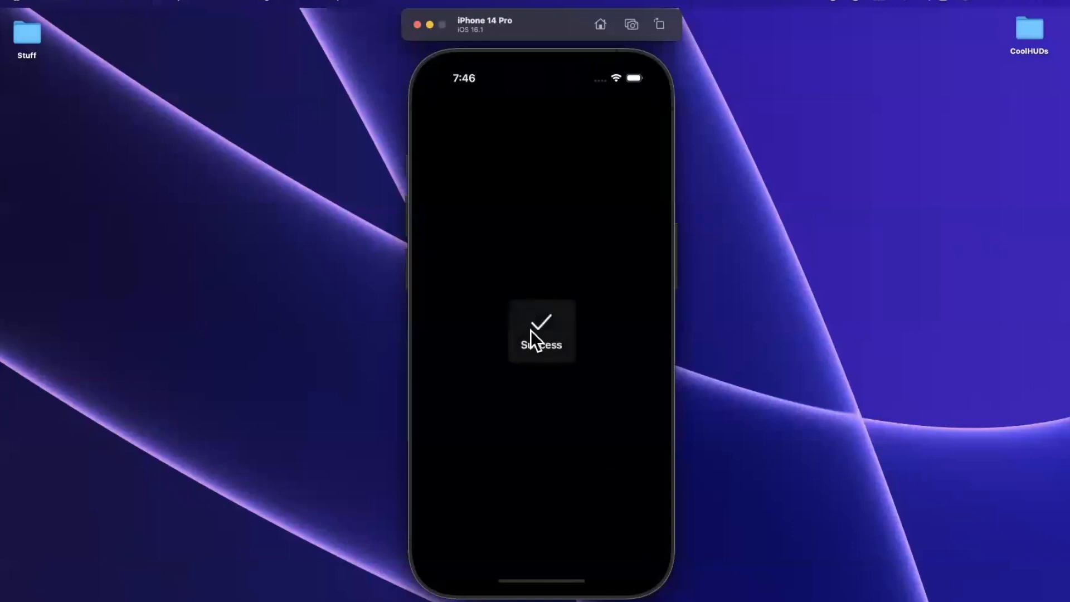
{"action": "mouse_move", "coordinate": [550, 377]}
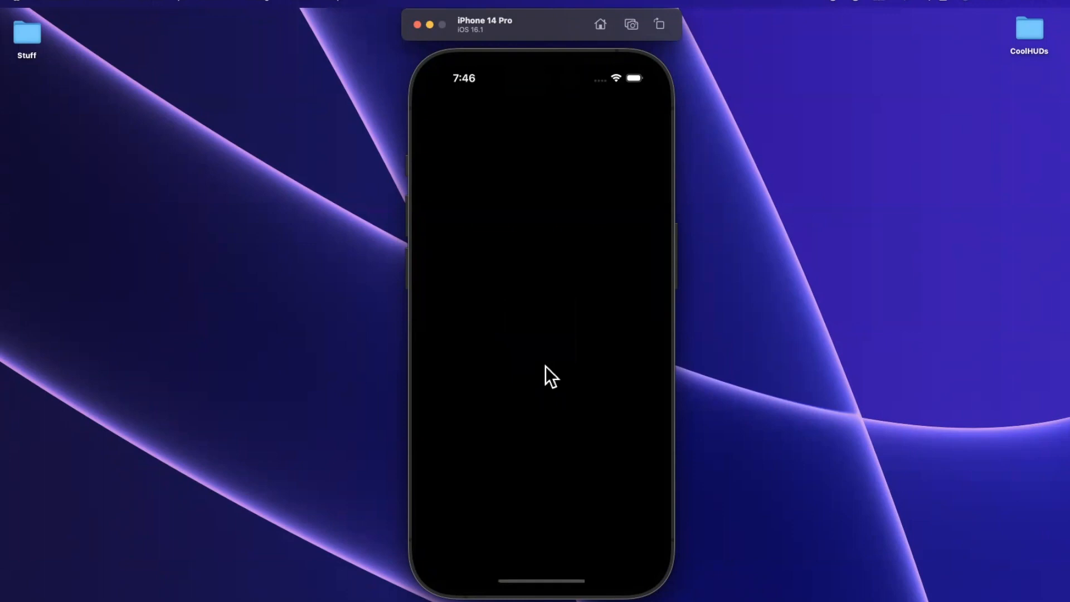
{"action": "mouse_move", "coordinate": [514, 289]}
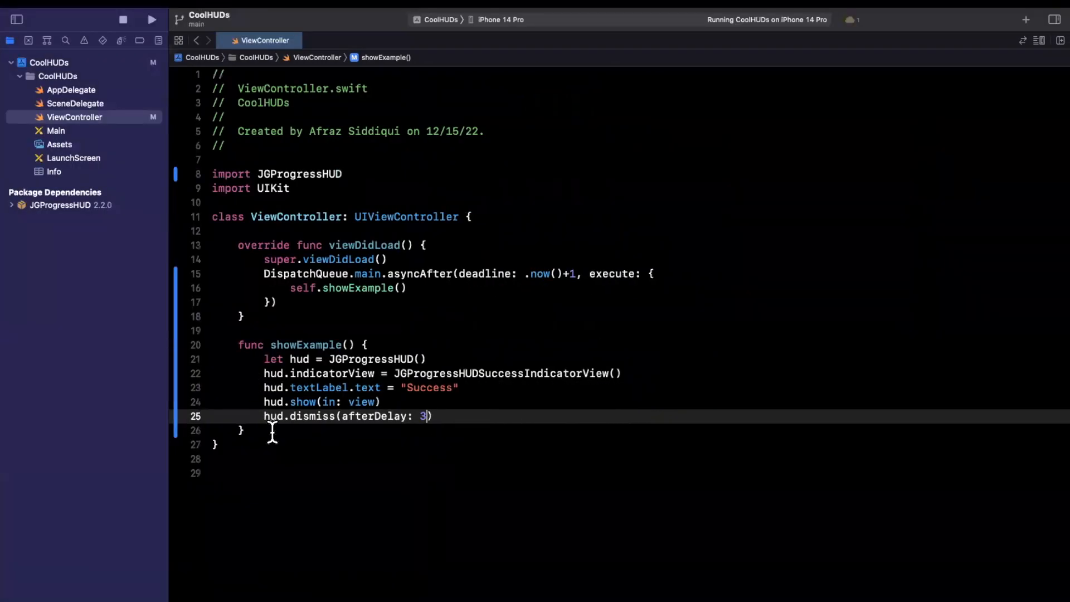
{"action": "mouse_move", "coordinate": [550, 393]}
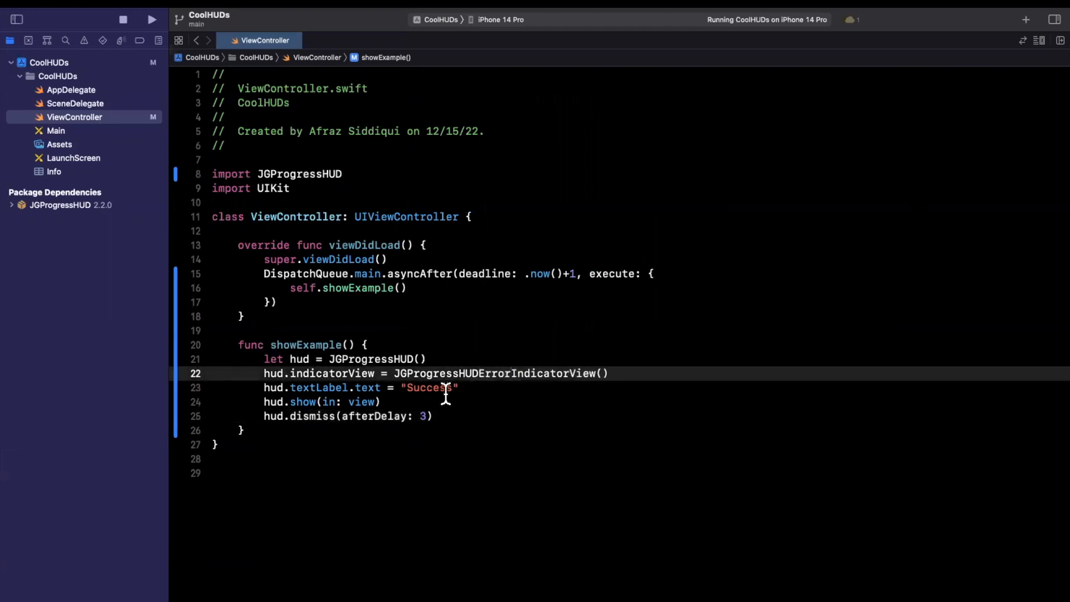
Retitle the HUD "Error" and set its textColor to .red
{"action": "type", "text": "Erro"}
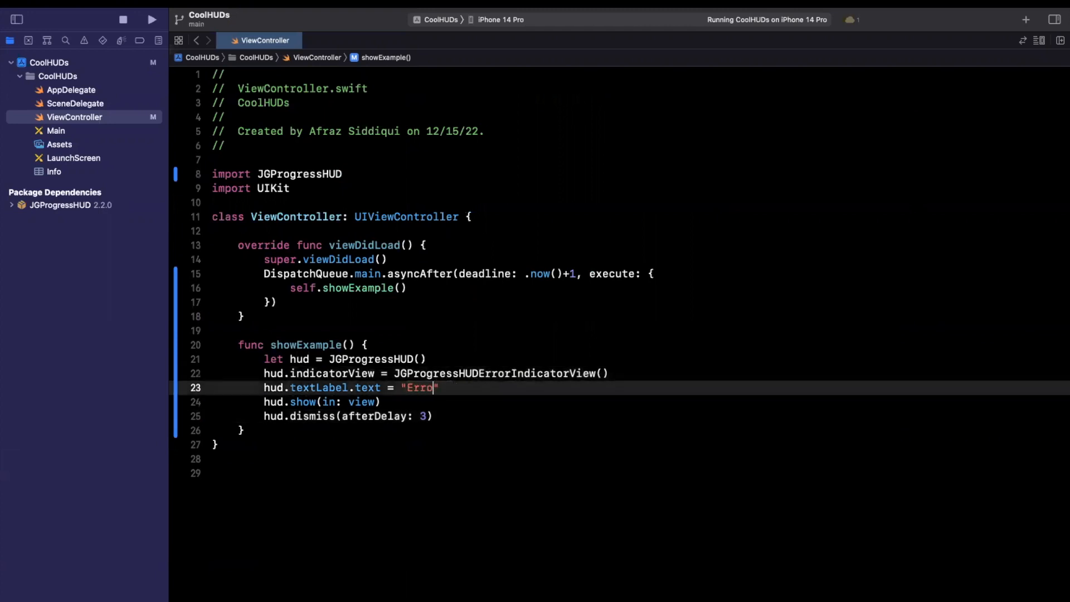
{"action": "key", "text": "Return"}
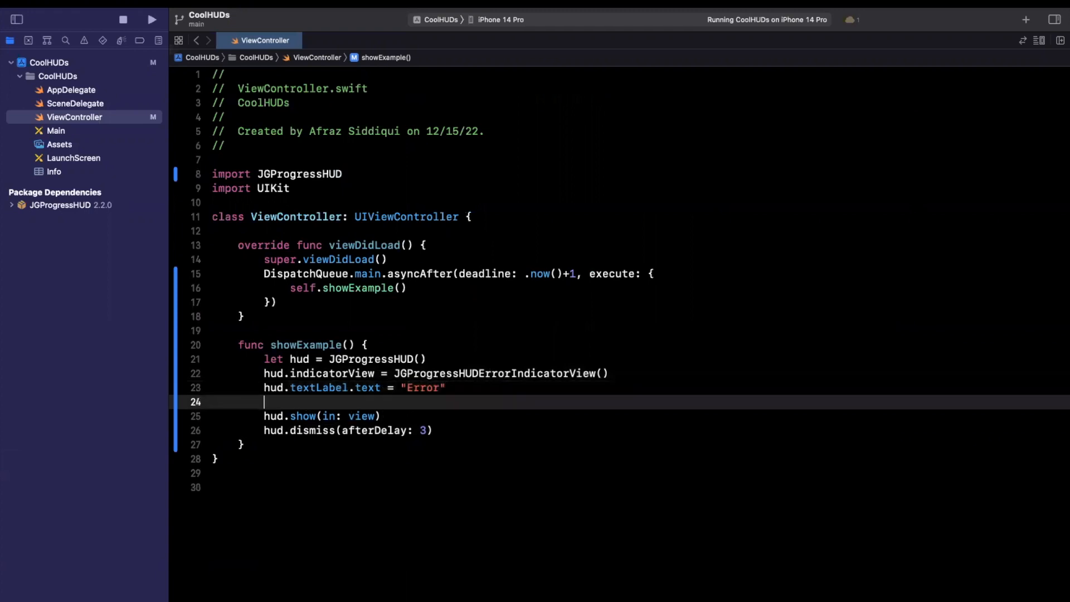
{"action": "type", "text": "hud.textLabel."}
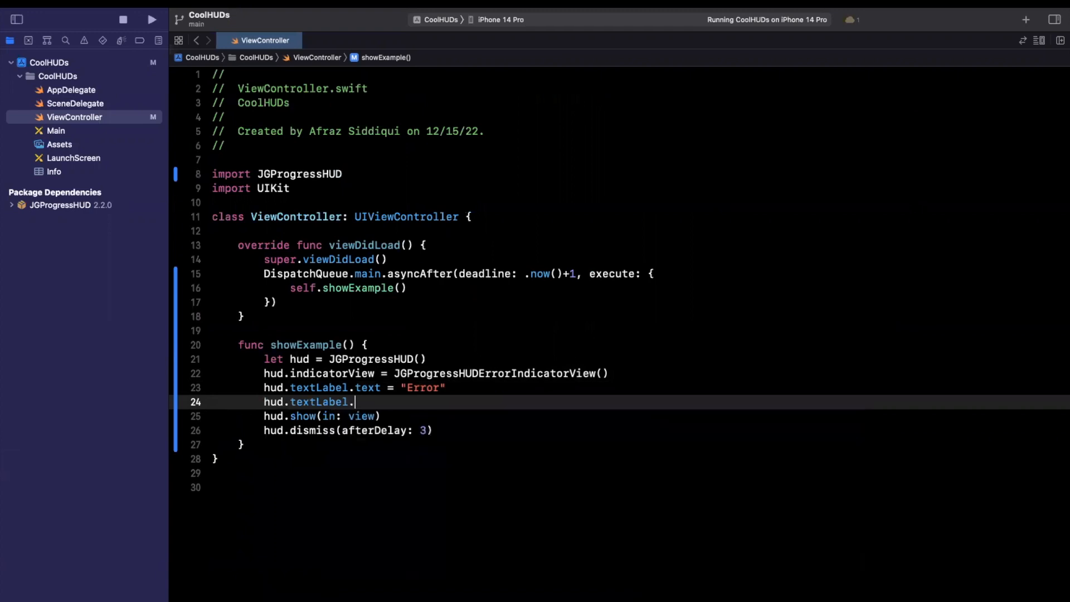
{"action": "type", "text": "textColor ="}
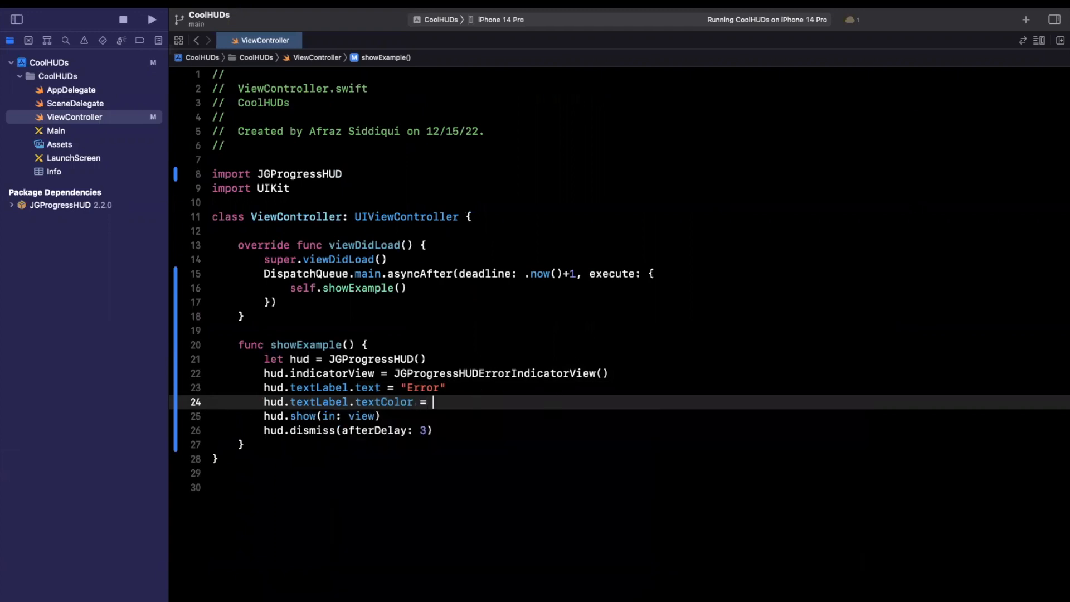
{"action": "type", "text": ".red"}
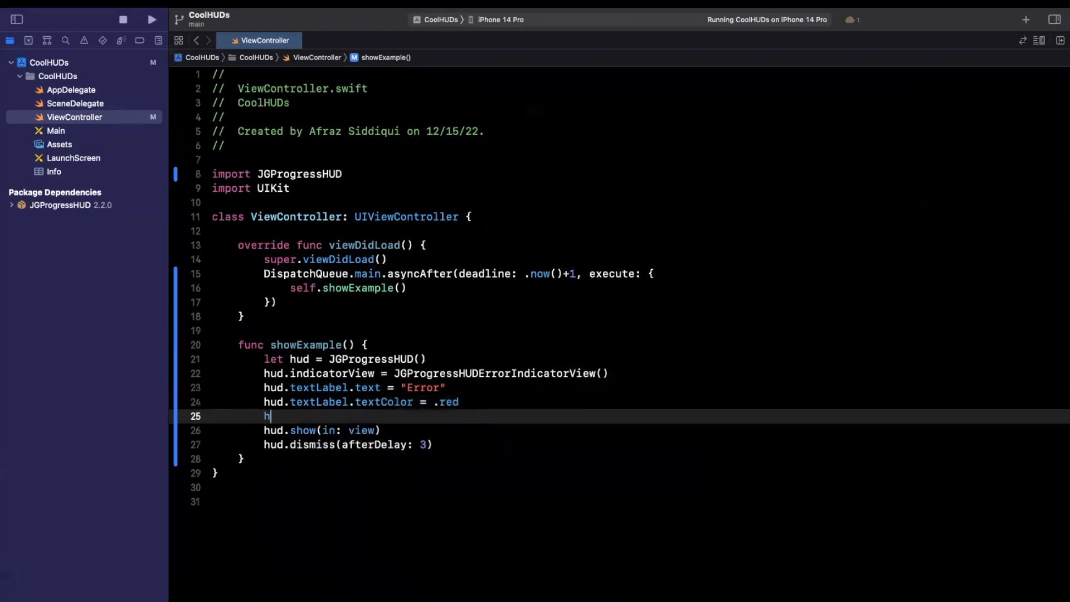
Give hudView a .systemPink background and a corner radius of 50
{"action": "type", "text": "ud.hudView."}
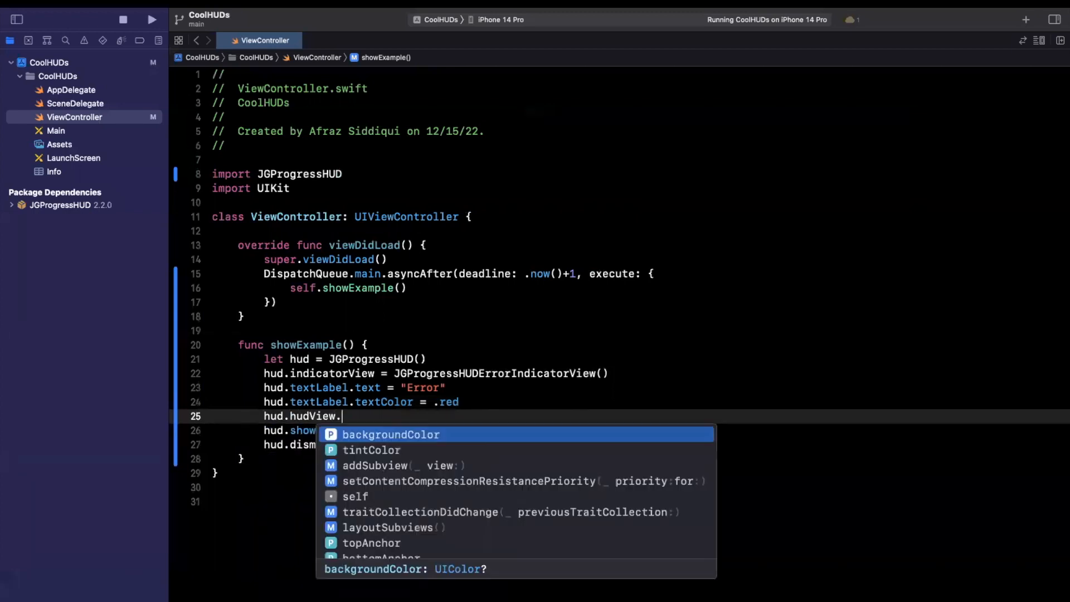
{"action": "type", "text": "backgroundColor = .pi"}
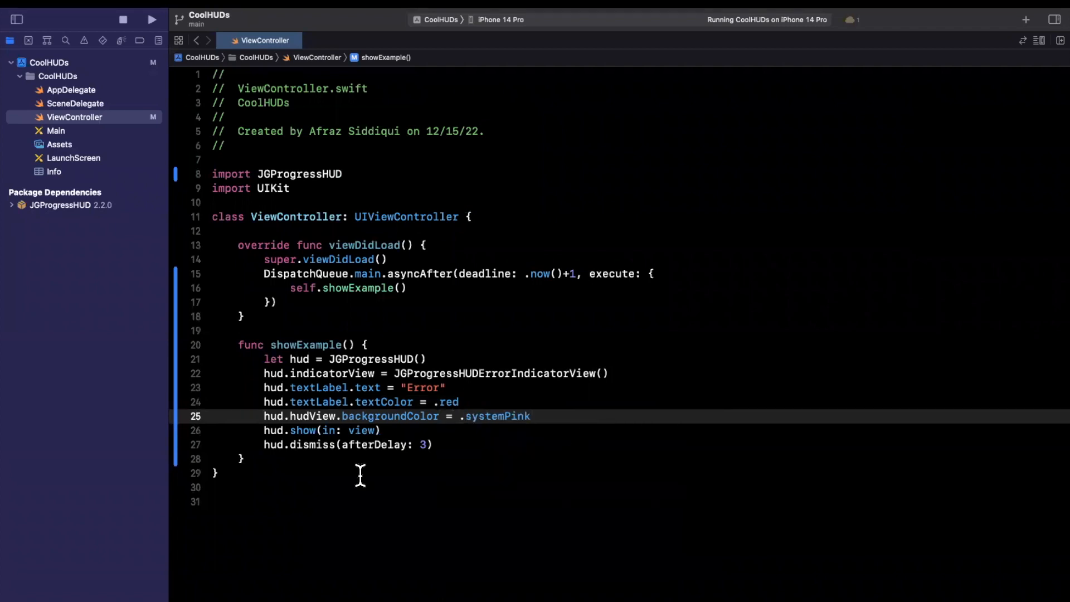
{"action": "type", "text": "h"}
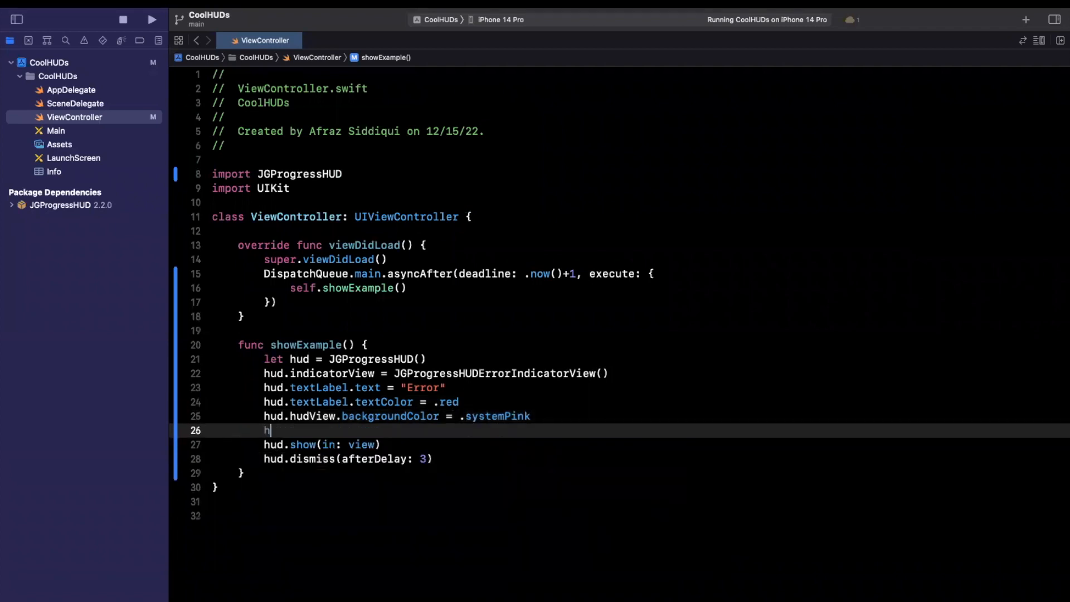
{"action": "type", "text": "ud.cornerRadius ="}
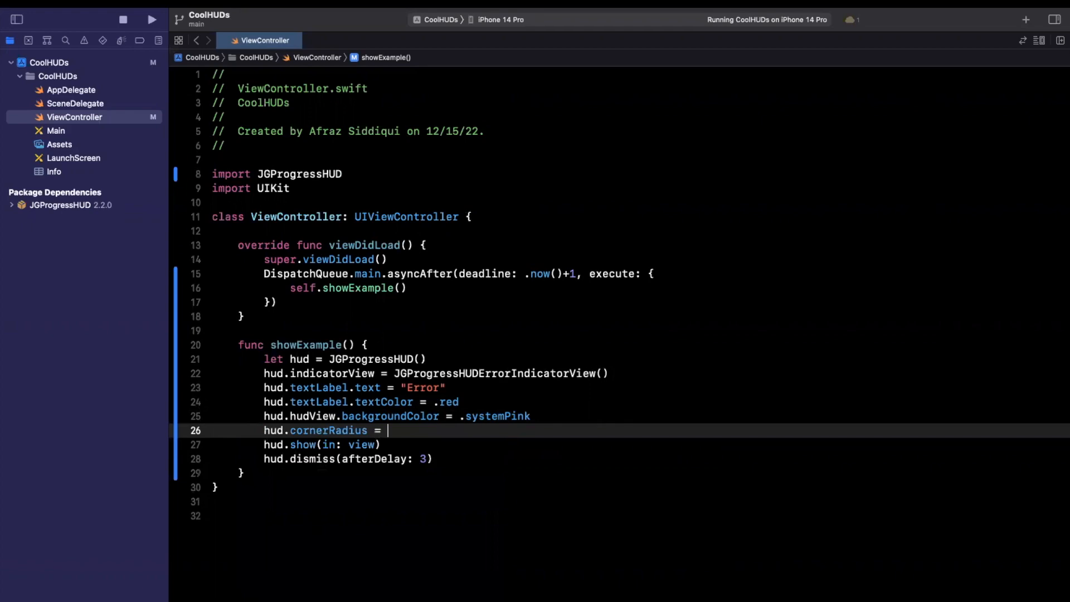
{"action": "type", "text": "50"}
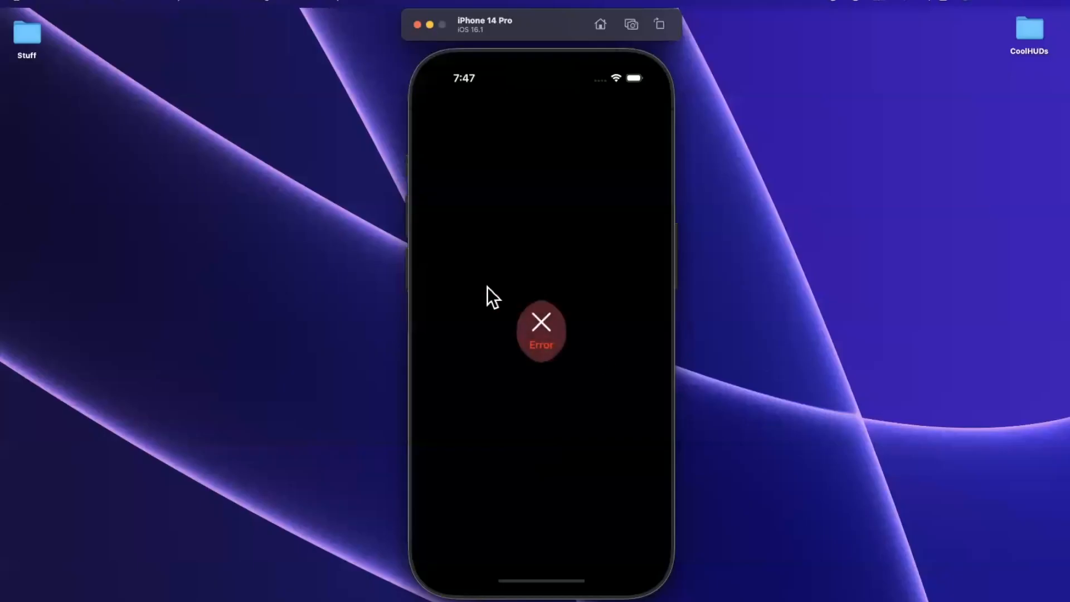
{"action": "mouse_move", "coordinate": [590, 365]}
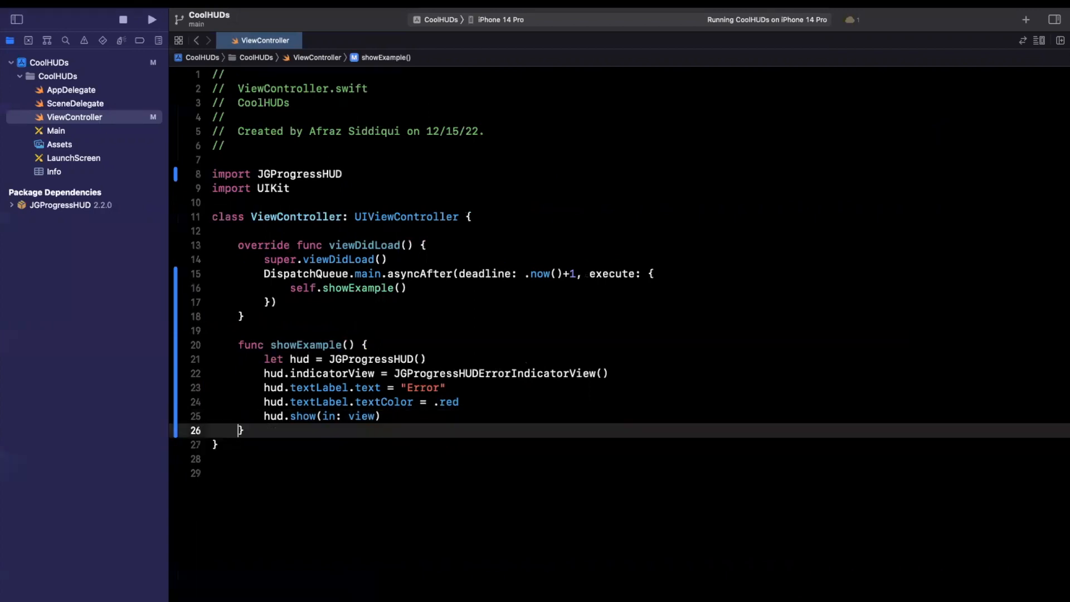
Retitle the HUD "Downloading", add a "0%" detail line, and switch to the pie indicator
{"action": "double_click", "coordinate": [423, 388]}
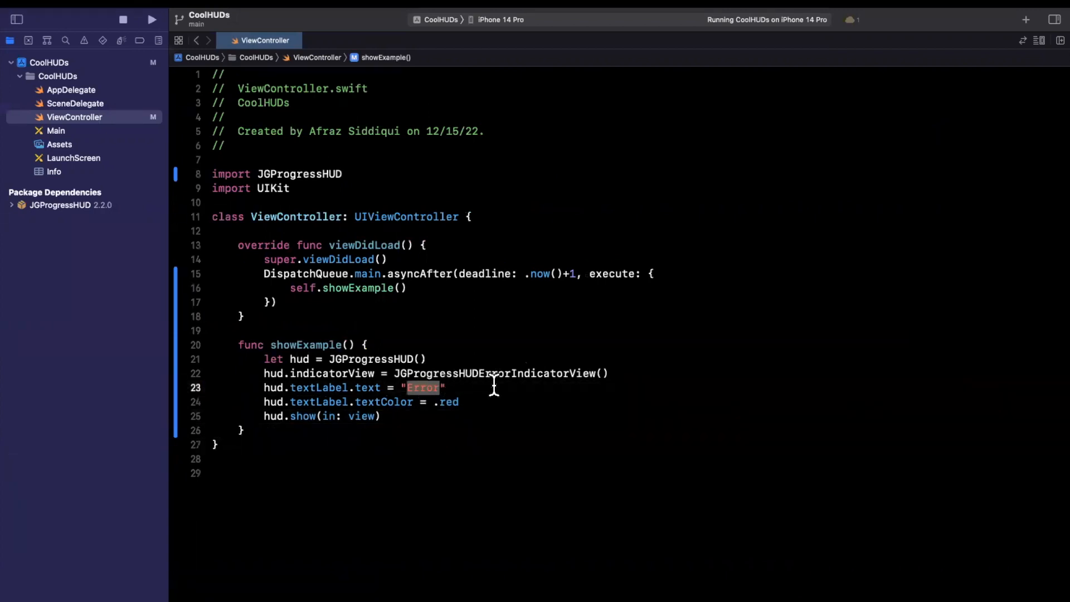
{"action": "type", "text": "Downloading"}
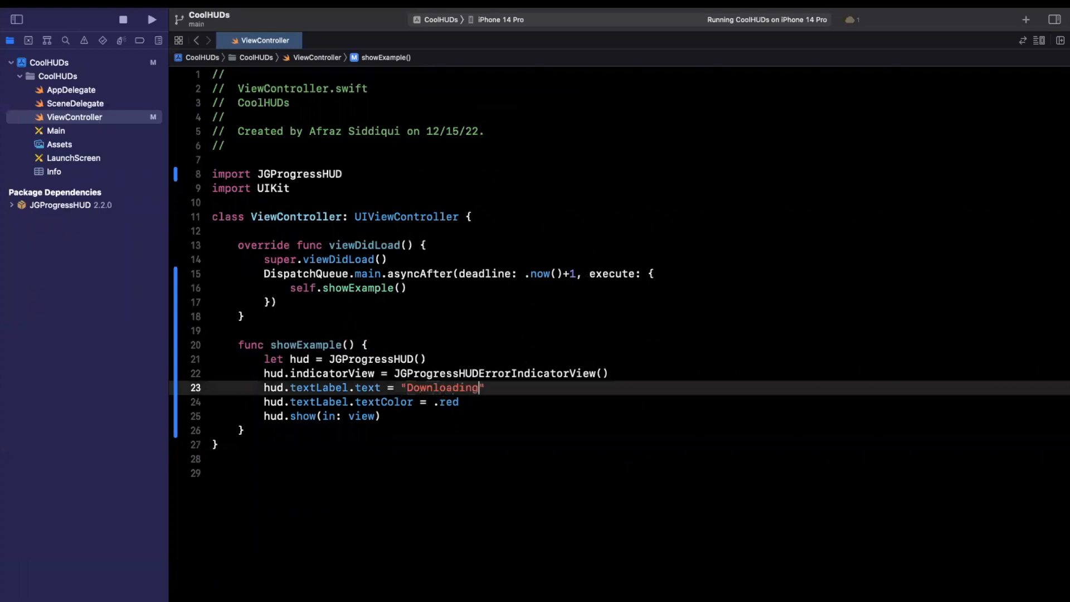
{"action": "double_click", "coordinate": [447, 401]}
{"action": "type", "text": "hud.d"}
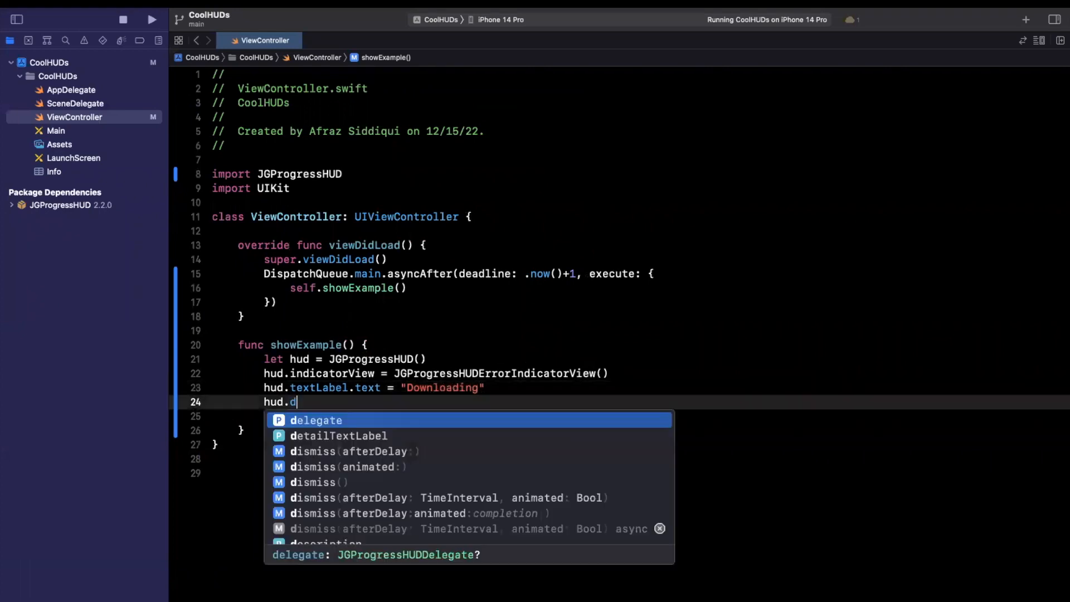
{"action": "type", "text": "etailTextLabel.text = \"0%"}
{"action": "left_click", "coordinate": [468, 415]}
{"action": "type", "text": "hud.show(in: view"}
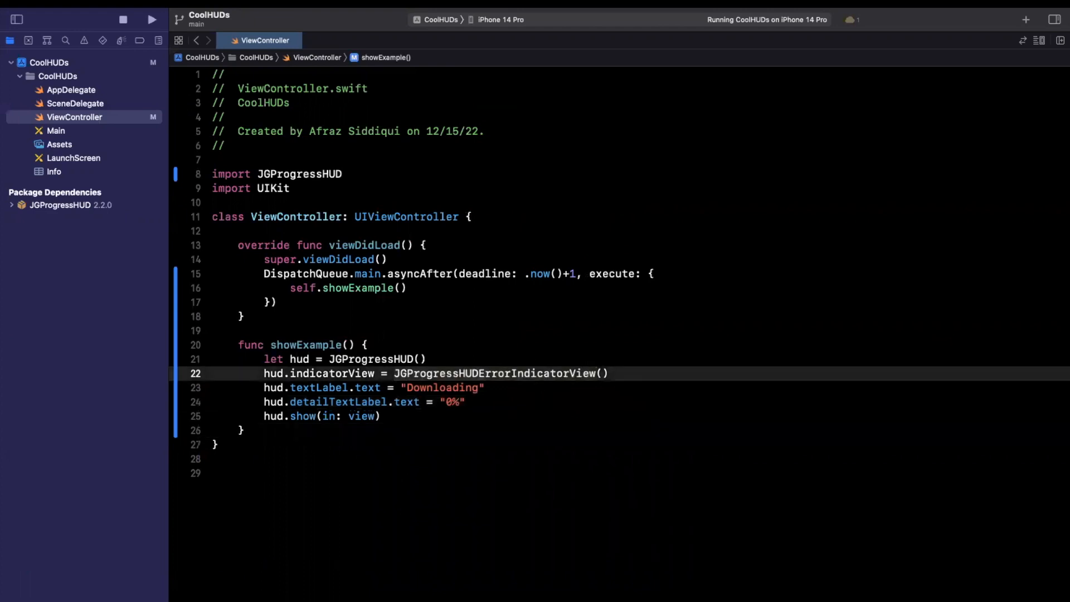
{"action": "type", "text": "Ring"}
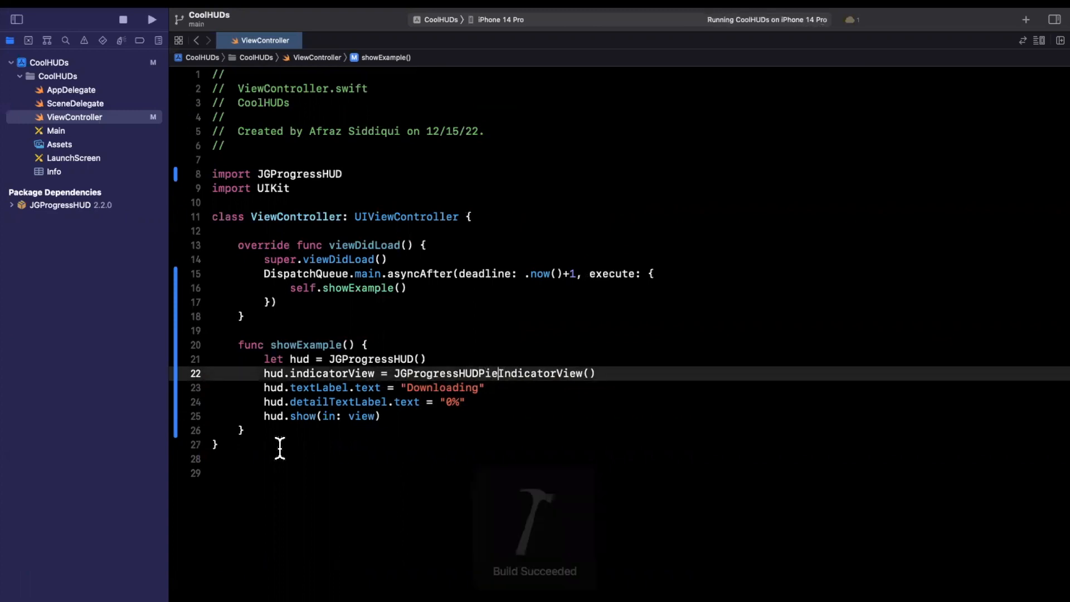
{"action": "mouse_move", "coordinate": [379, 435]}
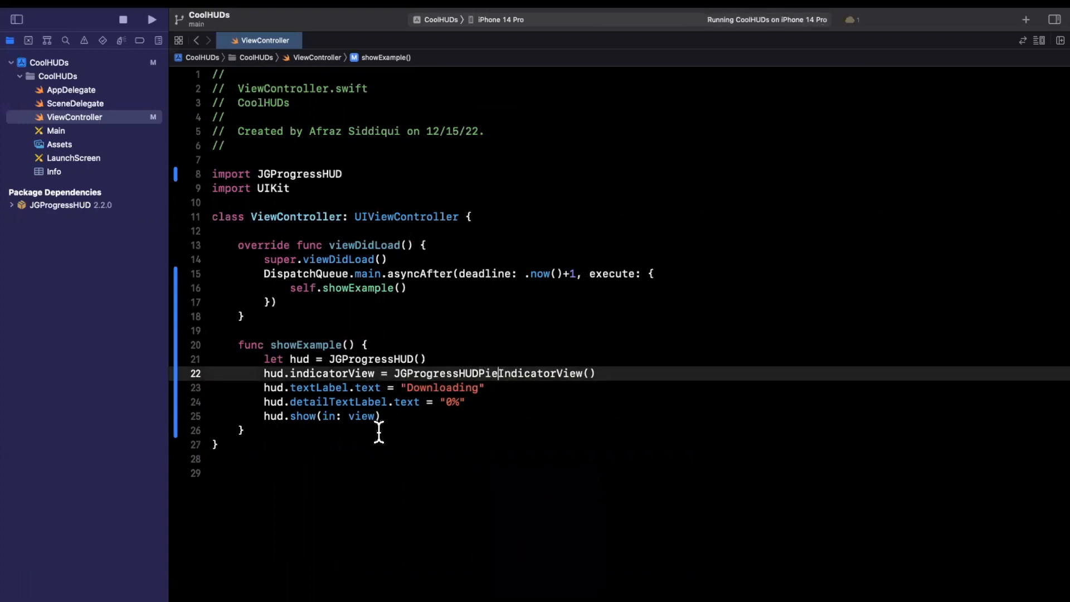
Declare 'var progress: Float = 0.0' and schedule a repeating Timer with a 0.1 interval
{"action": "key", "text": "Return"}
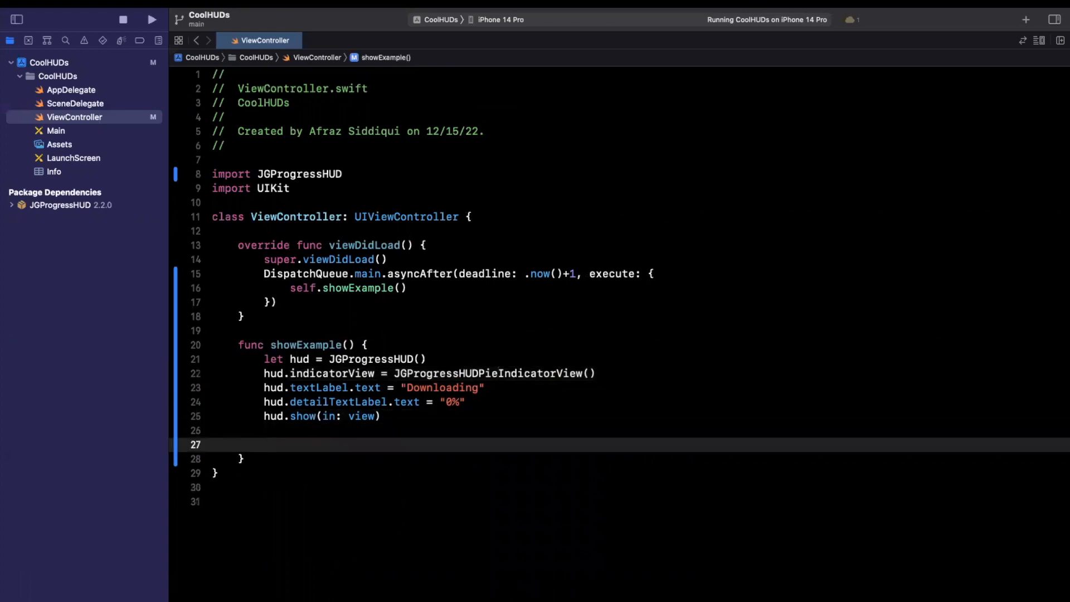
{"action": "type", "text": "var progress:"}
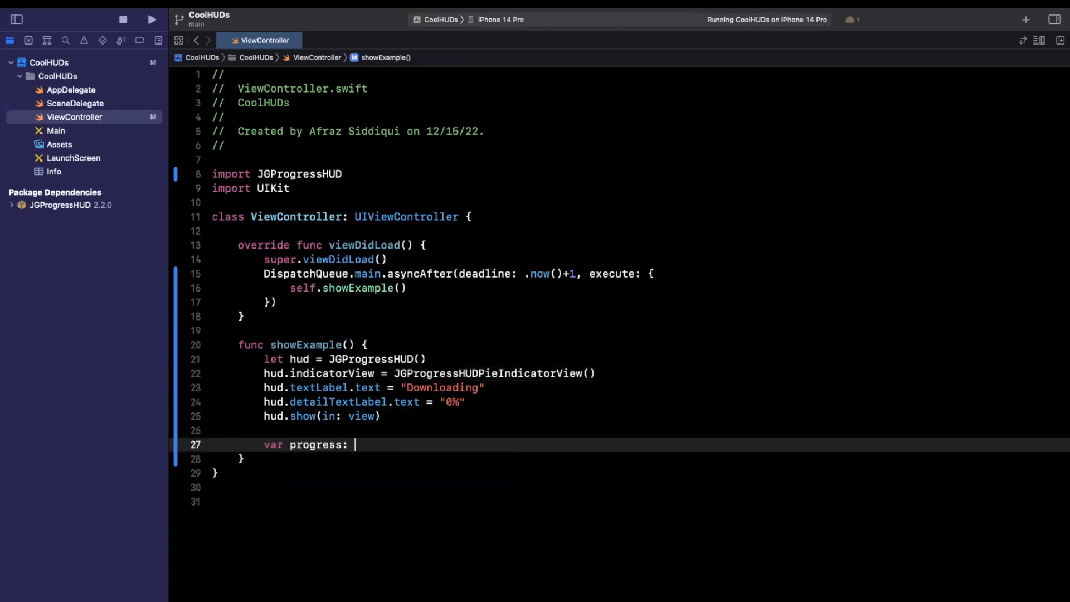
{"action": "type", "text": "Float = 0.0"}
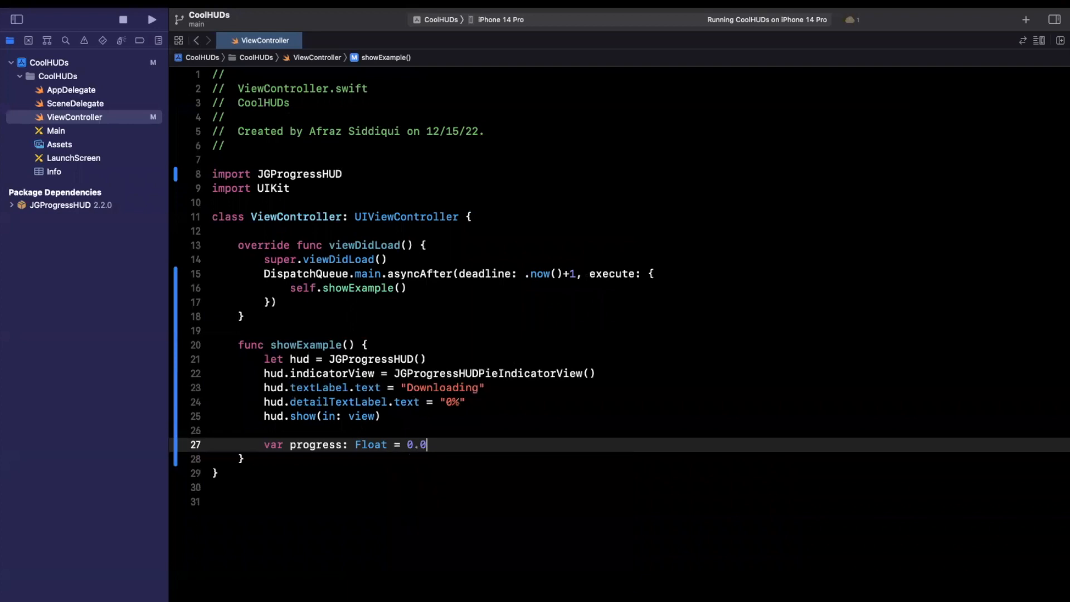
{"action": "type", "text": "Timer.schedule"}
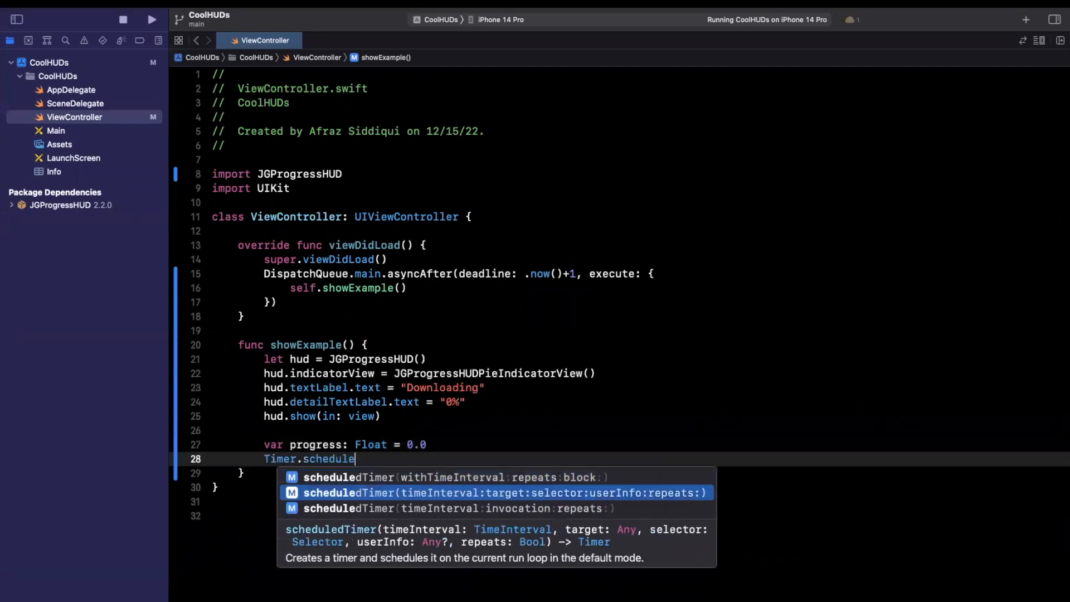
{"action": "mouse_move", "coordinate": [658, 546]}
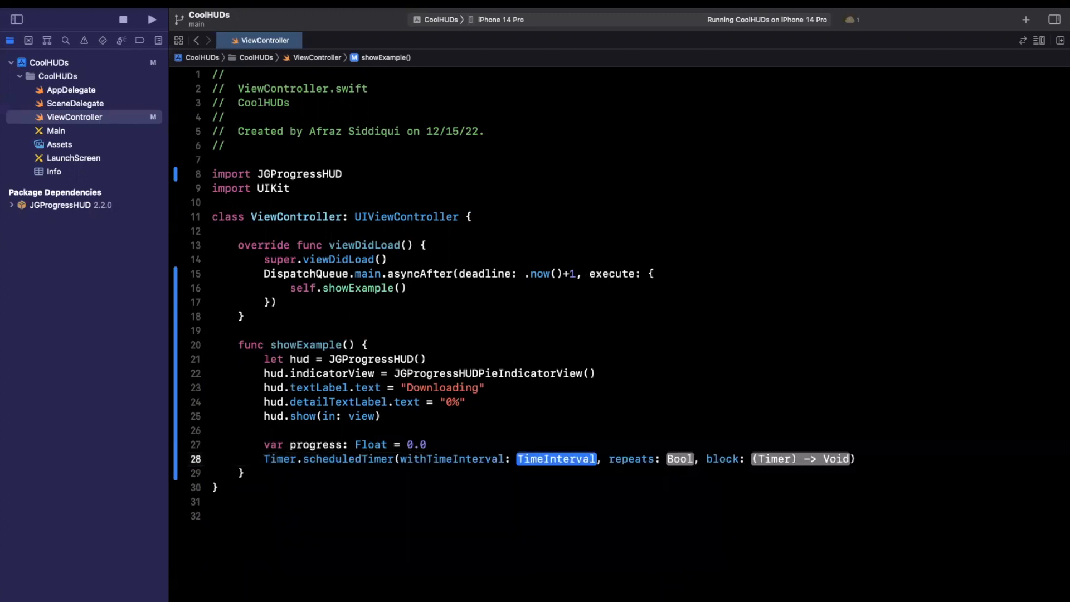
{"action": "type", "text": "0.1"}
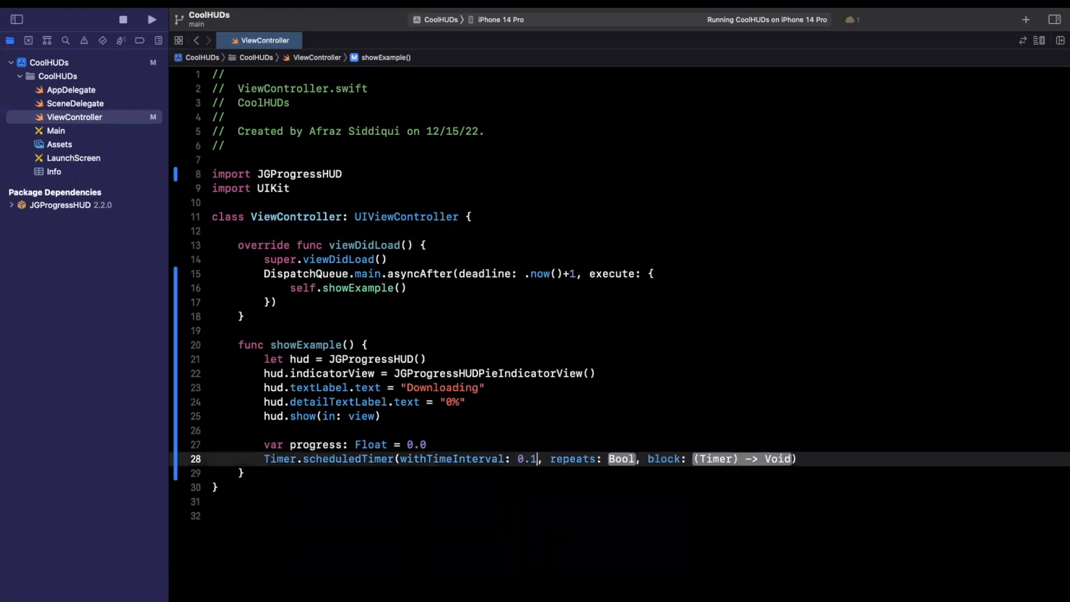
{"action": "type", "text": "true)"}
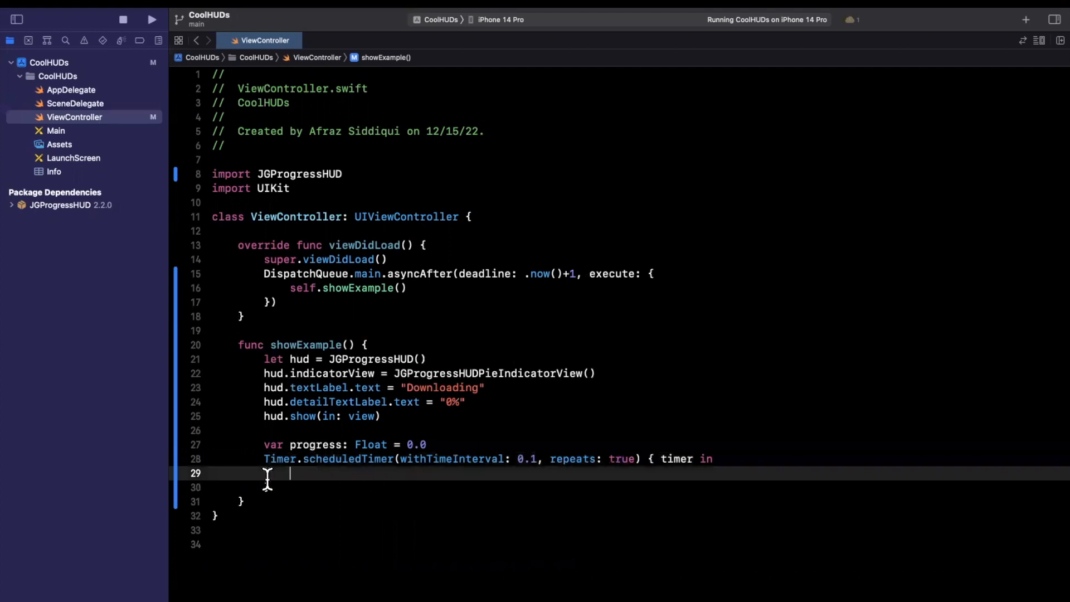
{"action": "mouse_move", "coordinate": [317, 498]}
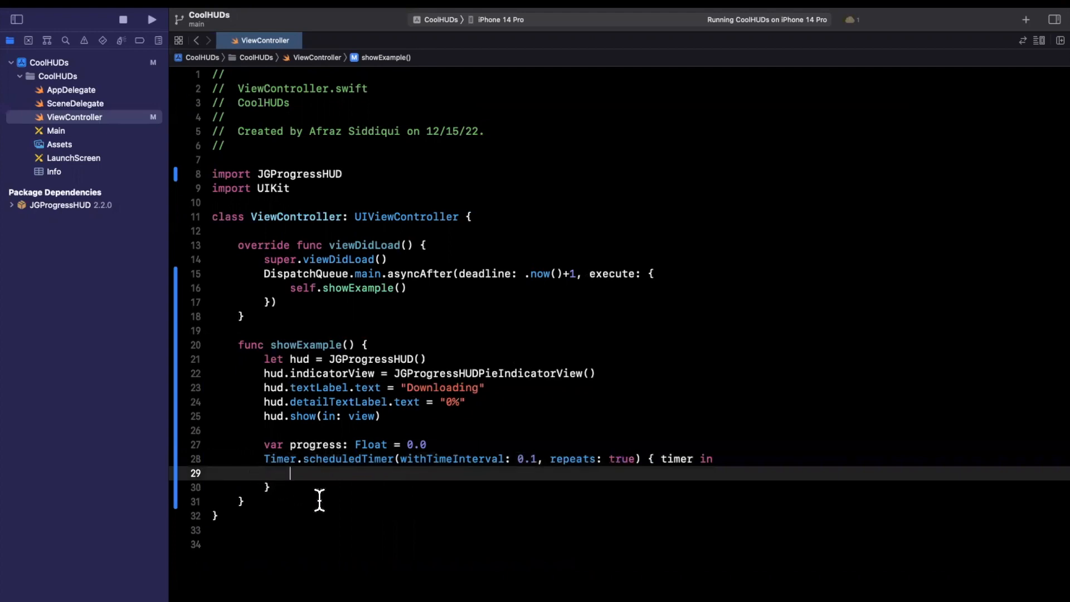
In the timer, add 0.1 to progress, animate hud.setProgress, and invalidate once progress exceeds 1.0
{"action": "type", "text": "progress += 0"}
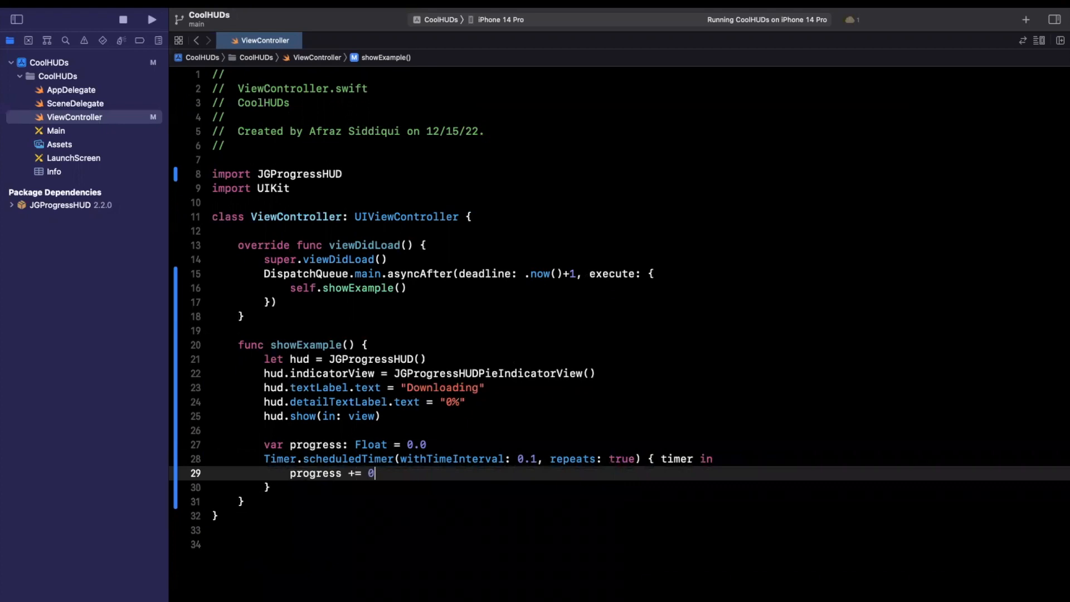
{"action": "type", "text": ".1"}
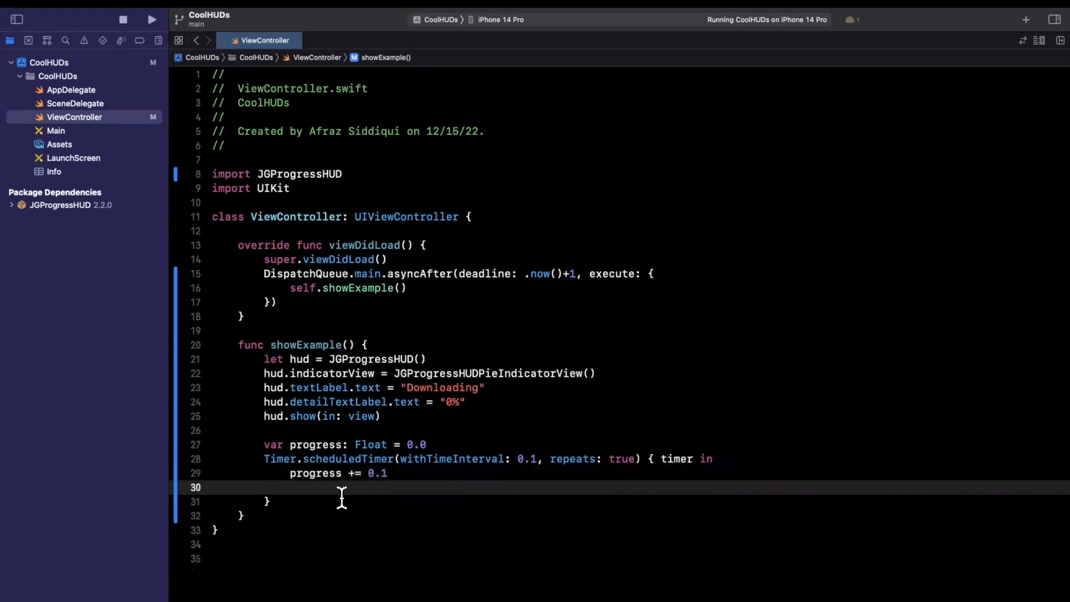
{"action": "type", "text": "hud.setpr"}
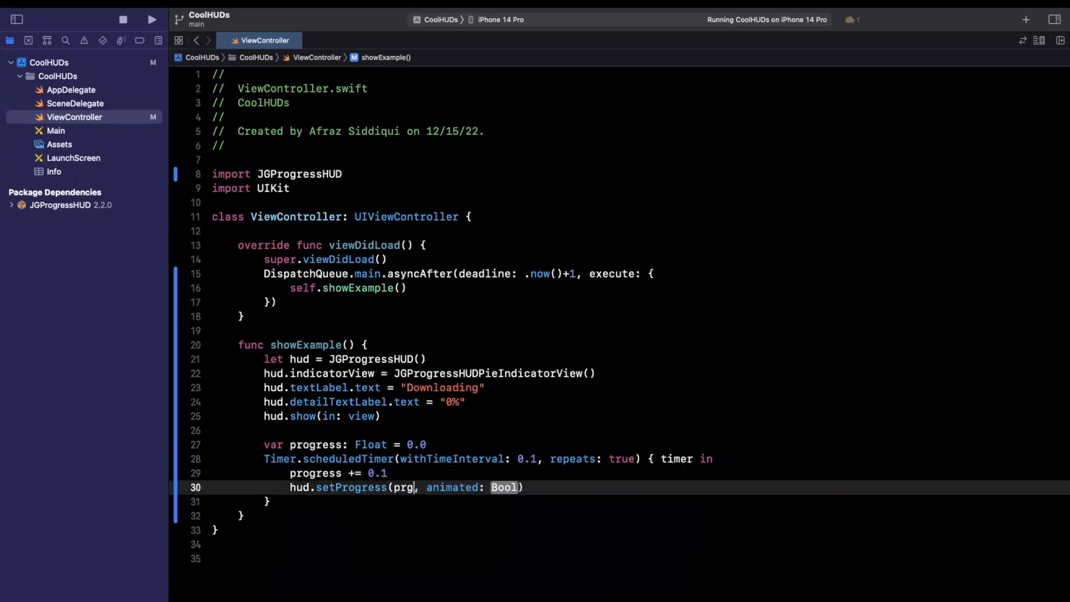
{"action": "type", "text": "true"}
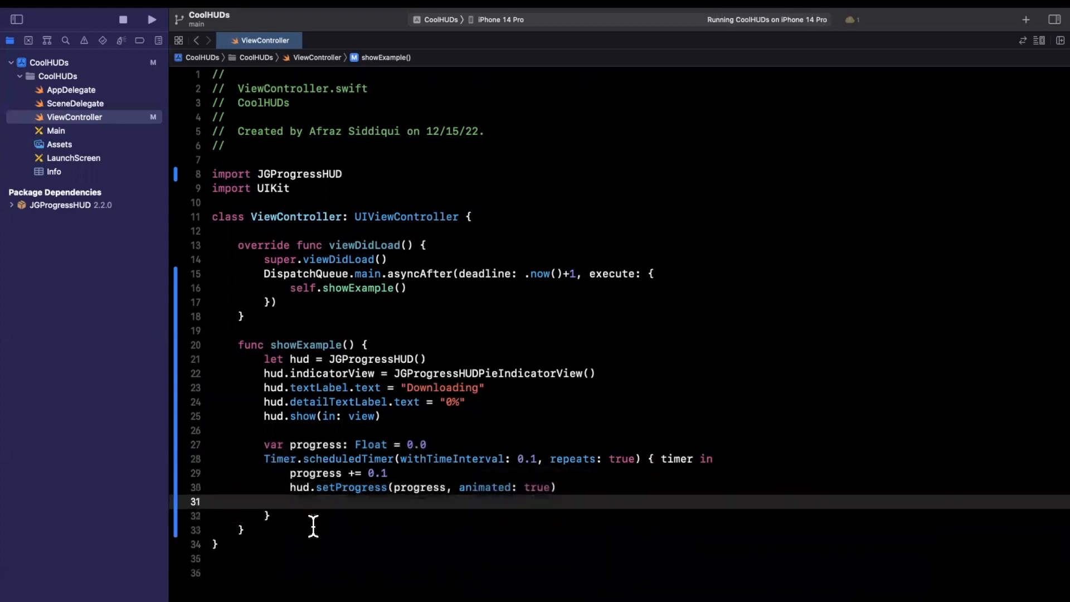
{"action": "type", "text": "if progress >"}
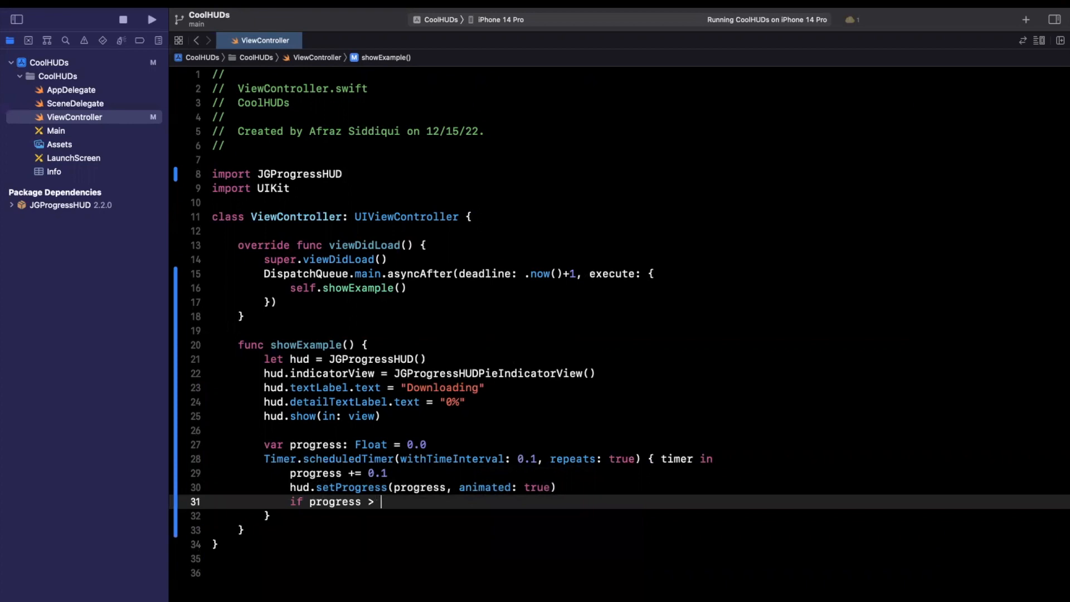
{"action": "type", "text": "1.0"}
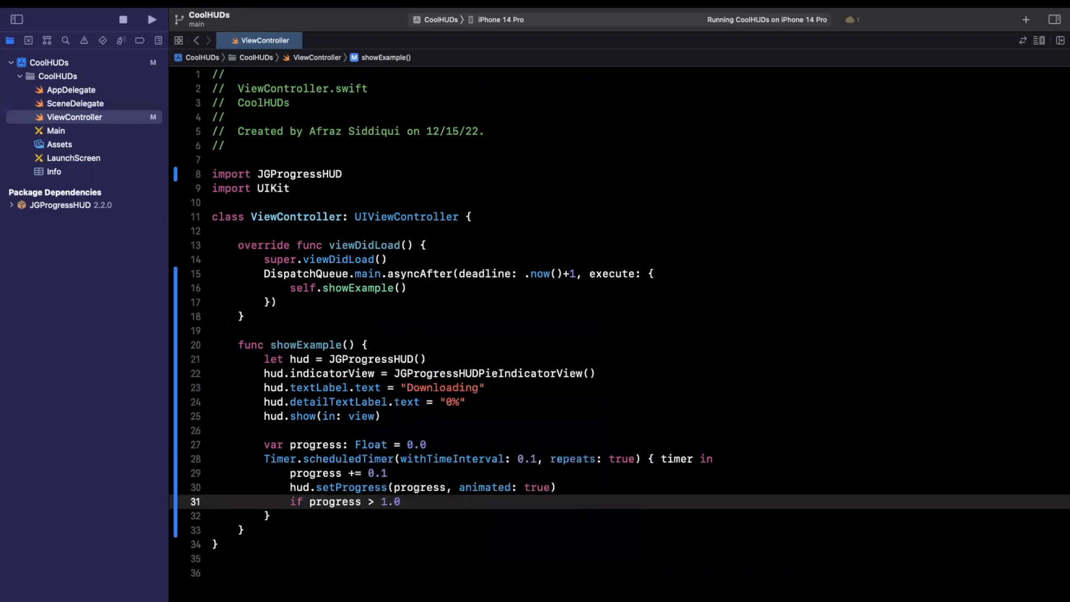
{"action": "type", "text": "timer.invalidate("}
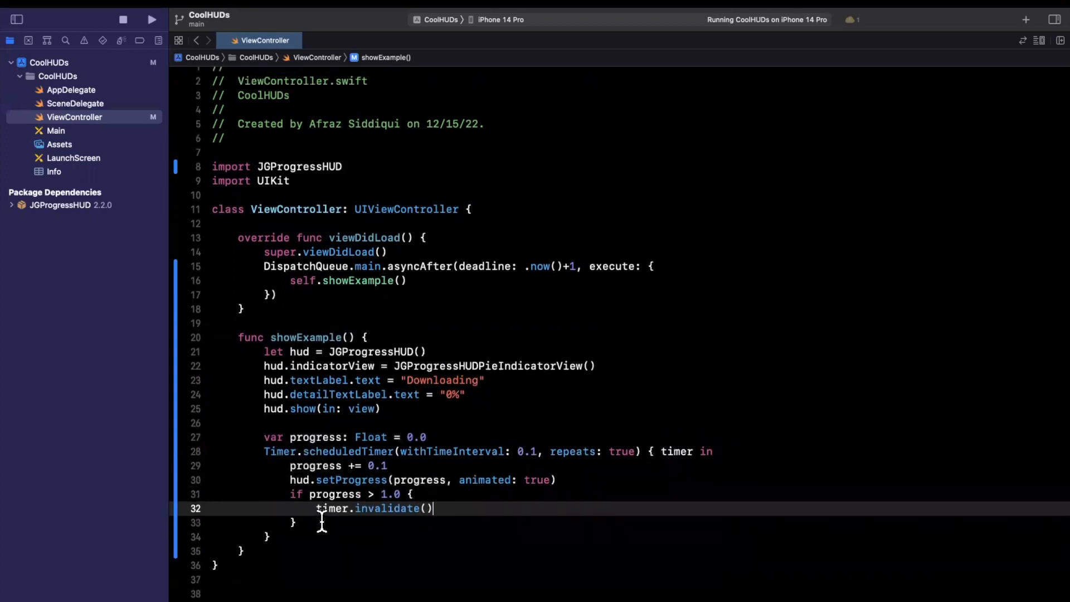
{"action": "double_click", "coordinate": [316, 466]}
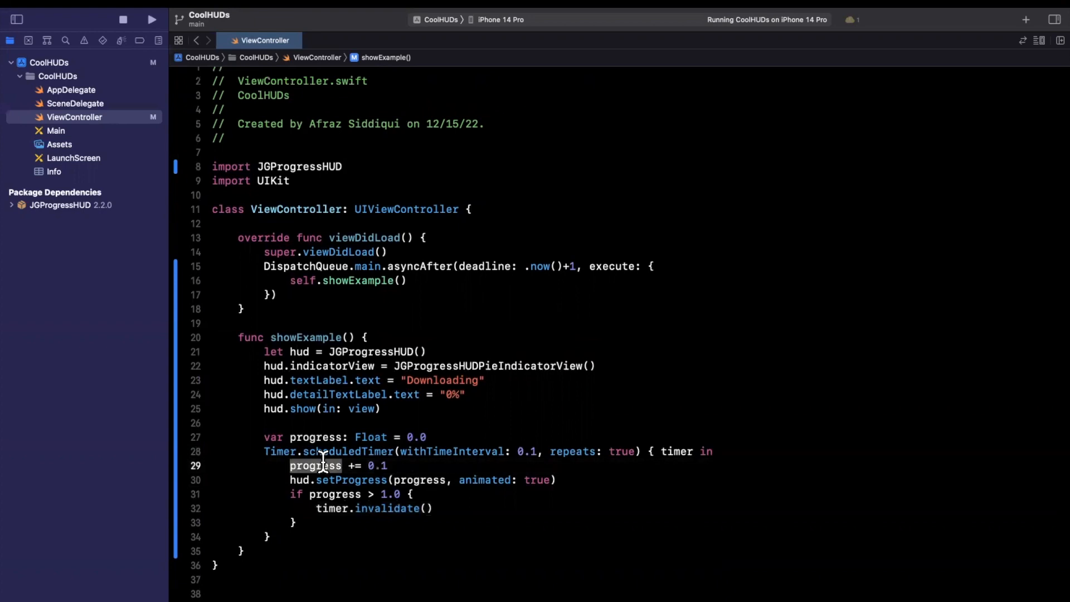
{"action": "scroll", "scroll_direction": "up", "scroll_amount": 3}
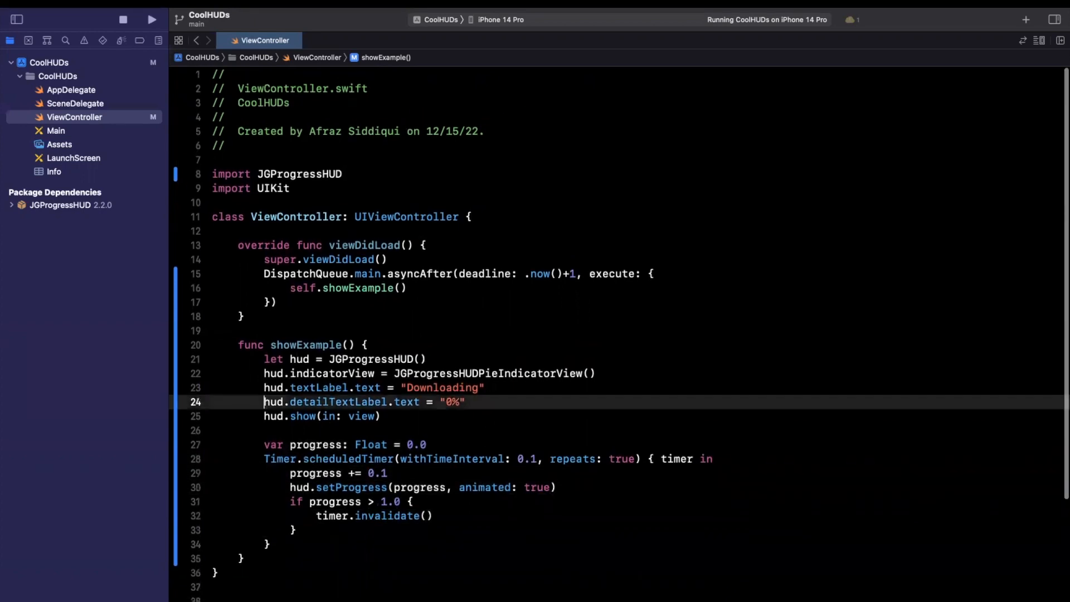
In the timer closure, compute value from progress and show Int(value * 100.0) as the detail-label percentage
{"action": "scroll", "scroll_direction": "down", "scroll_amount": 3}
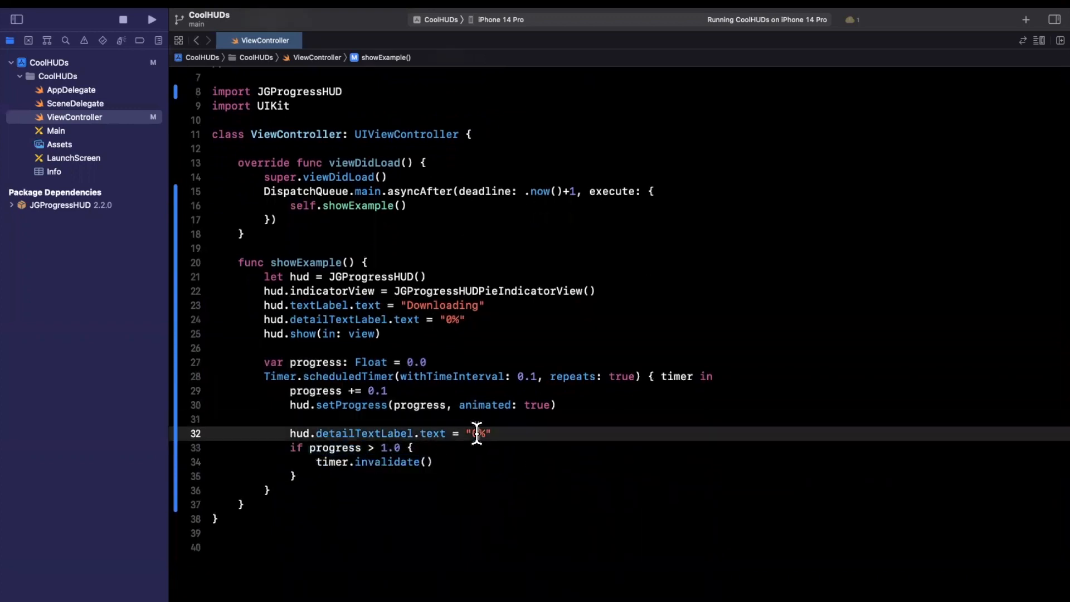
{"action": "type", "text": "\\(value"}
{"action": "left_click", "coordinate": [677, 419]}
{"action": "type", "text": "let"}
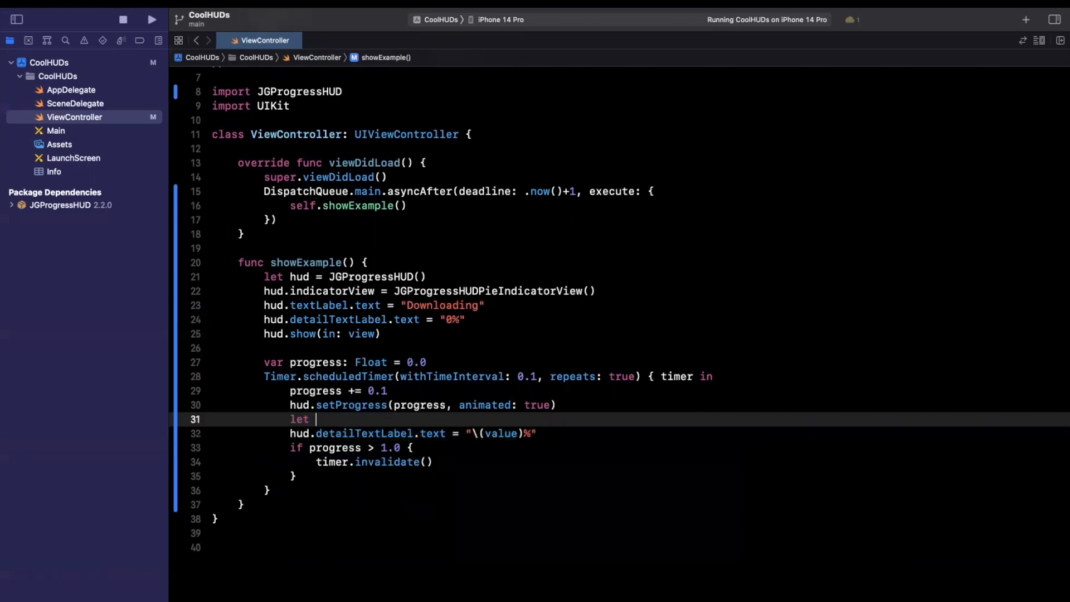
{"action": "type", "text": "value:"}
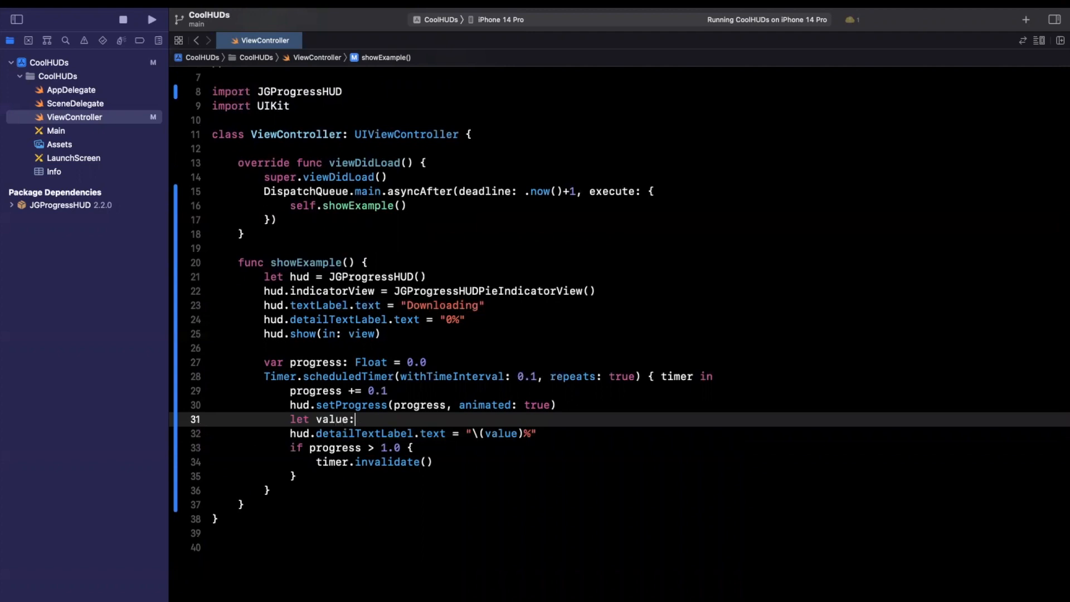
{"action": "type", "text": "Float ="}
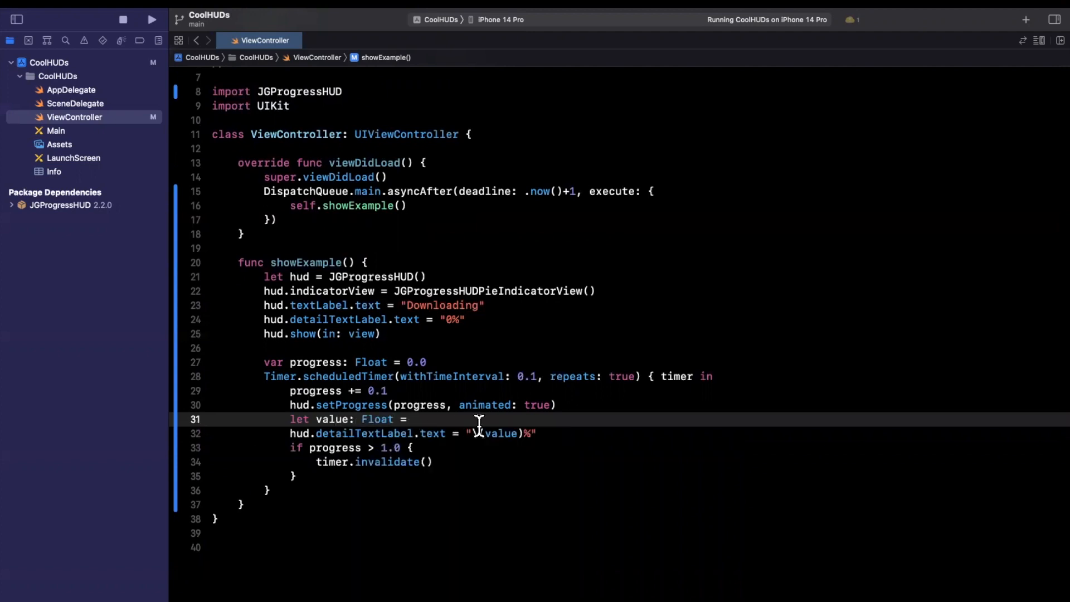
{"action": "type", "text": "1.0 /"}
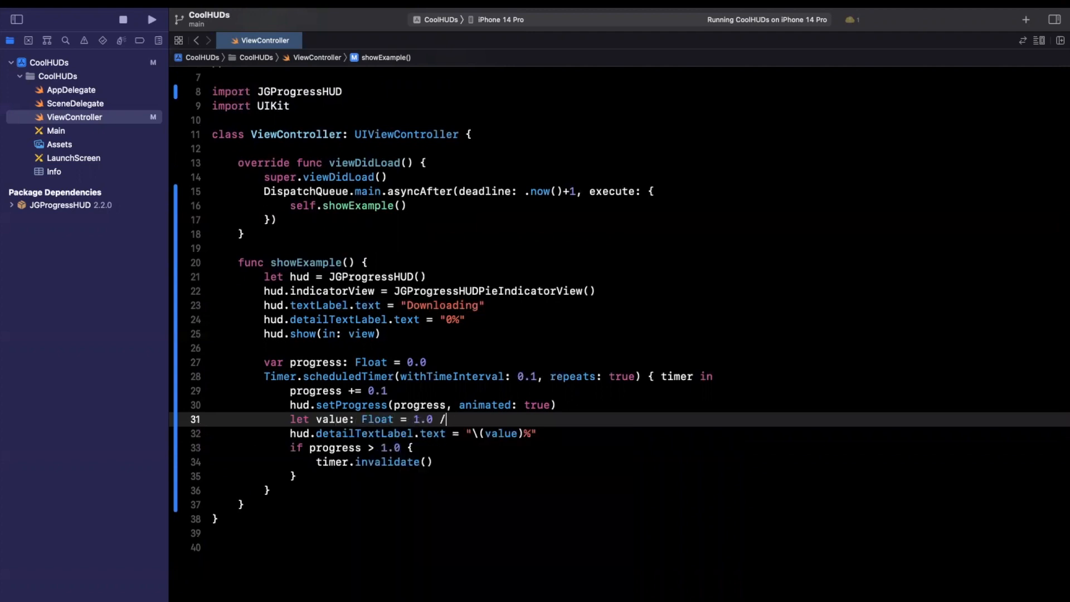
{"action": "type", "text": "progress /"}
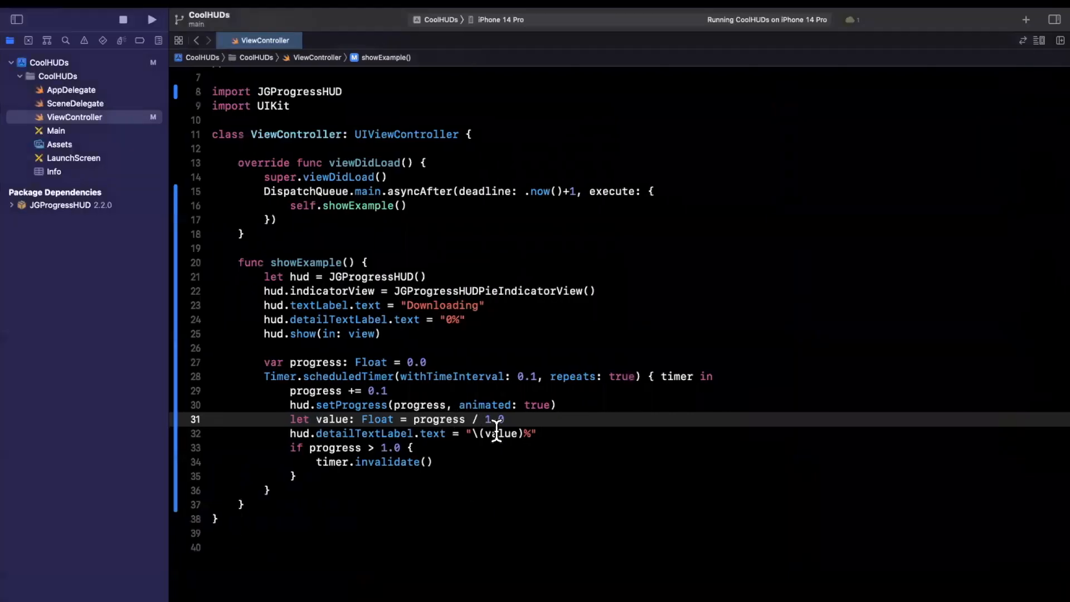
{"action": "type", "text": "Int("}
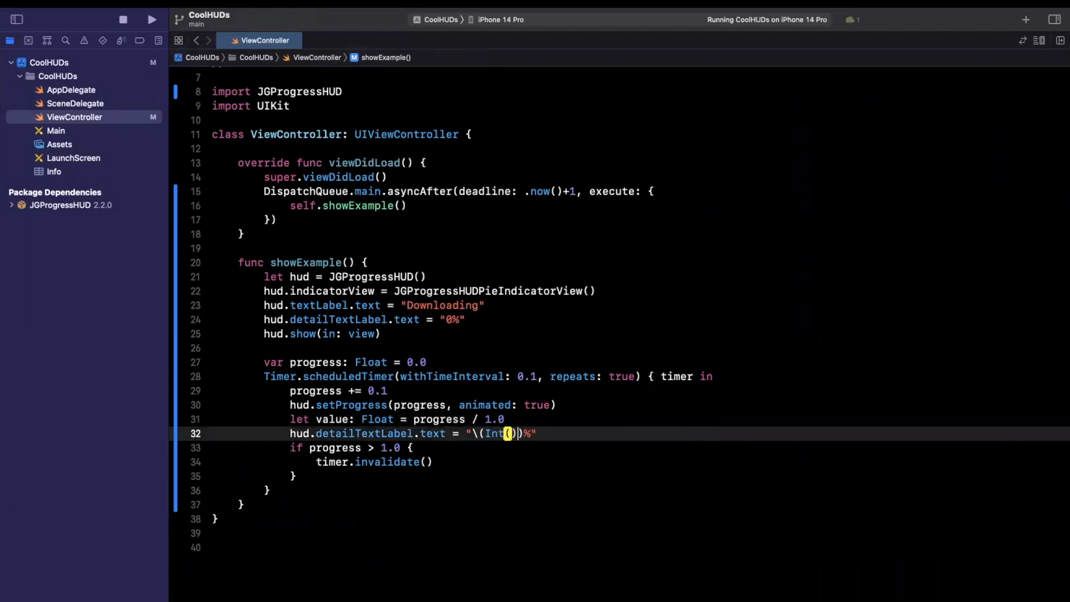
{"action": "type", "text": "value * 100.0"}
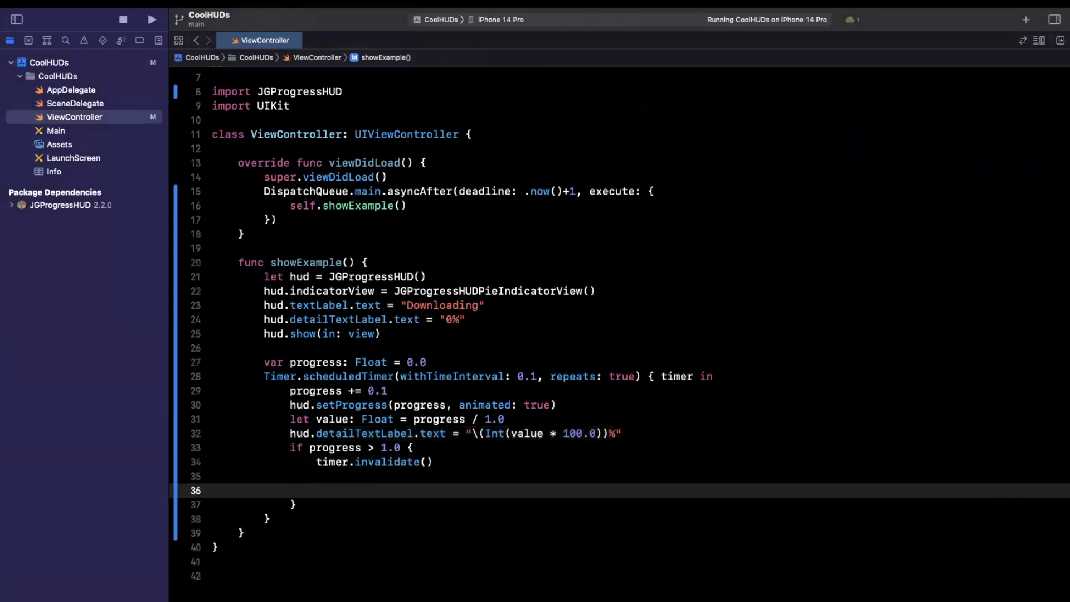
Inside the if block, switch the HUD to JGProgressHUDSuccessIndicatorView and clear the detail text
{"action": "type", "text": "hud.indicatorView = J"}
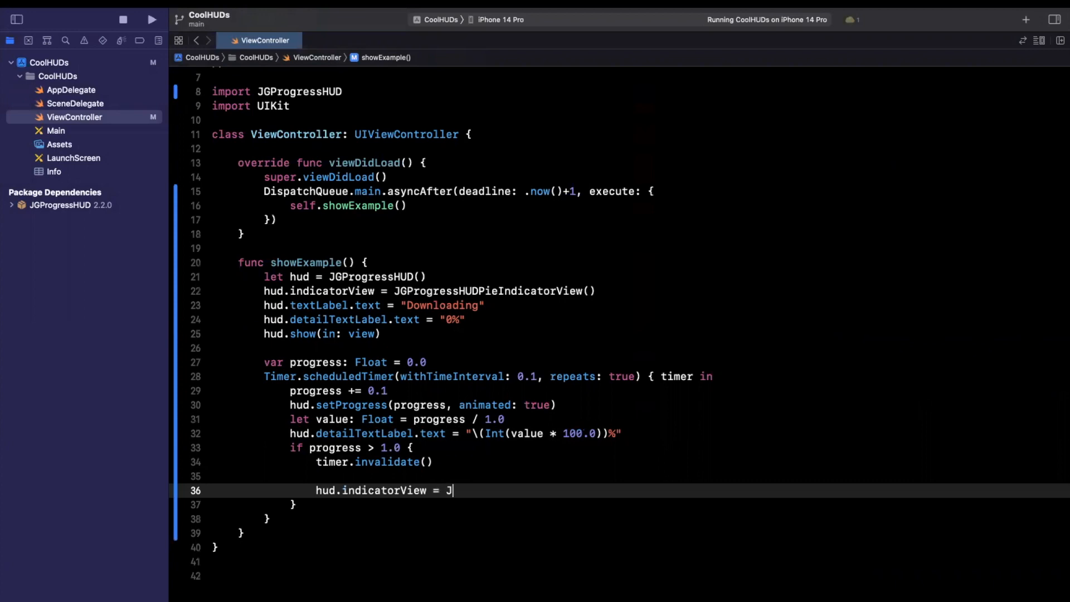
{"action": "type", "text": "GProgressHUDSuccessIndicatorView()"}
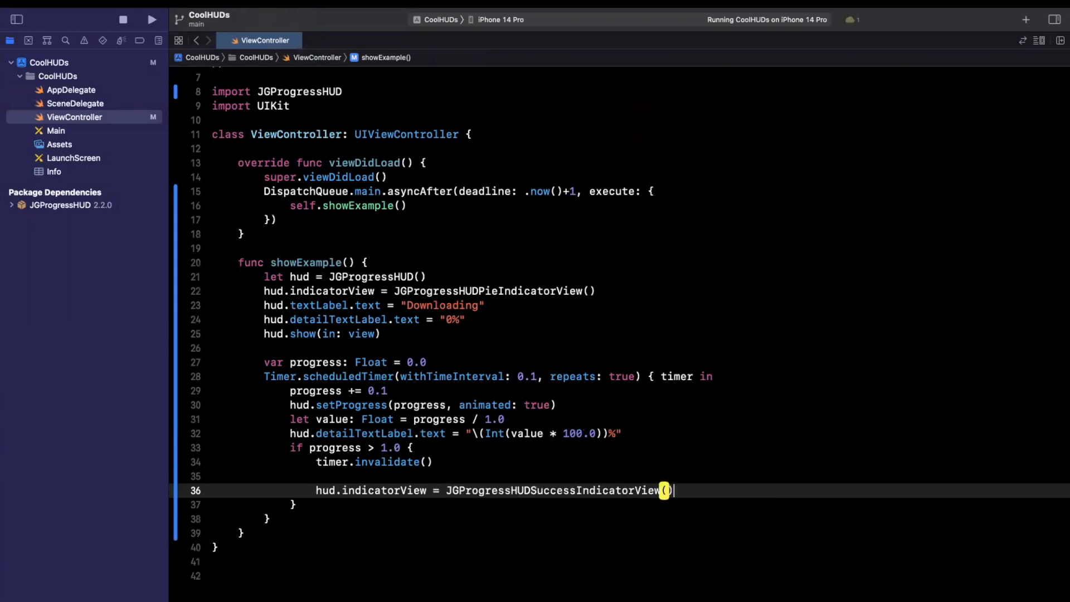
{"action": "key", "text": "return"}
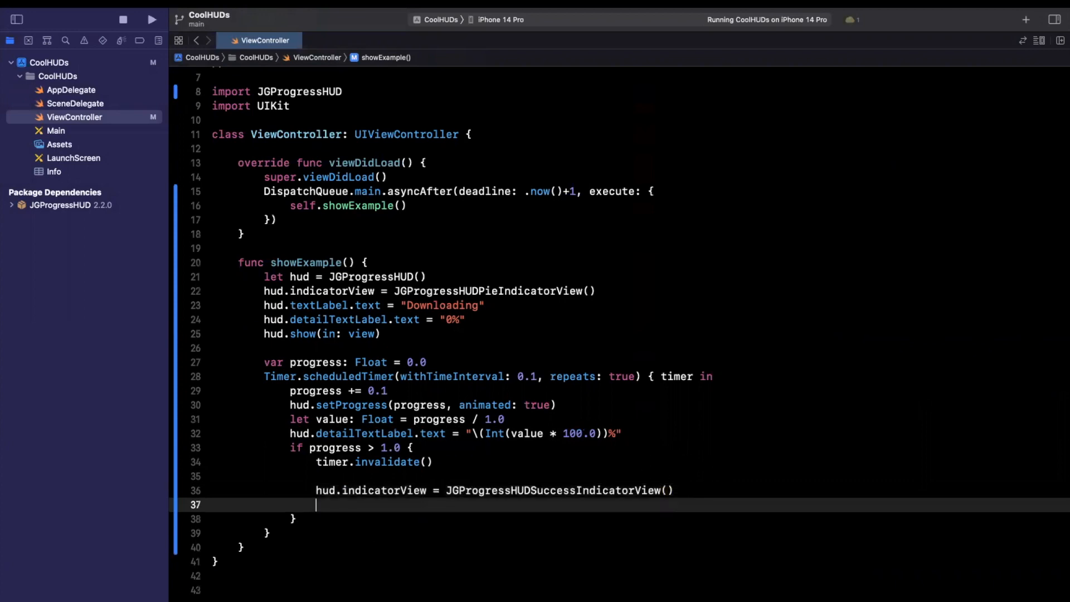
{"action": "type", "text": "hud.detailTextLabel.text = nil"}
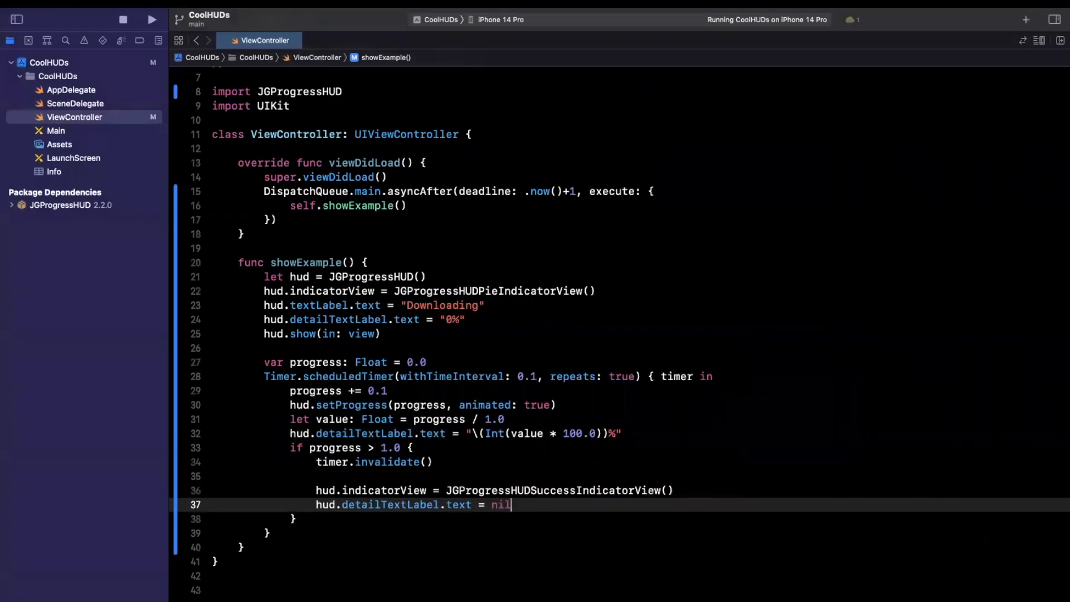
Set the HUD text to "Done!" and dismiss it after a 3-second delay
{"action": "type", "text": "hud.textLabel.text = \""}
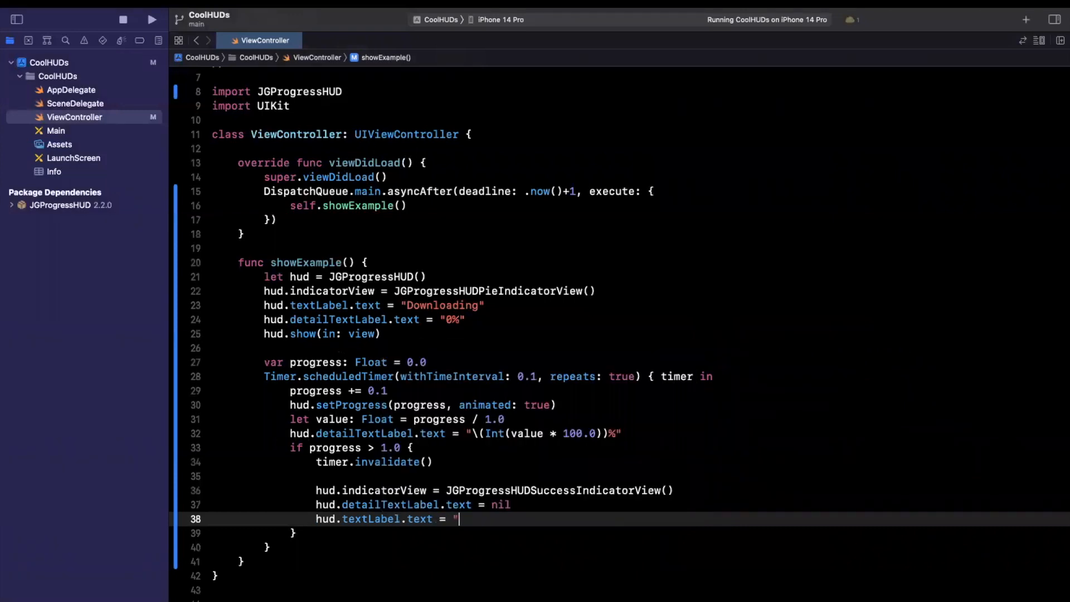
{"action": "type", "text": "Done!\""}
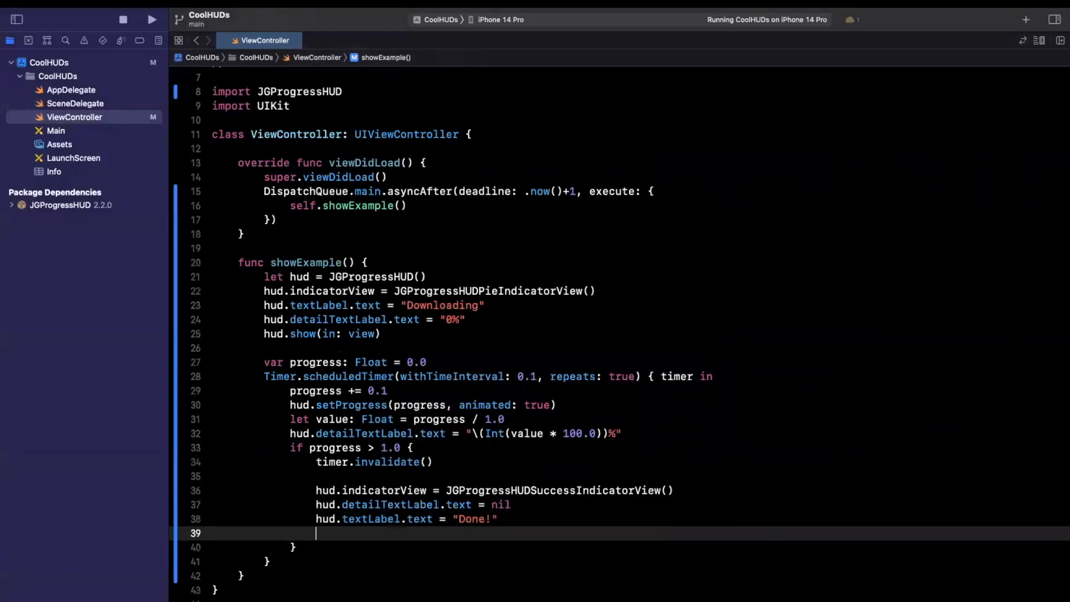
{"action": "type", "text": "hud.dis"}
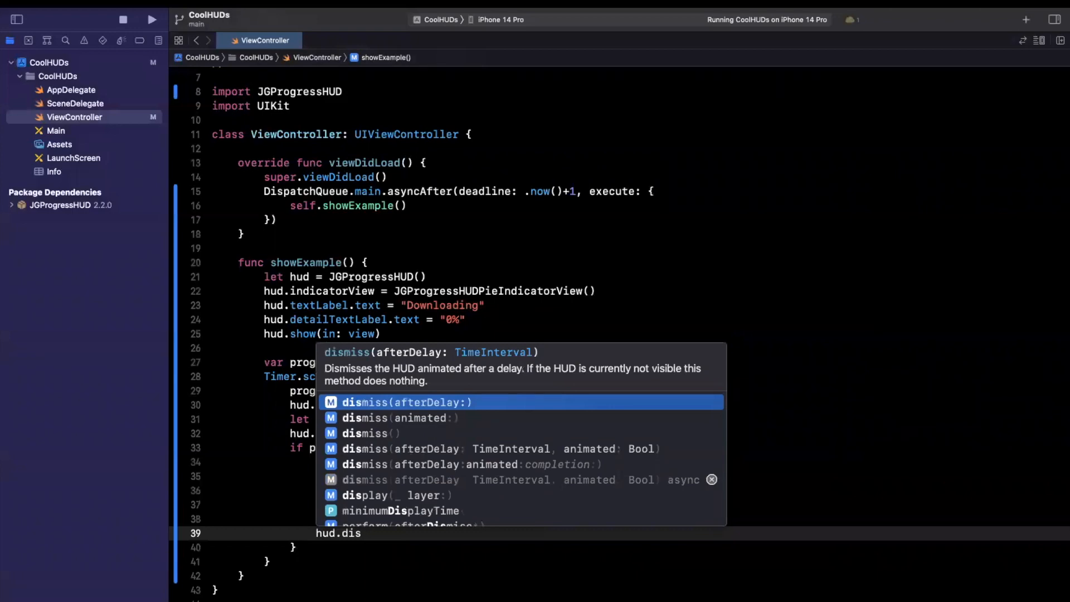
{"action": "left_click", "coordinate": [406, 402]}
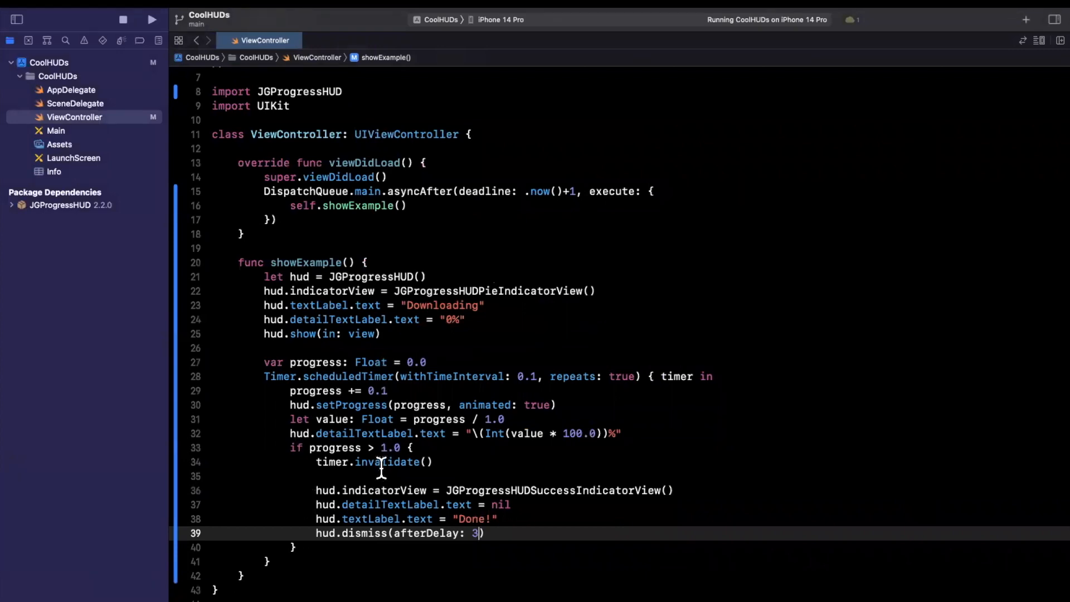
{"action": "scroll", "scroll_direction": "up", "scroll_amount": 3}
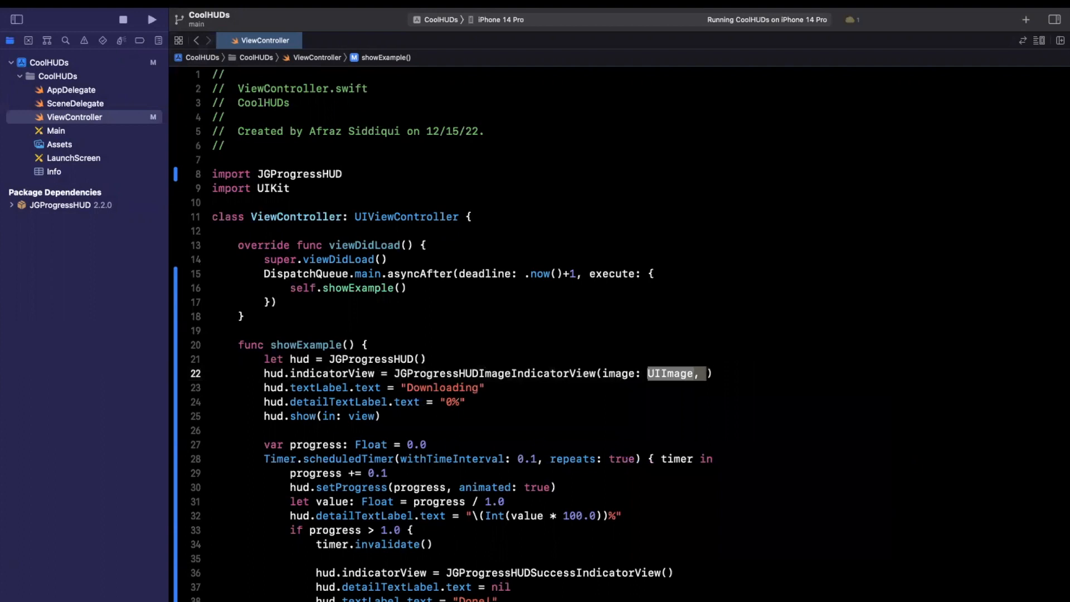
Use a bell system-image indicator titled "Notifications Enabled" with the timer code commented out
{"action": "type", "text": "(systemName:"}
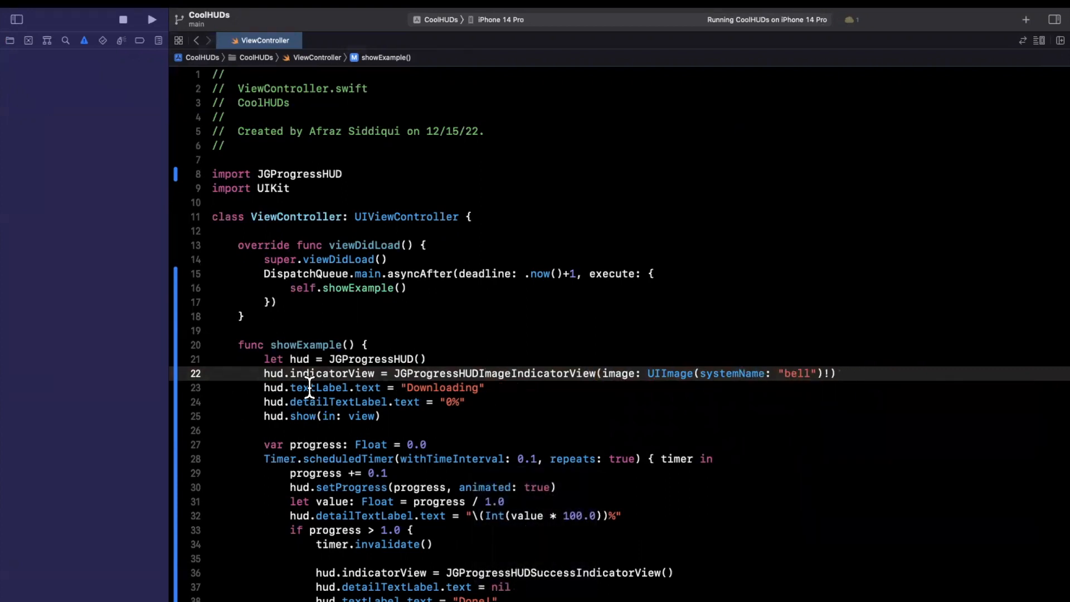
{"action": "scroll", "scroll_direction": "down", "scroll_amount": 3}
{"action": "type", "text": "Notifications E"}
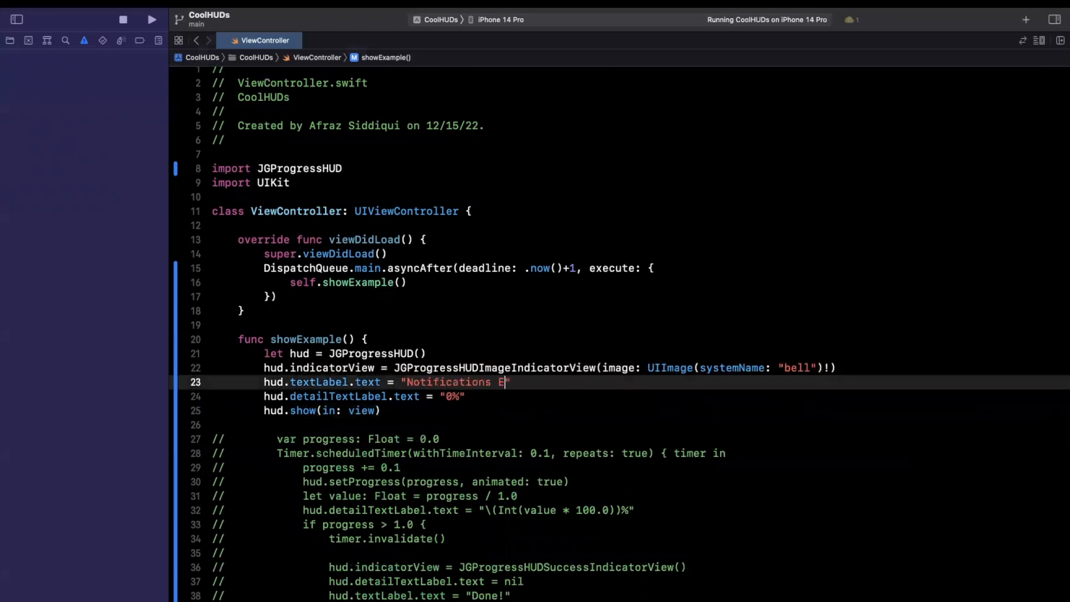
{"action": "type", "text": "nabled"}
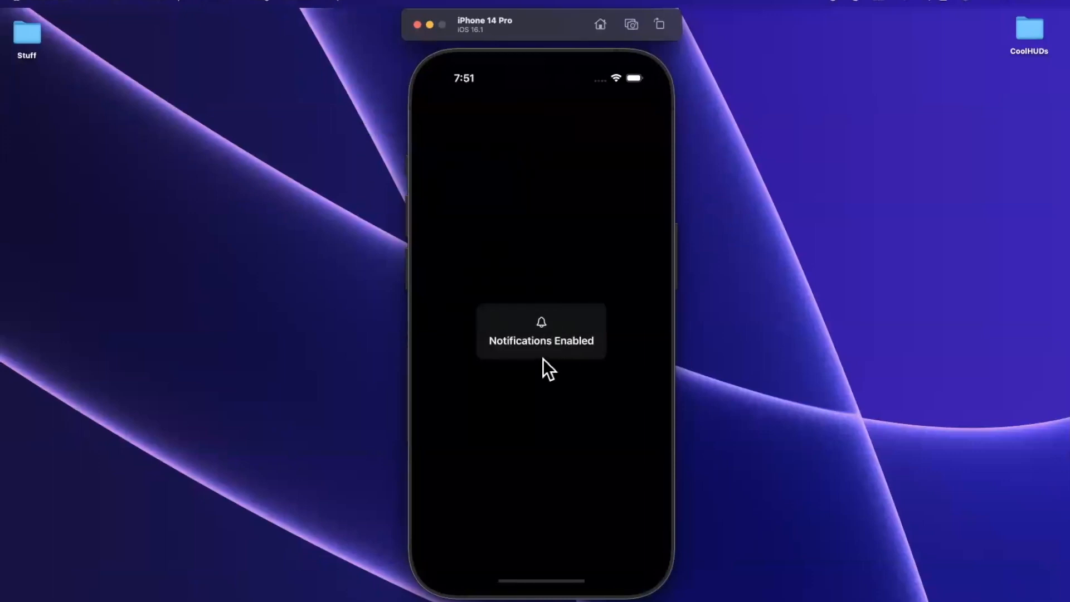
{"action": "mouse_move", "coordinate": [597, 380]}
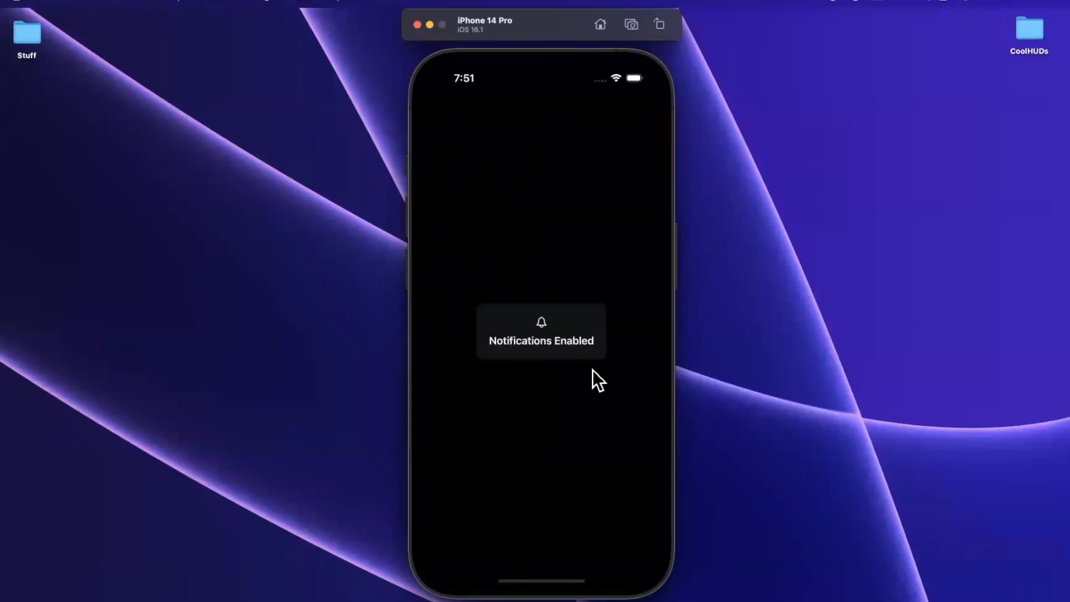
{"action": "mouse_move", "coordinate": [478, 362]}
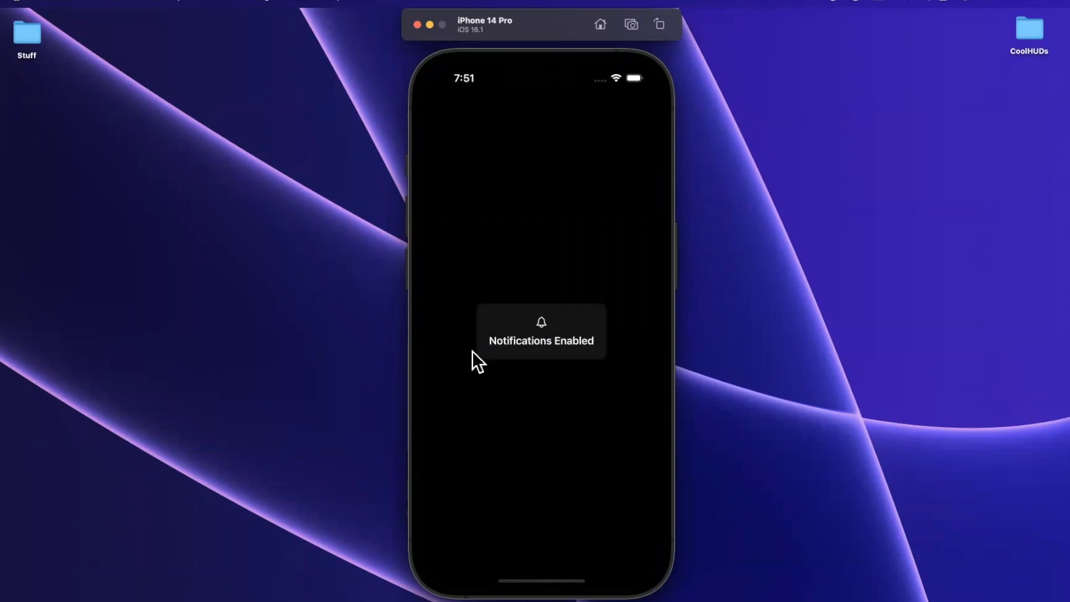
{"action": "left_click", "coordinate": [659, 24]}
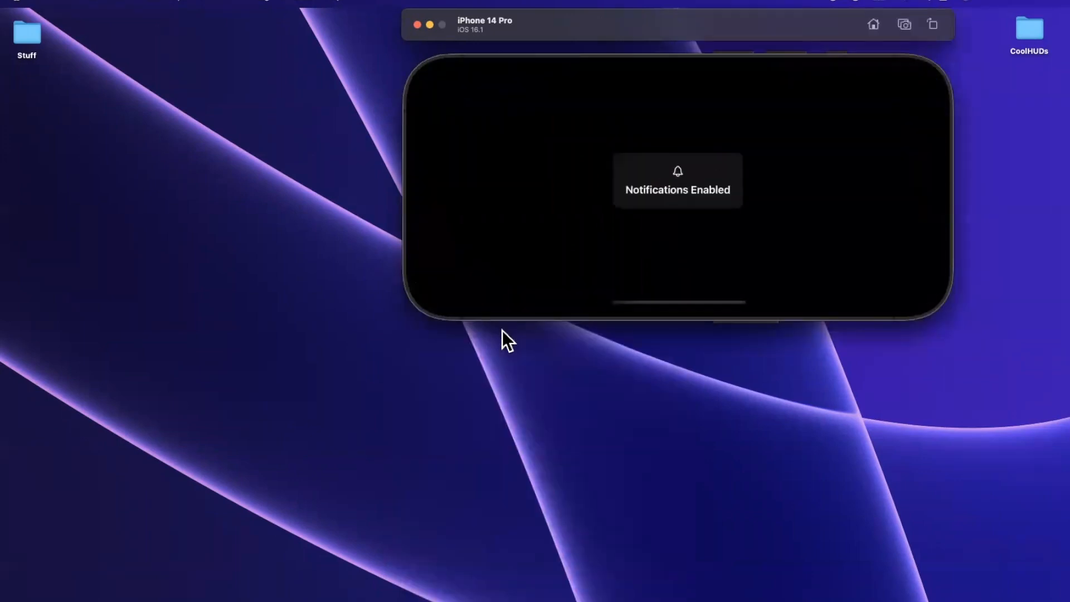
{"action": "left_click", "coordinate": [931, 24]}
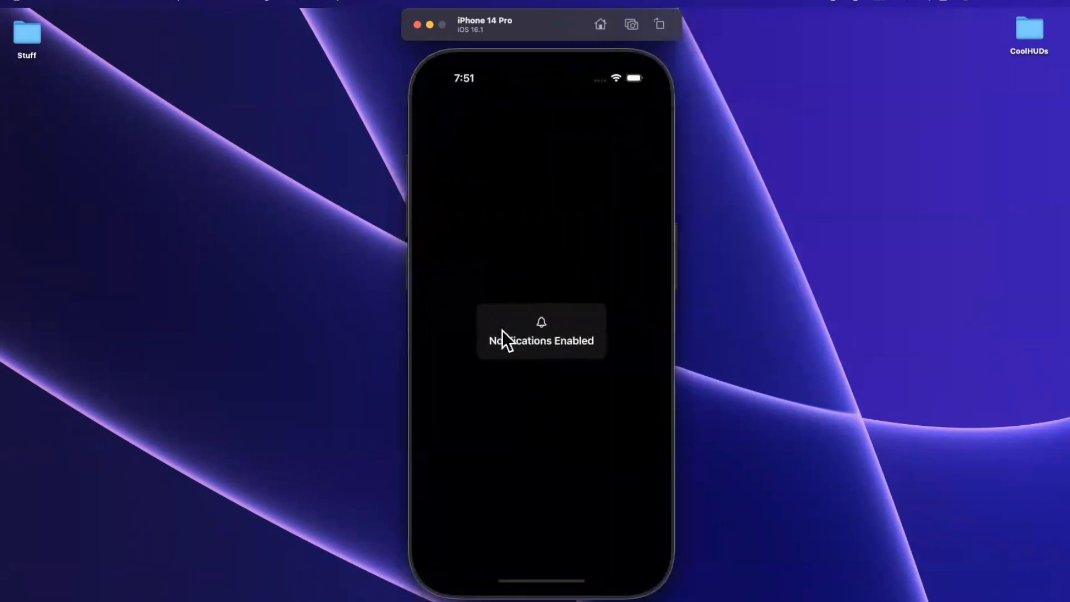
{"action": "mouse_move", "coordinate": [524, 377]}
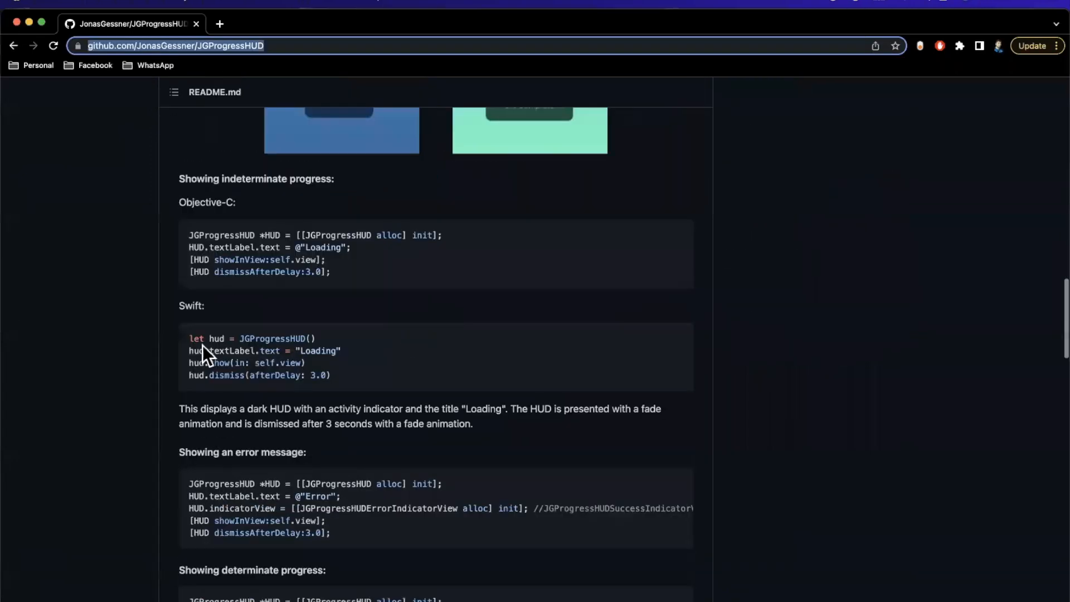
Scroll the JGProgressHUD-SwiftUI README down to its Example code block
{"action": "scroll", "scroll_direction": "down", "scroll_amount": 3}
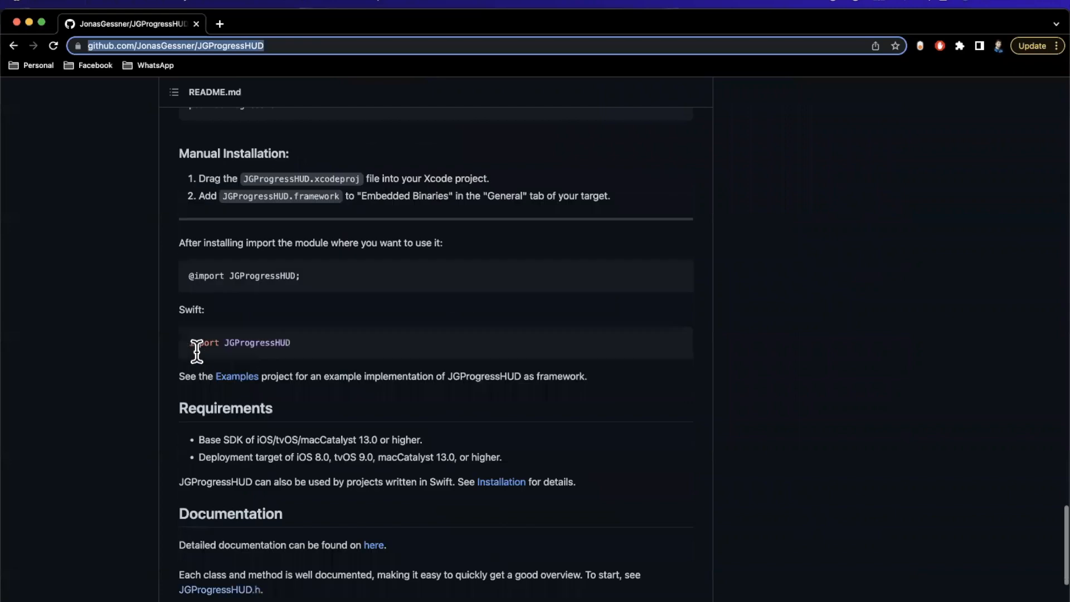
{"action": "scroll", "scroll_direction": "down", "scroll_amount": 3}
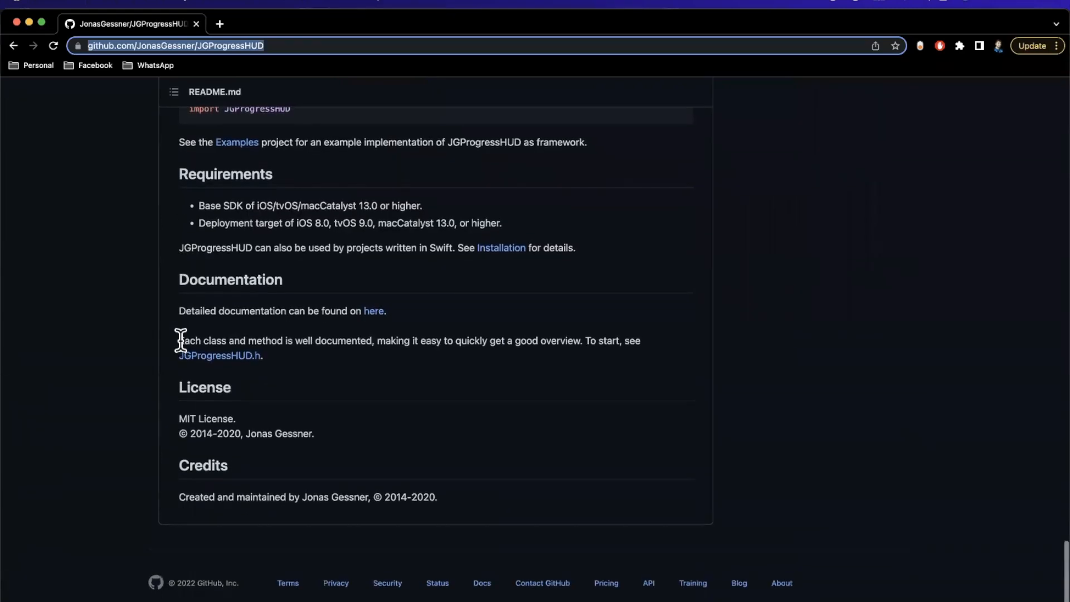
{"action": "scroll", "scroll_direction": "up", "scroll_amount": 3}
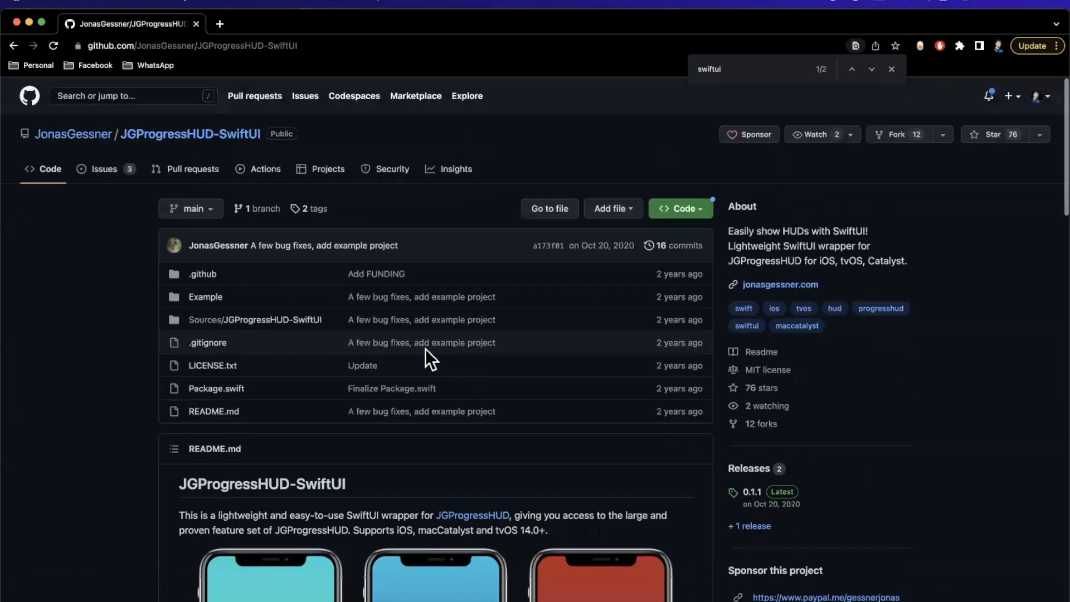
{"action": "scroll", "scroll_direction": "down", "scroll_amount": 3}
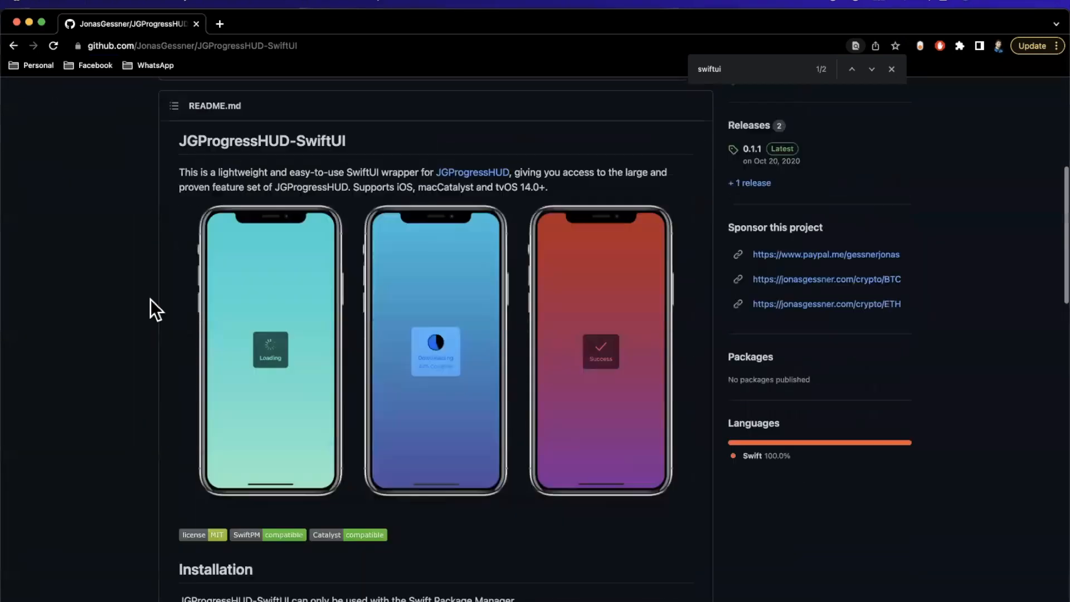
{"action": "scroll", "scroll_direction": "down", "scroll_amount": 3}
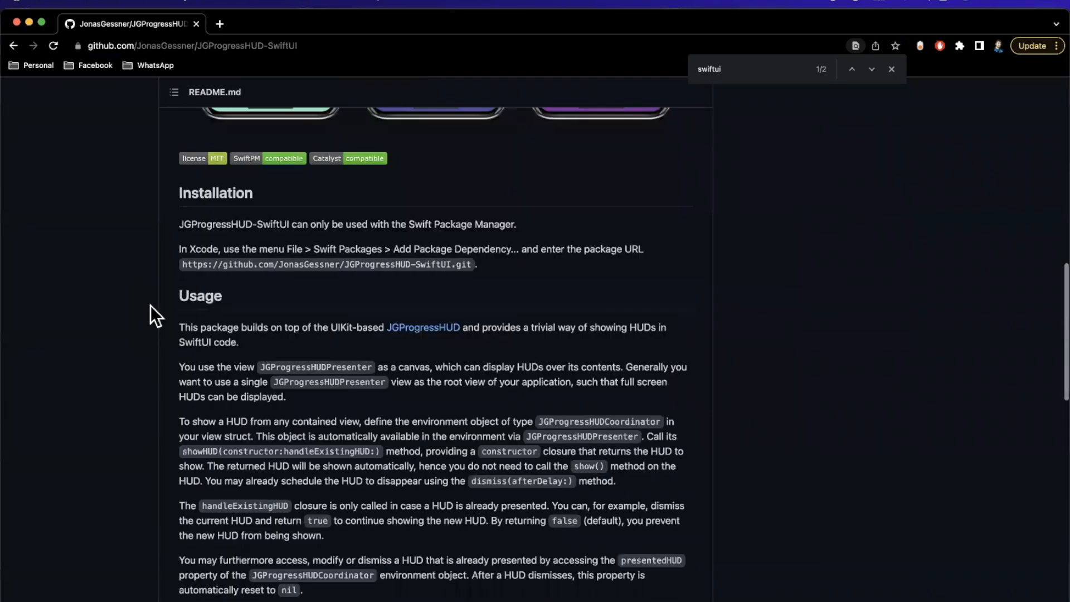
{"action": "scroll", "scroll_direction": "down", "scroll_amount": 3}
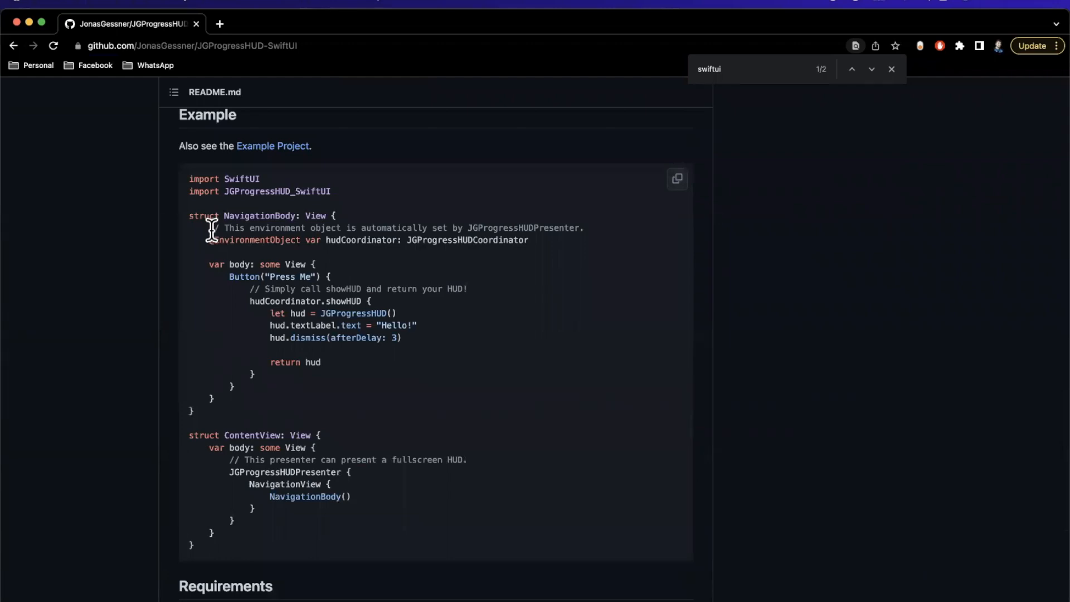
{"action": "mouse_move", "coordinate": [423, 266]}
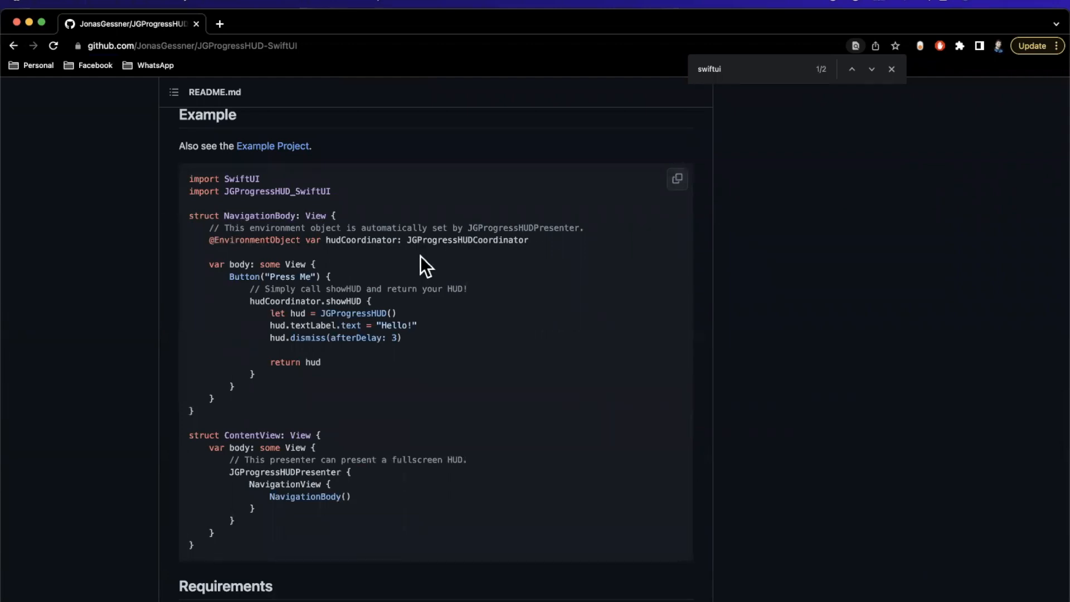
{"action": "mouse_move", "coordinate": [478, 267]}
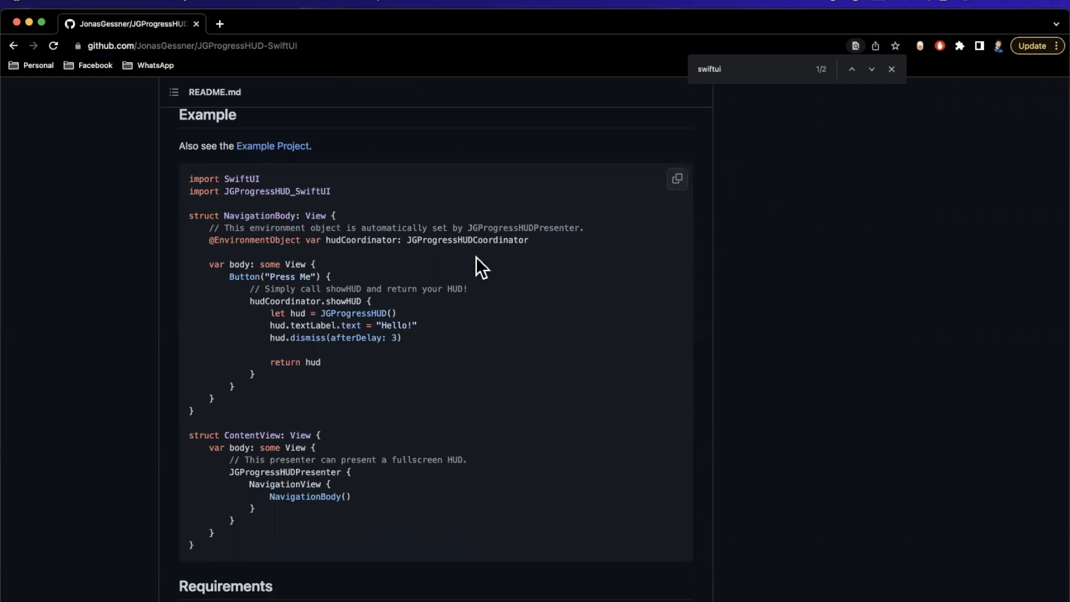
{"action": "mouse_move", "coordinate": [495, 240]}
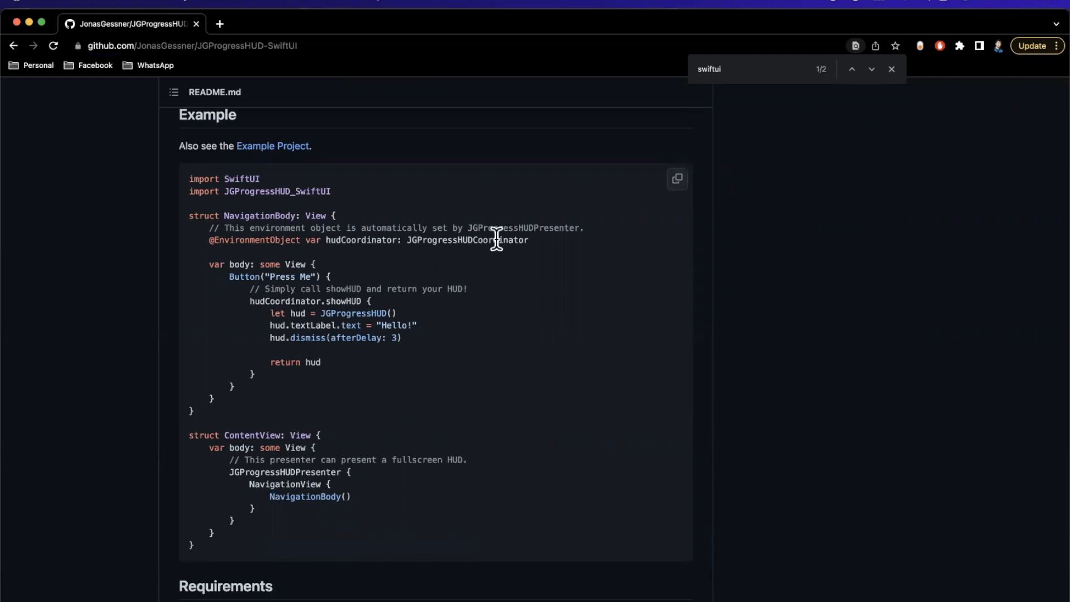
{"action": "mouse_move", "coordinate": [253, 321]}
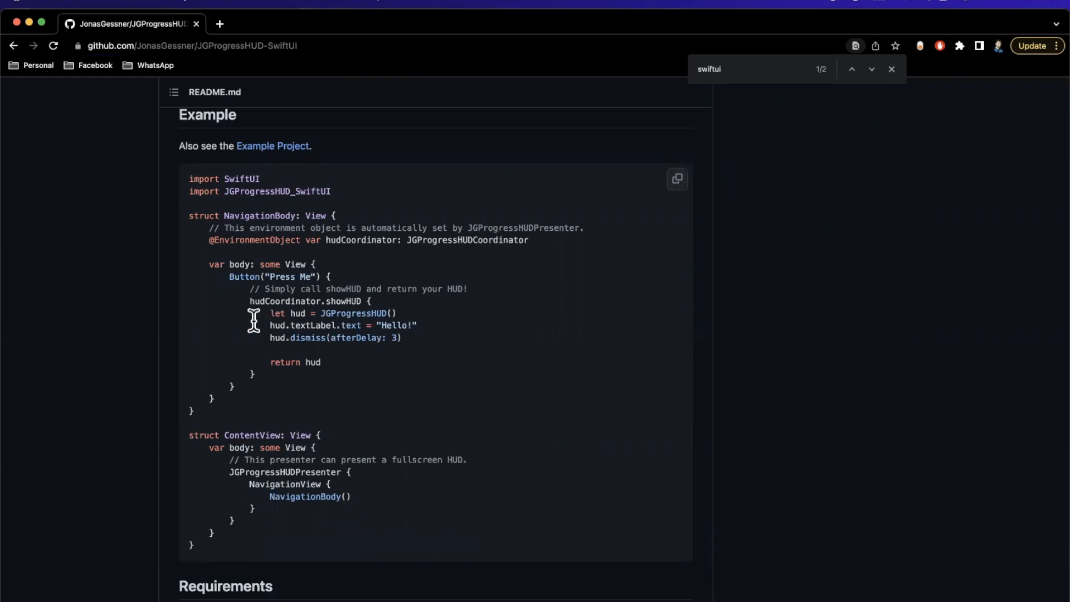
Read past the example code to the Requirements and Detailed Documentation sections, clearing the text selection
{"action": "scroll", "scroll_direction": "down", "scroll_amount": 3}
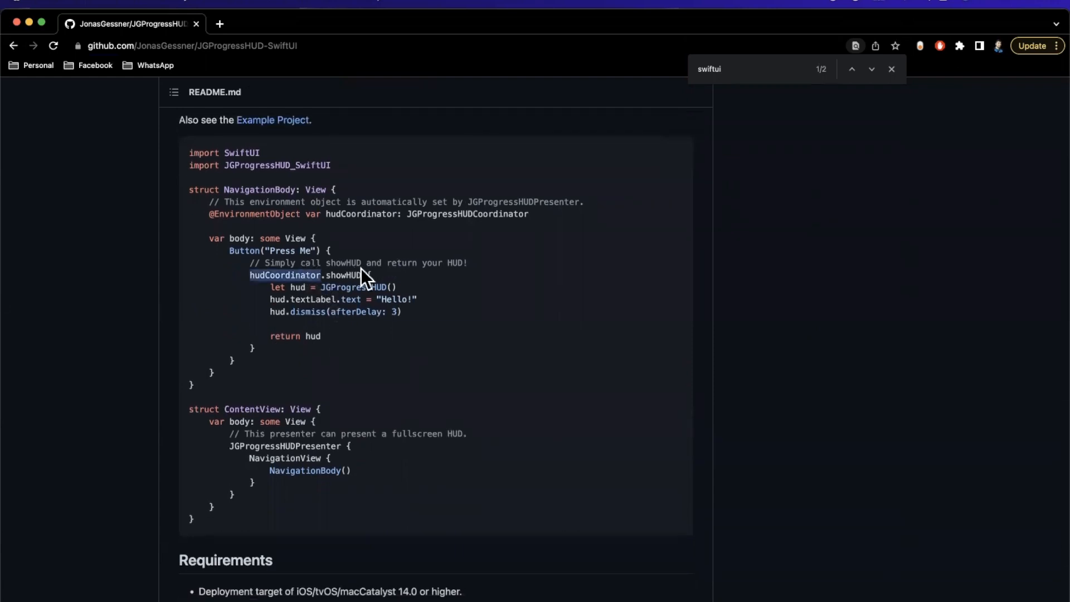
{"action": "scroll", "scroll_direction": "down", "scroll_amount": 3}
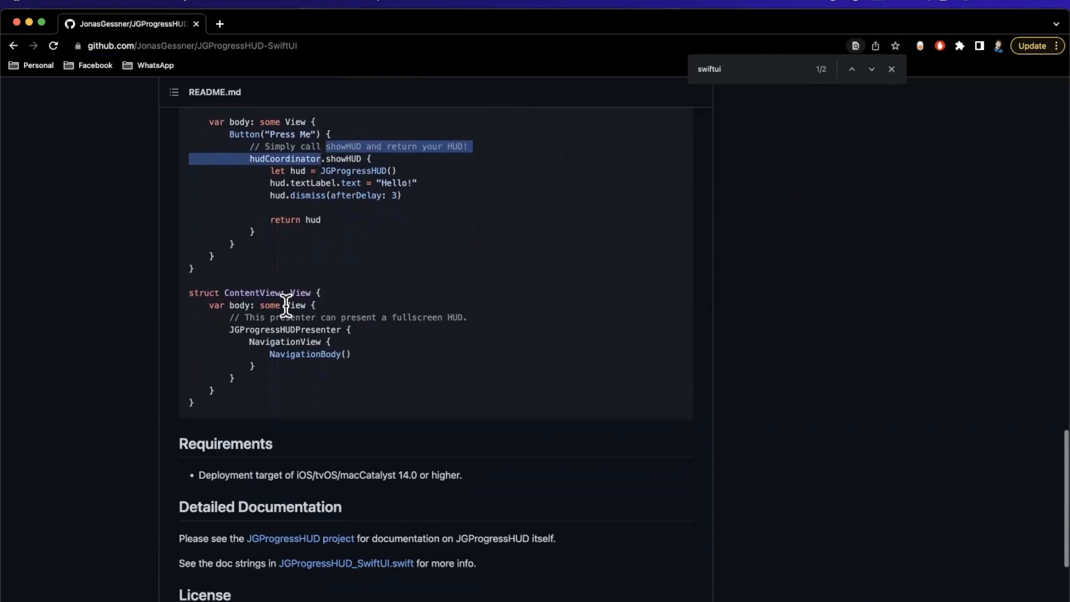
{"action": "scroll", "scroll_direction": "down", "scroll_amount": 3}
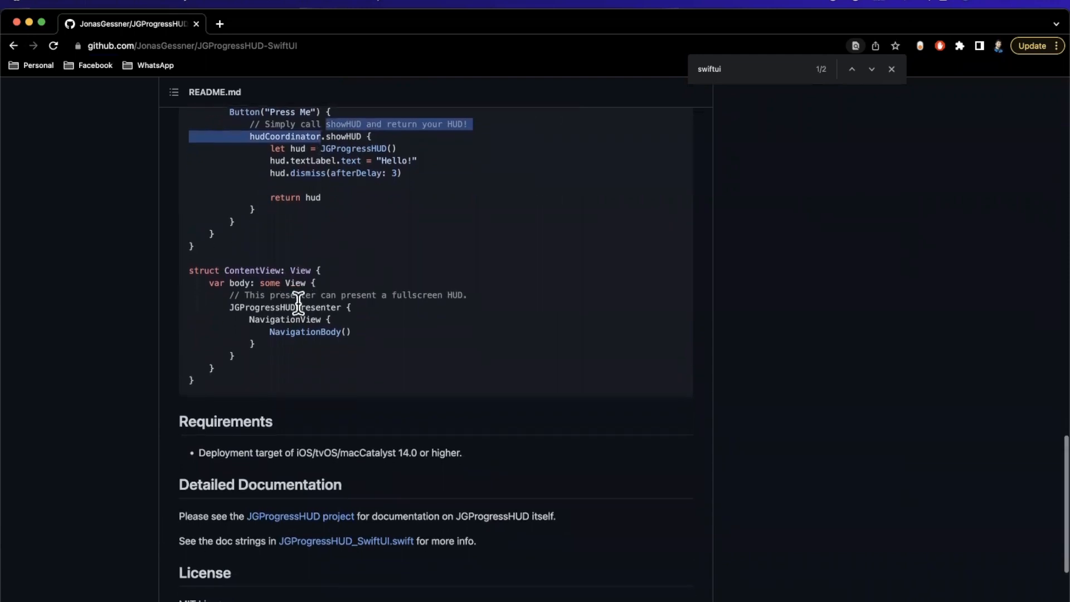
{"action": "scroll", "scroll_direction": "up", "scroll_amount": 3}
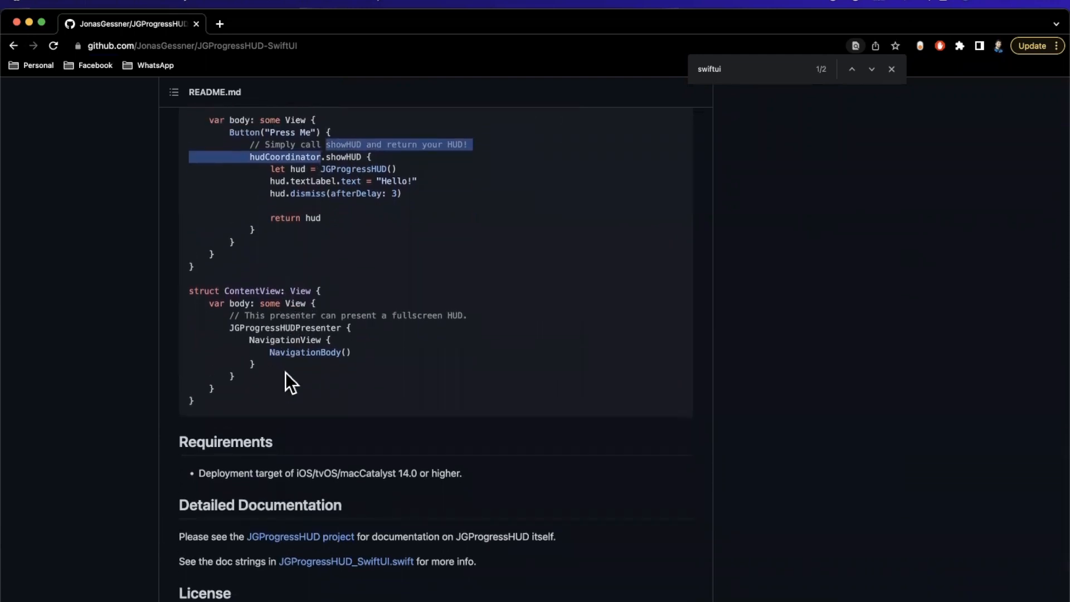
{"action": "left_click", "coordinate": [277, 391]}
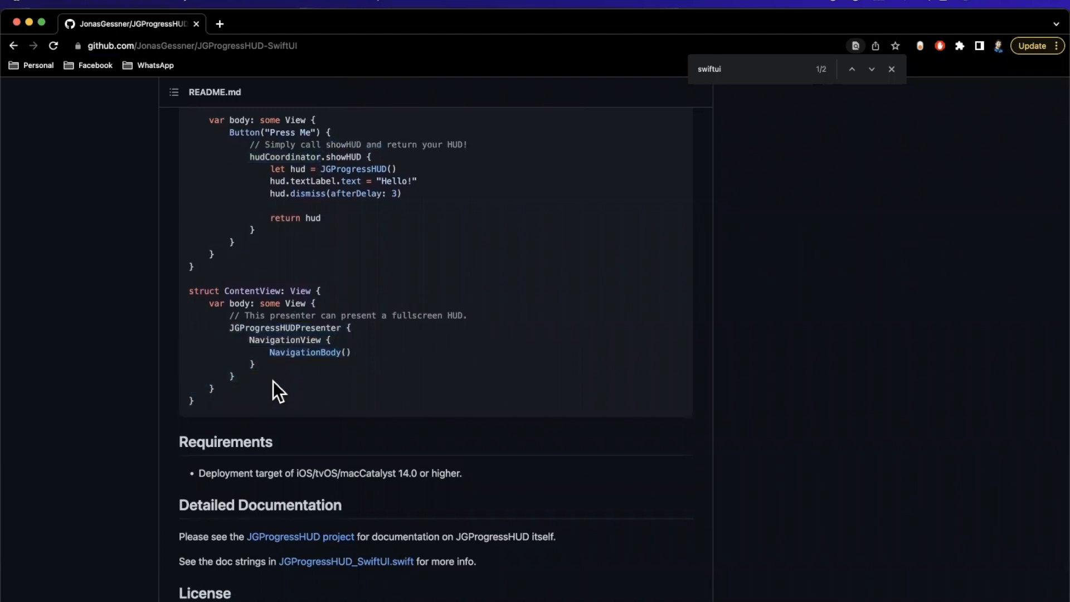
{"action": "mouse_move", "coordinate": [323, 368]}
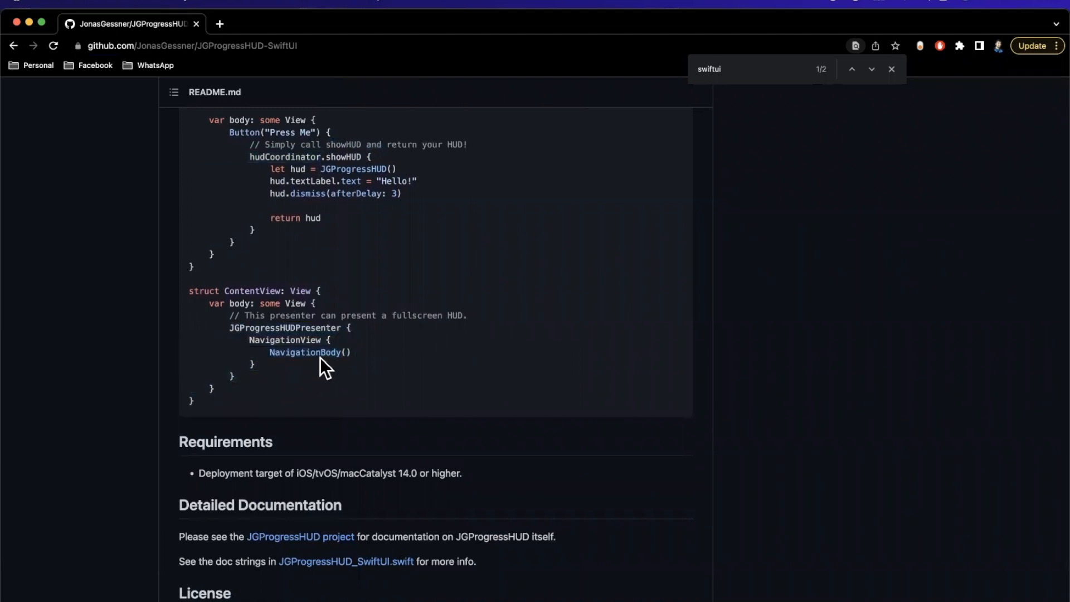
{"action": "mouse_move", "coordinate": [232, 327]}
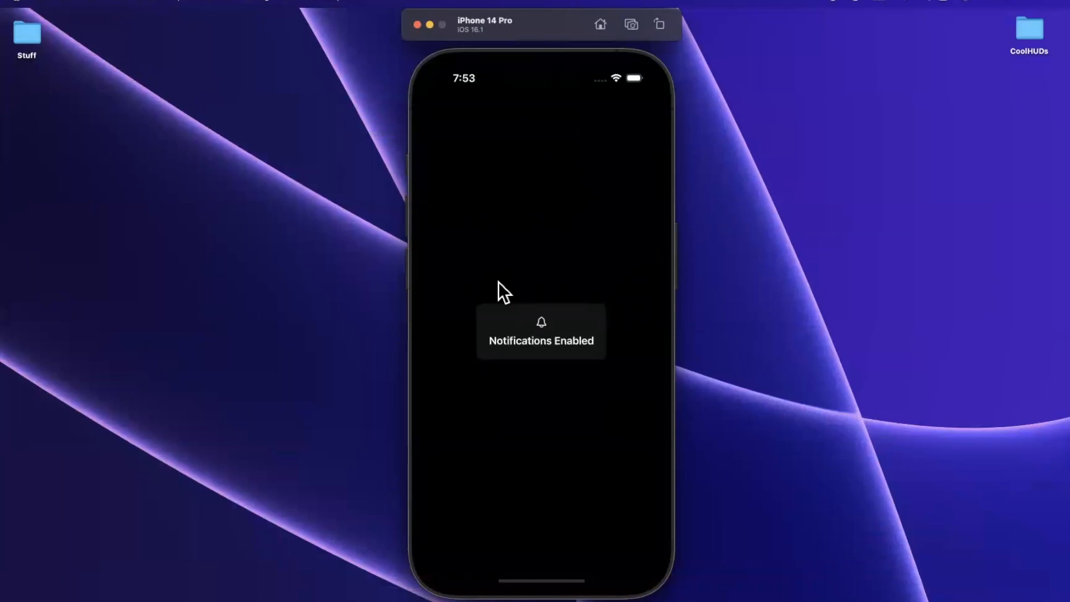
{"action": "mouse_move", "coordinate": [797, 122]}
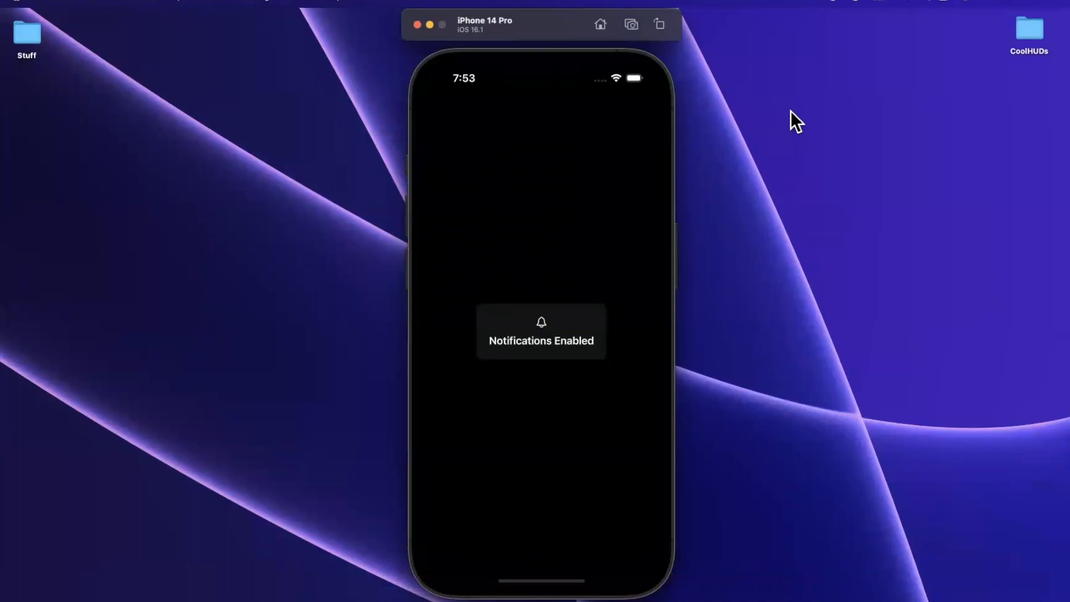